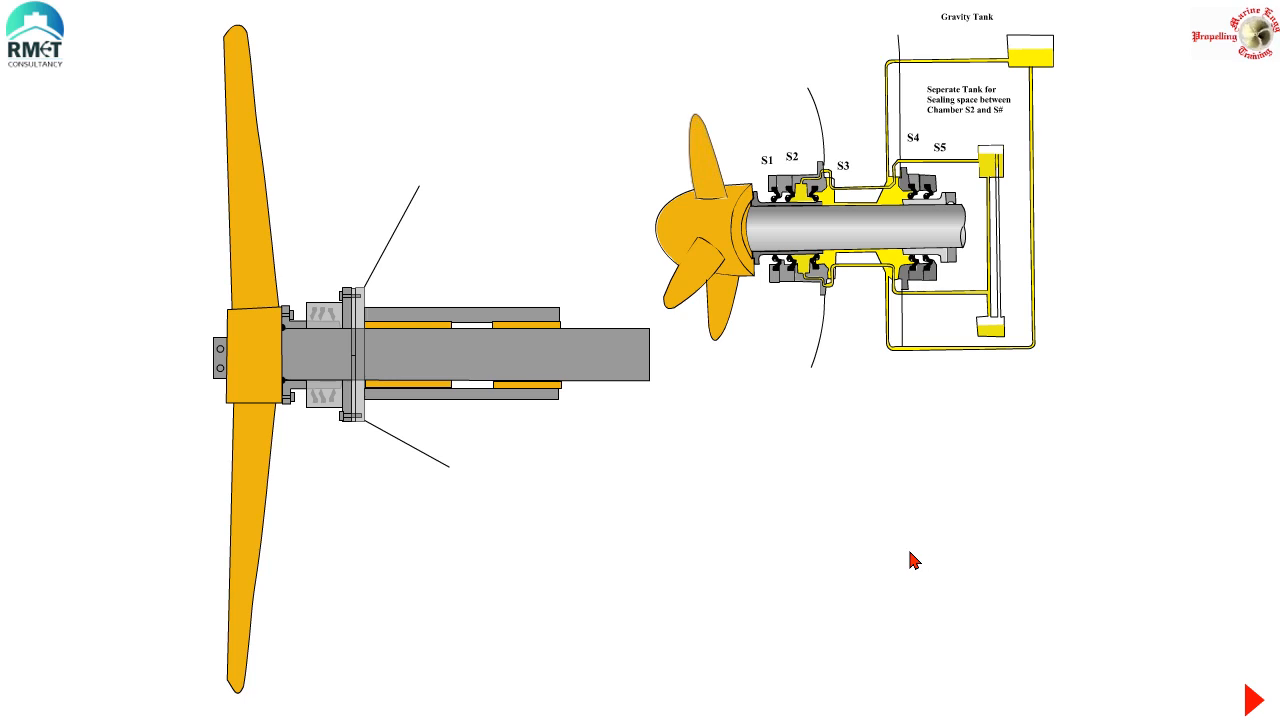
pyautogui.moveTo(362, 328)
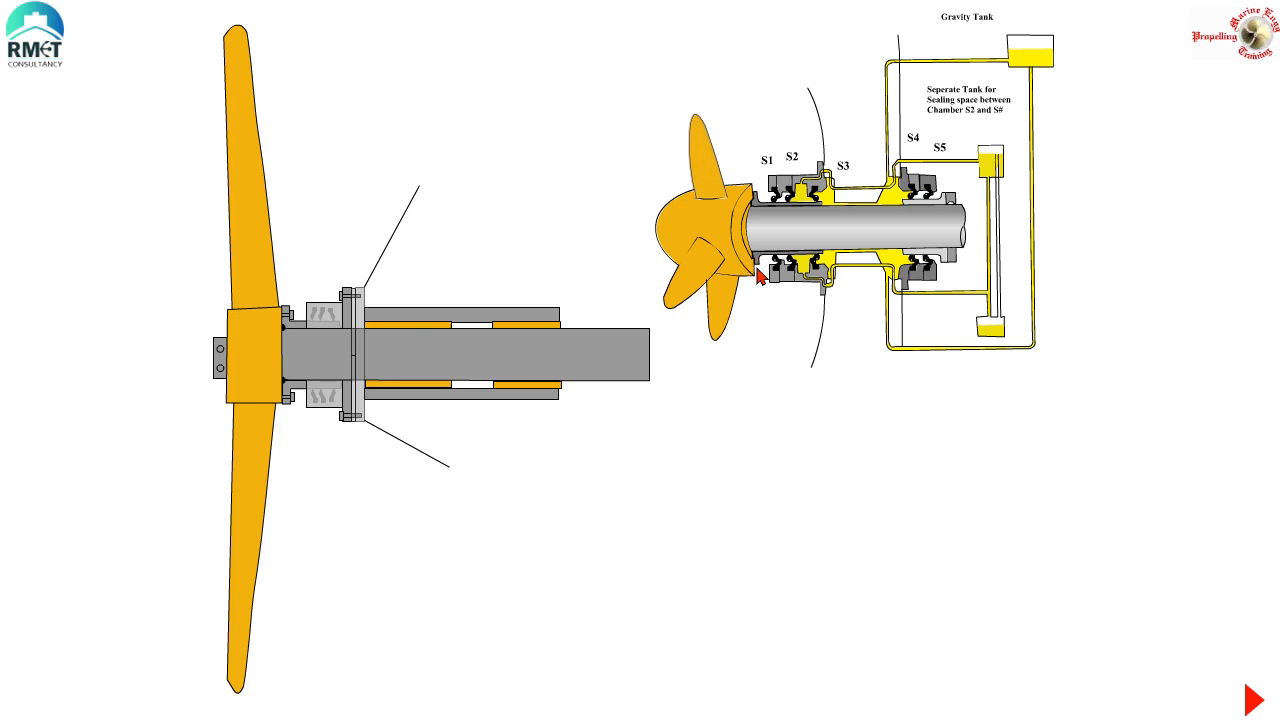
pyautogui.moveTo(786, 288)
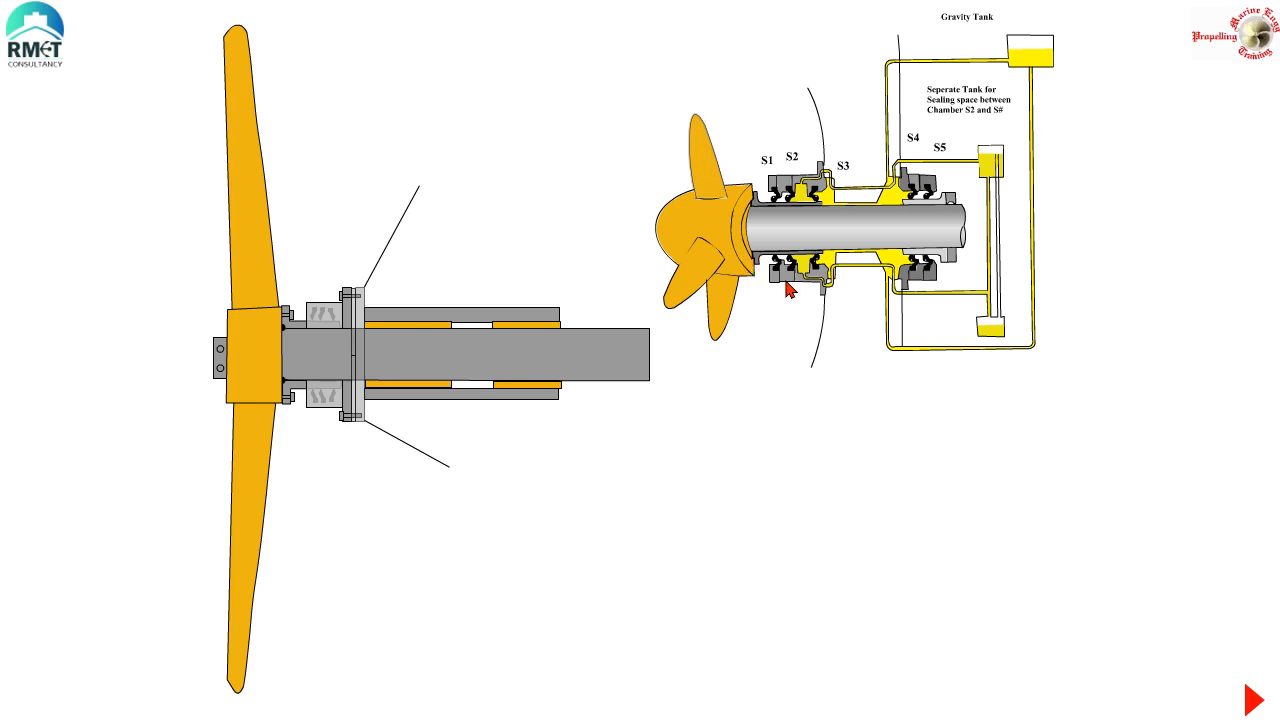
pyautogui.moveTo(710, 284)
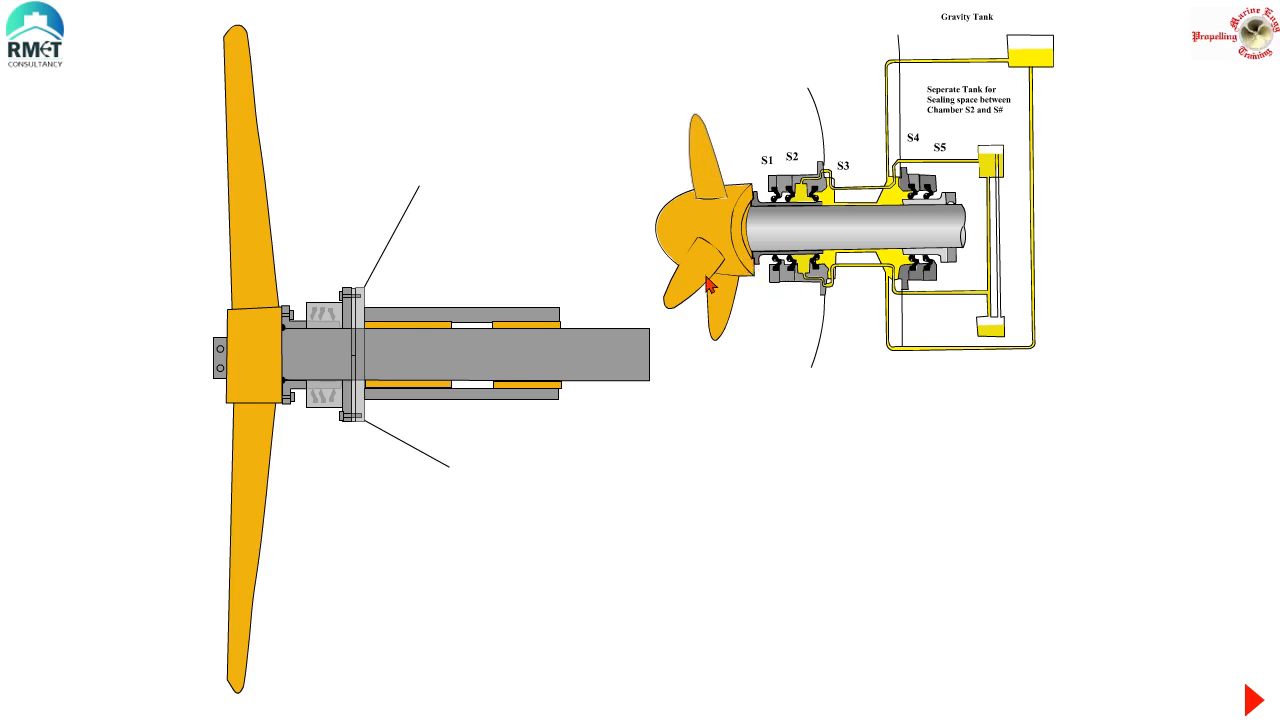
pyautogui.moveTo(628, 276)
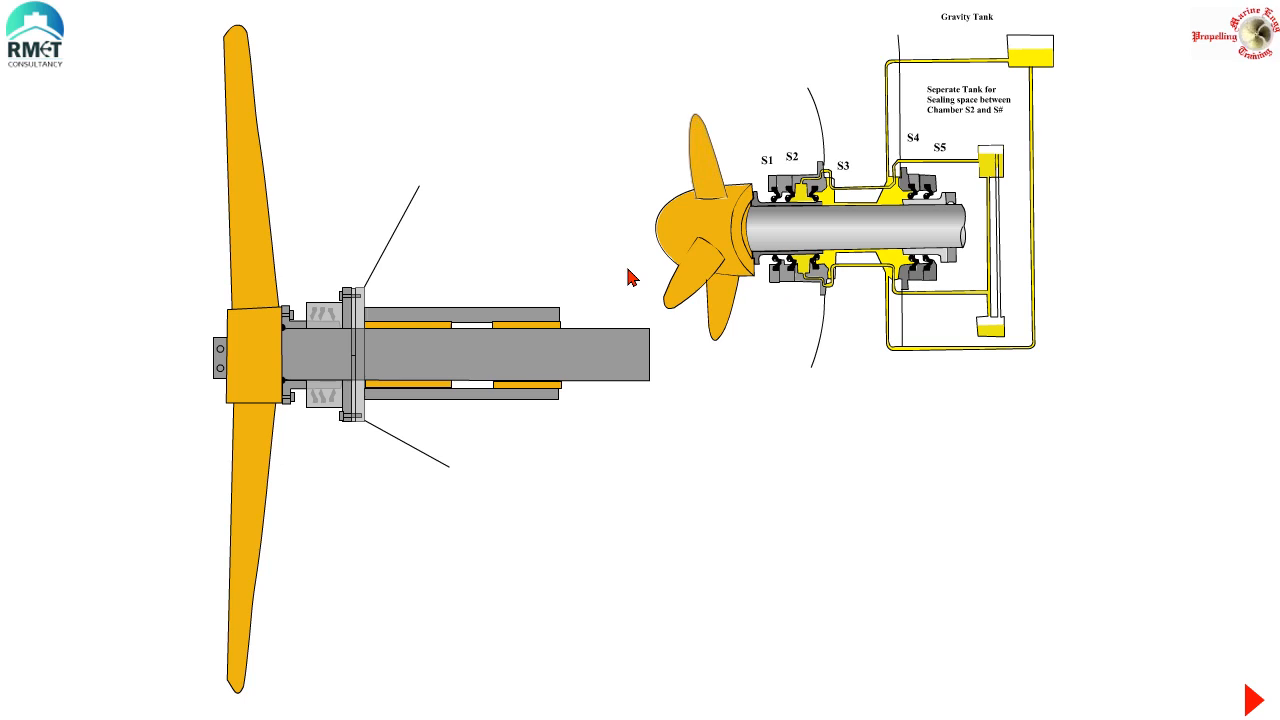
pyautogui.moveTo(484, 172)
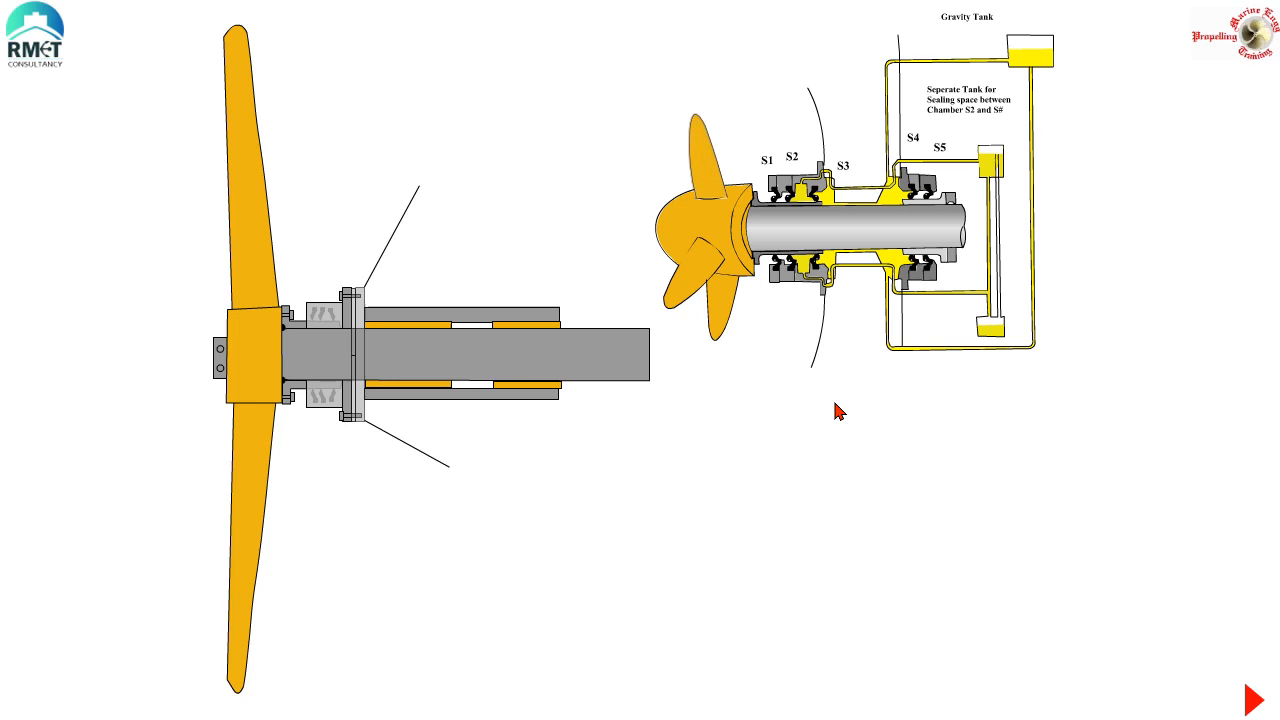
pyautogui.moveTo(680, 238)
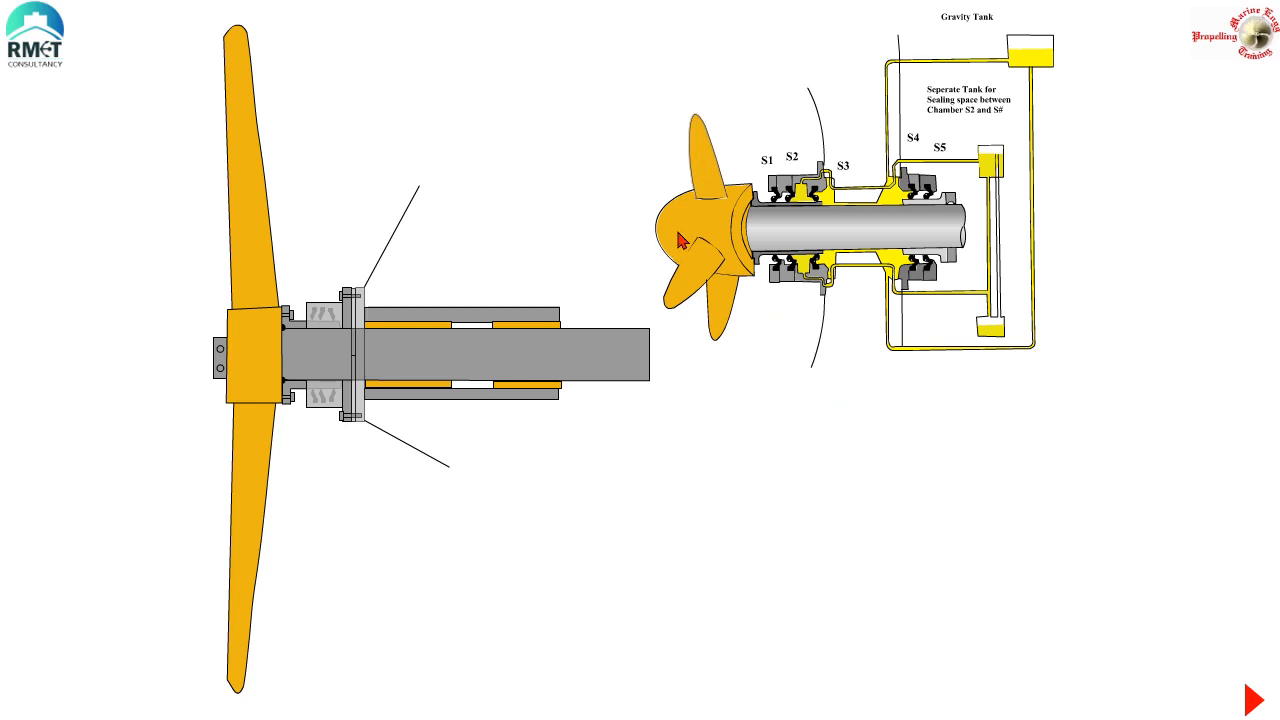
pyautogui.moveTo(622, 220)
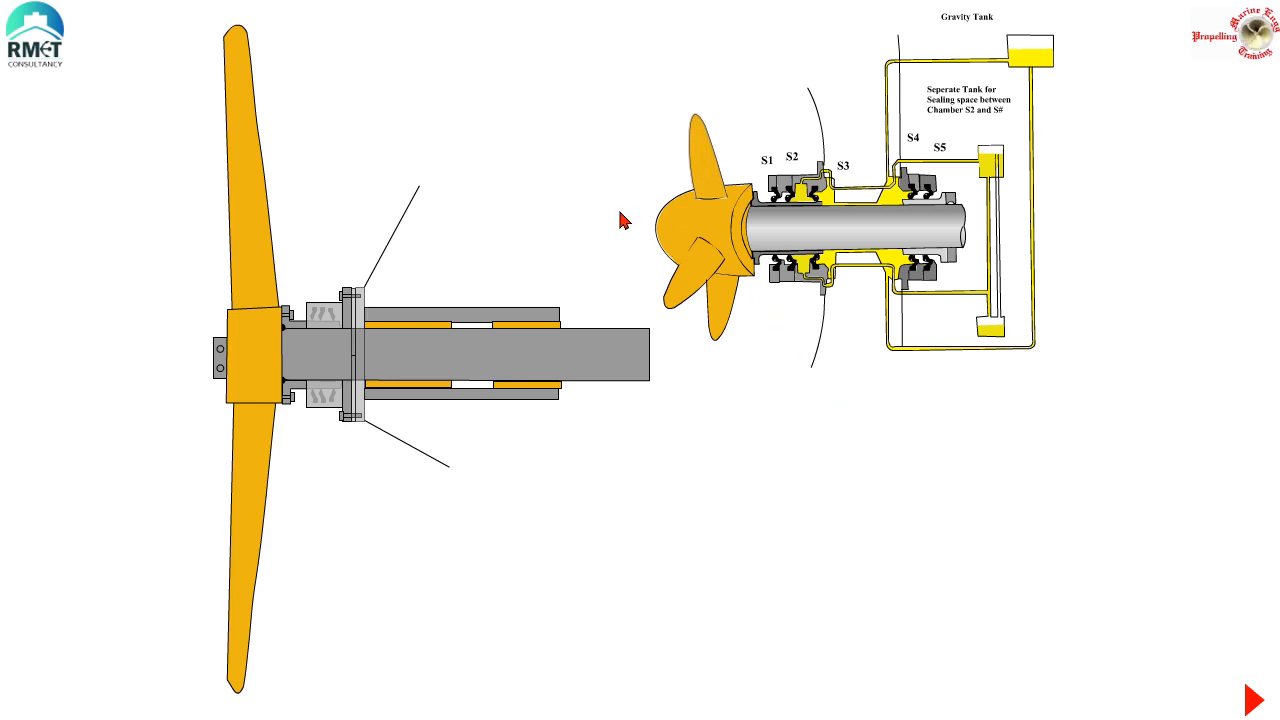
pyautogui.moveTo(640, 526)
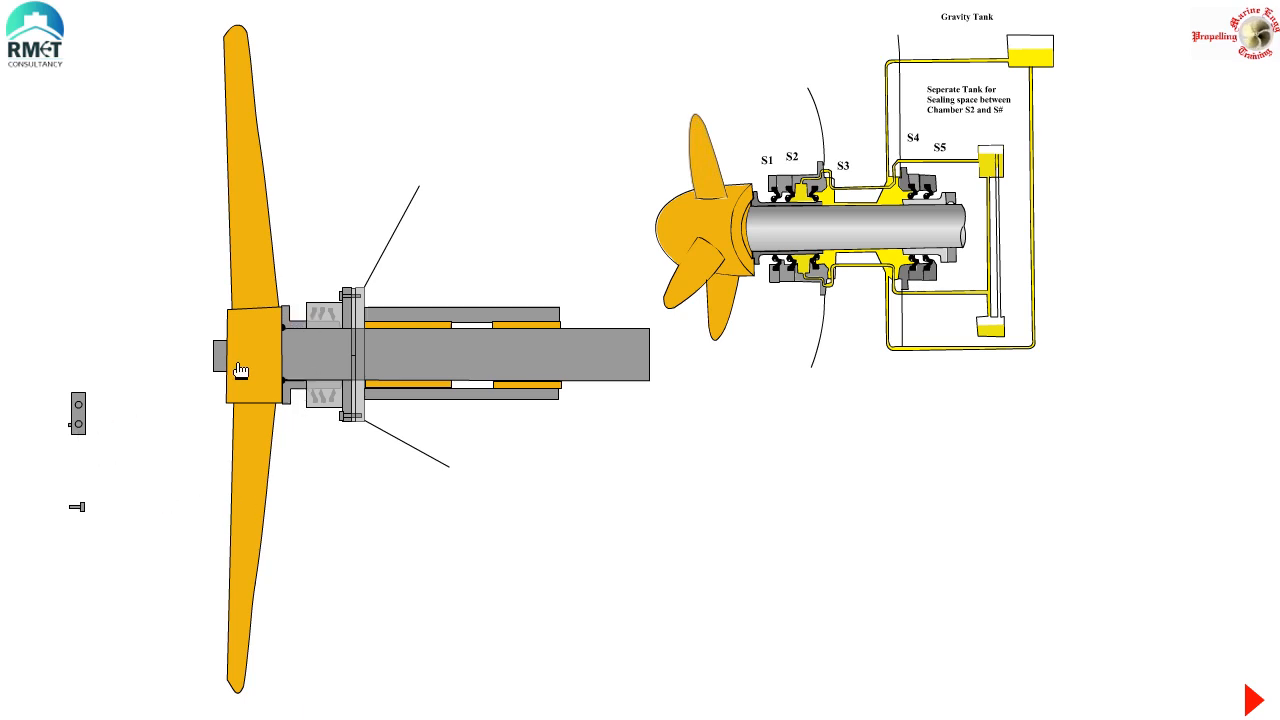
pyautogui.moveTo(244, 362)
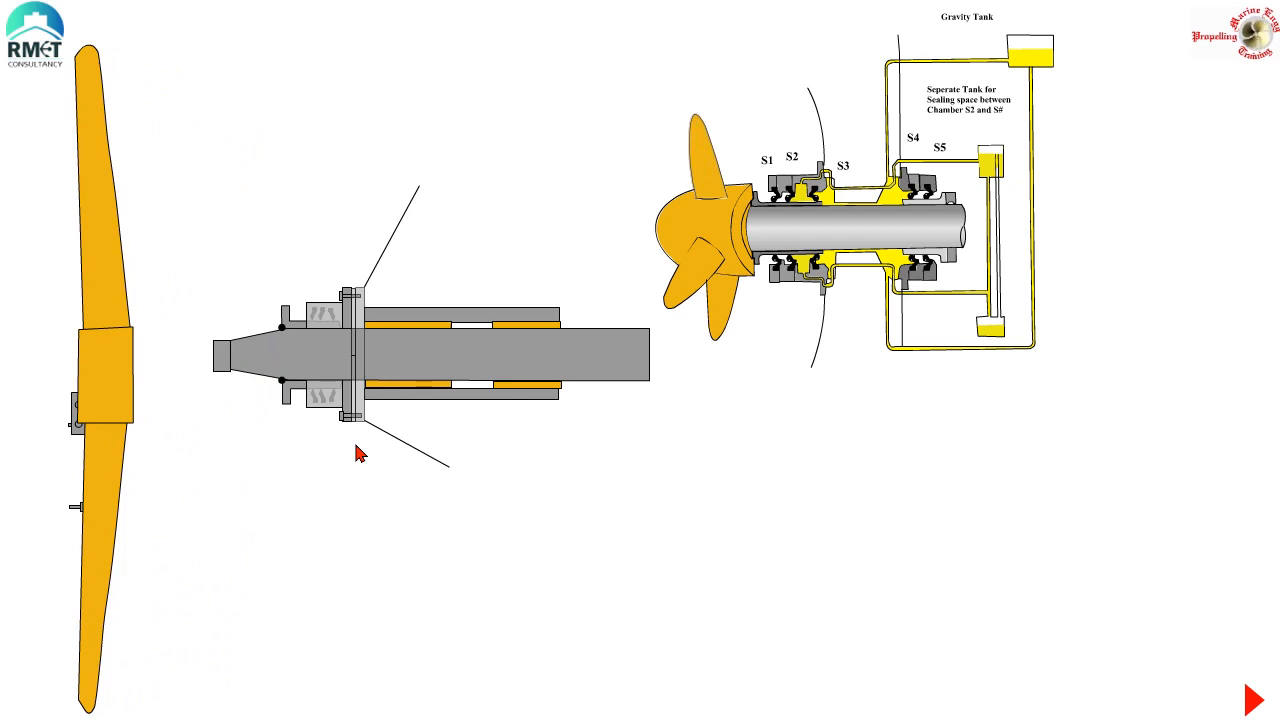
pyautogui.moveTo(254, 448)
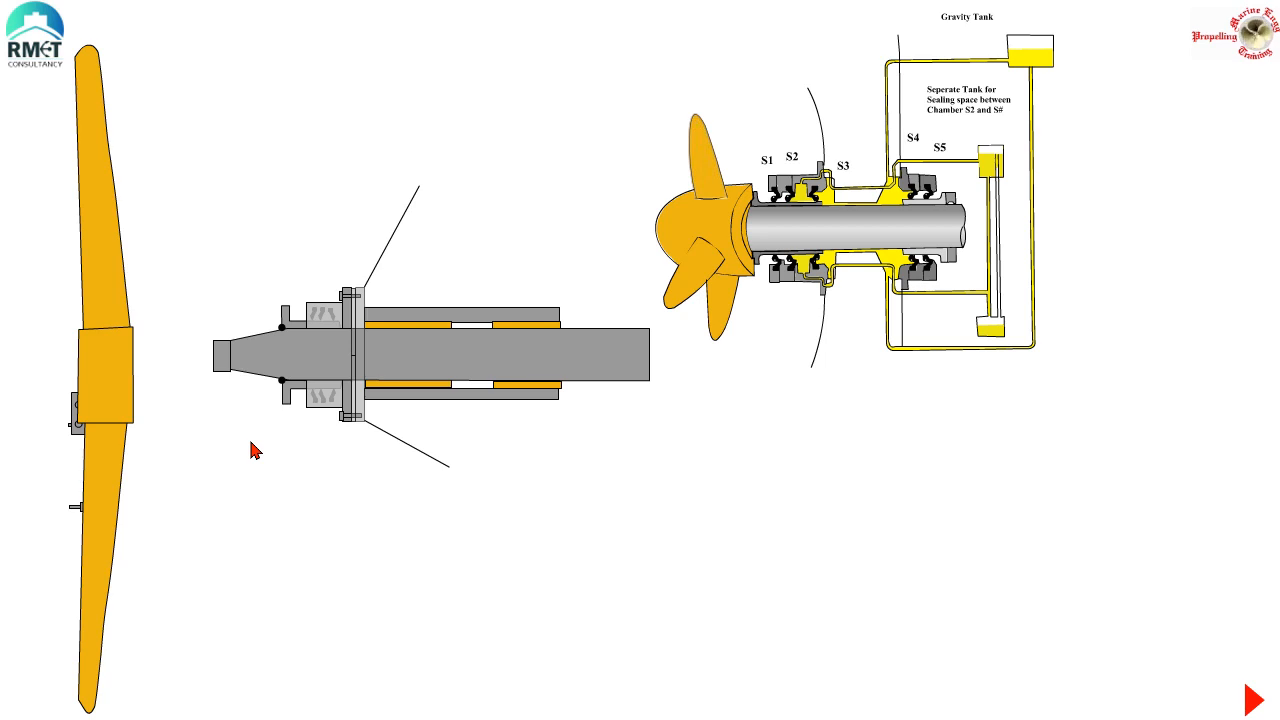
pyautogui.moveTo(216, 460)
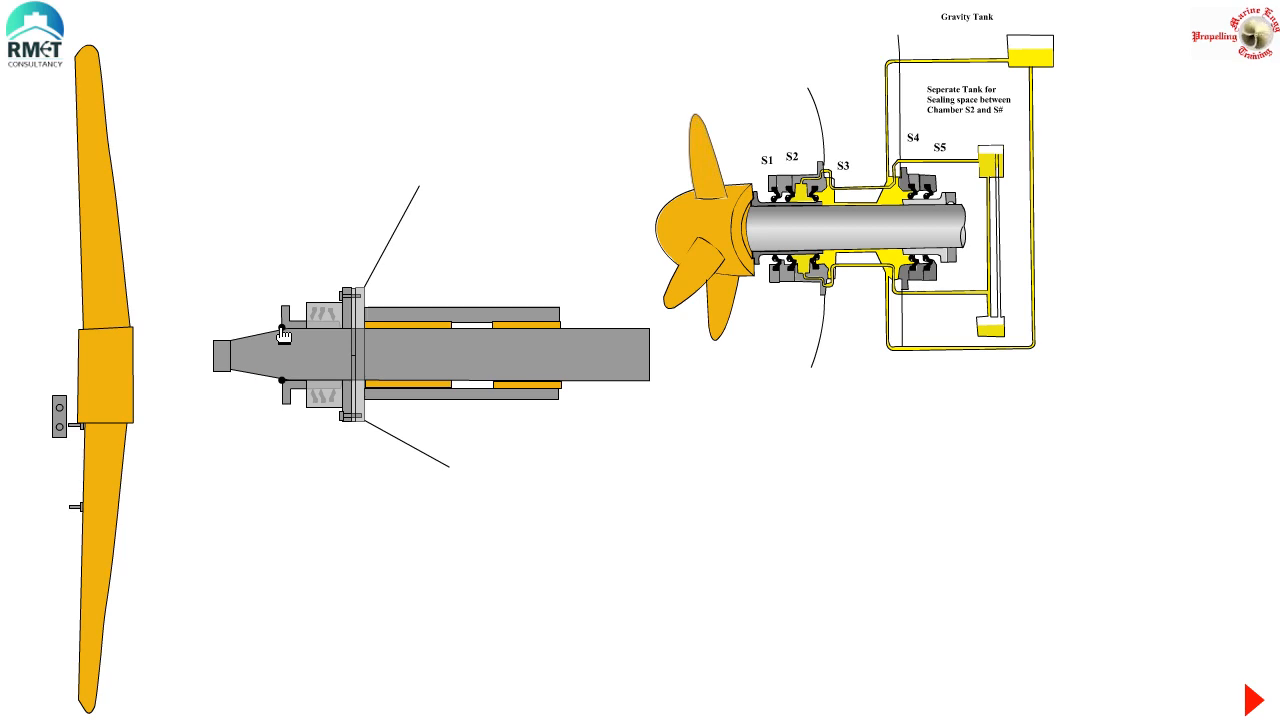
pyautogui.moveTo(288, 292)
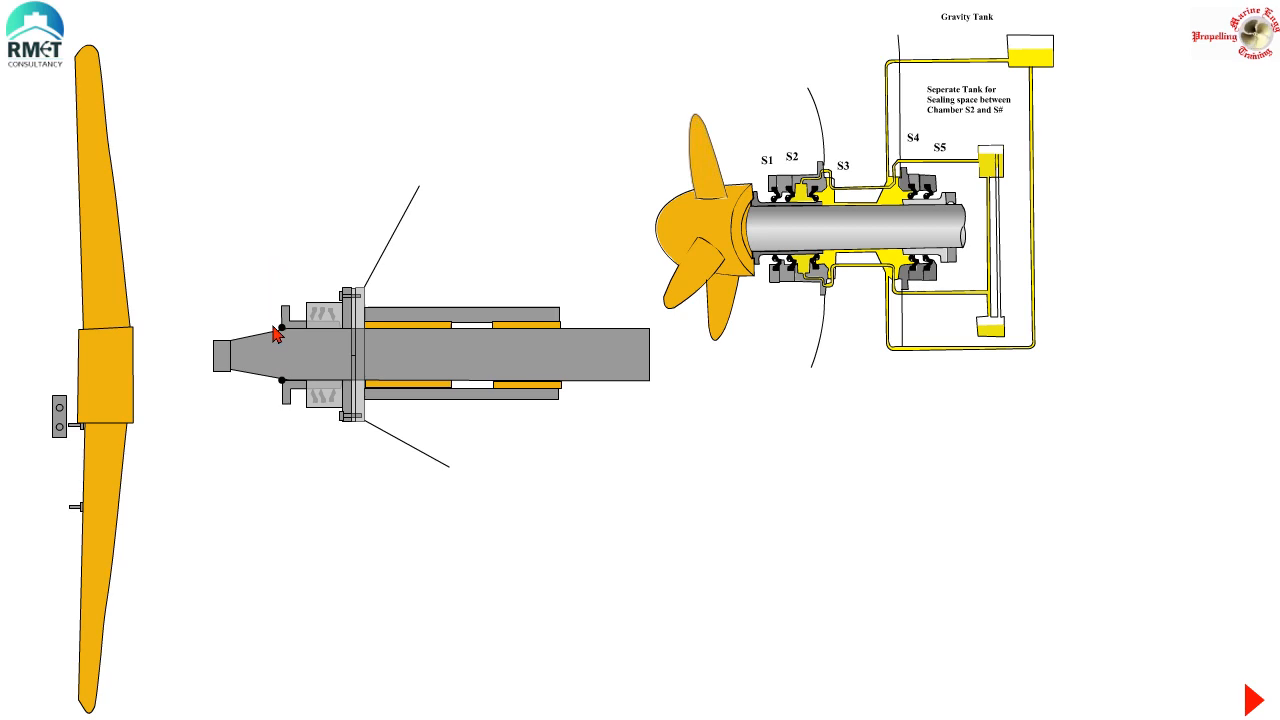
pyautogui.moveTo(296, 344)
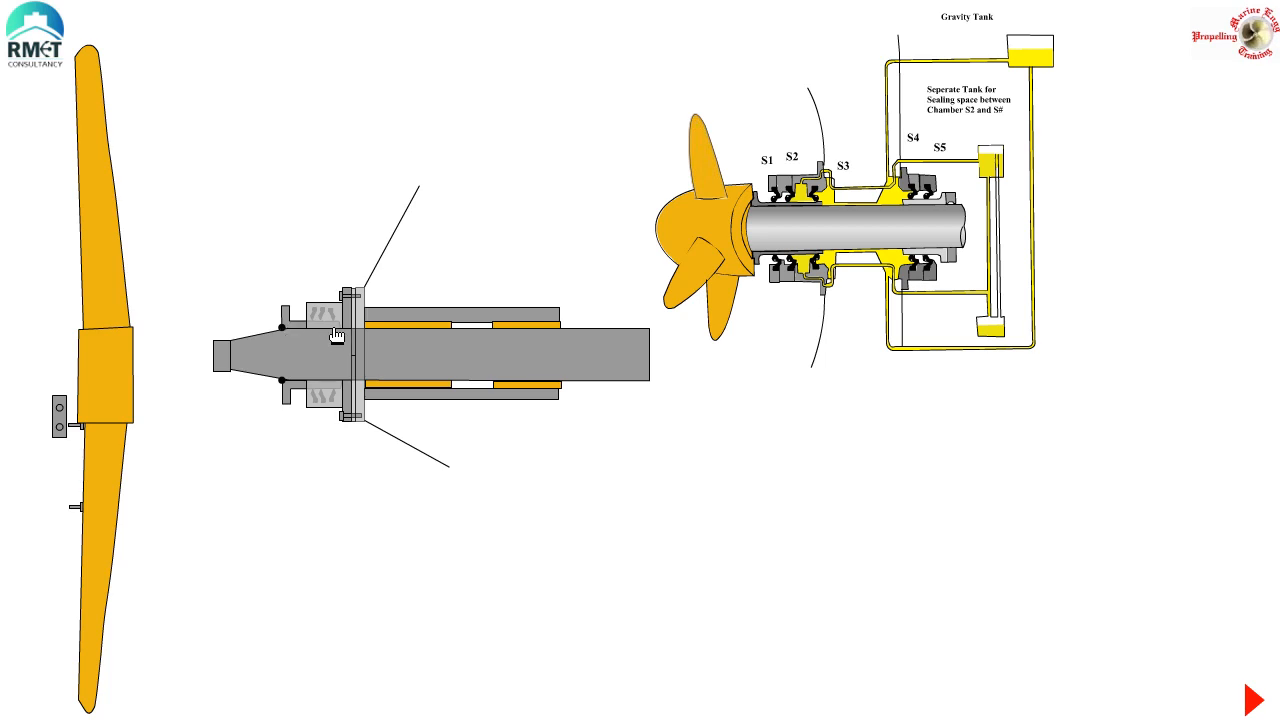
pyautogui.moveTo(276, 328)
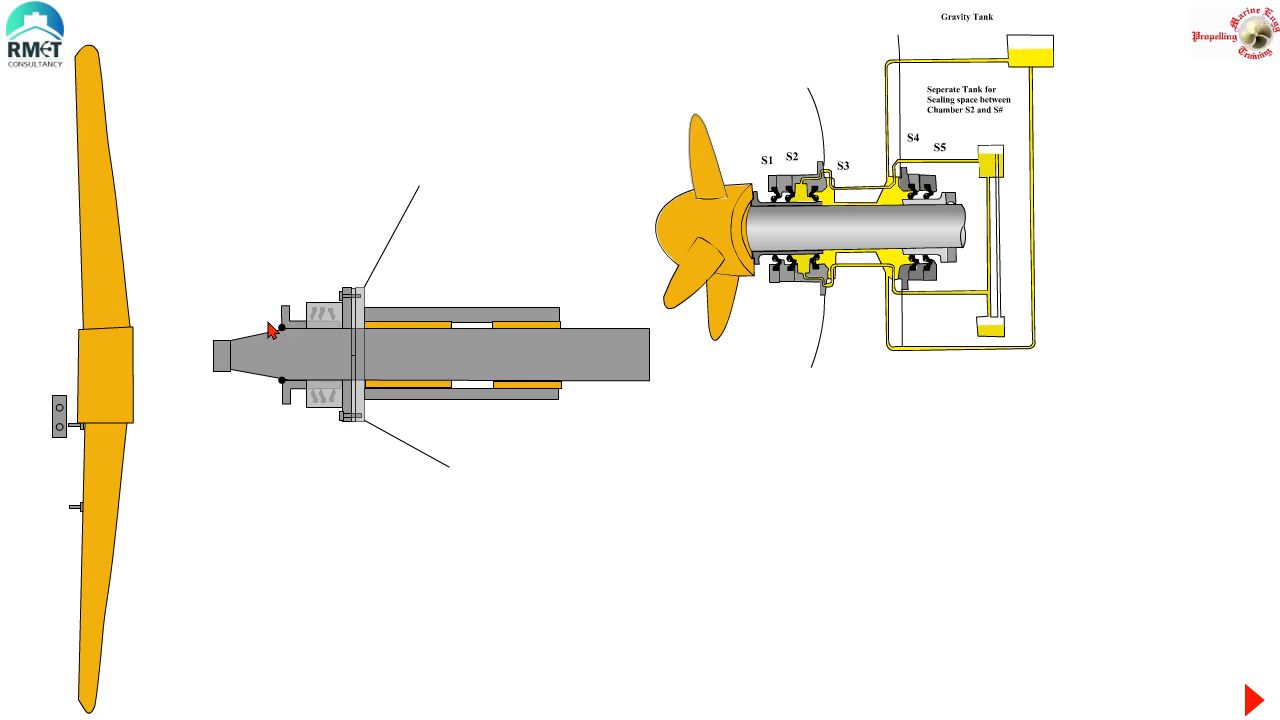
pyautogui.moveTo(276, 344)
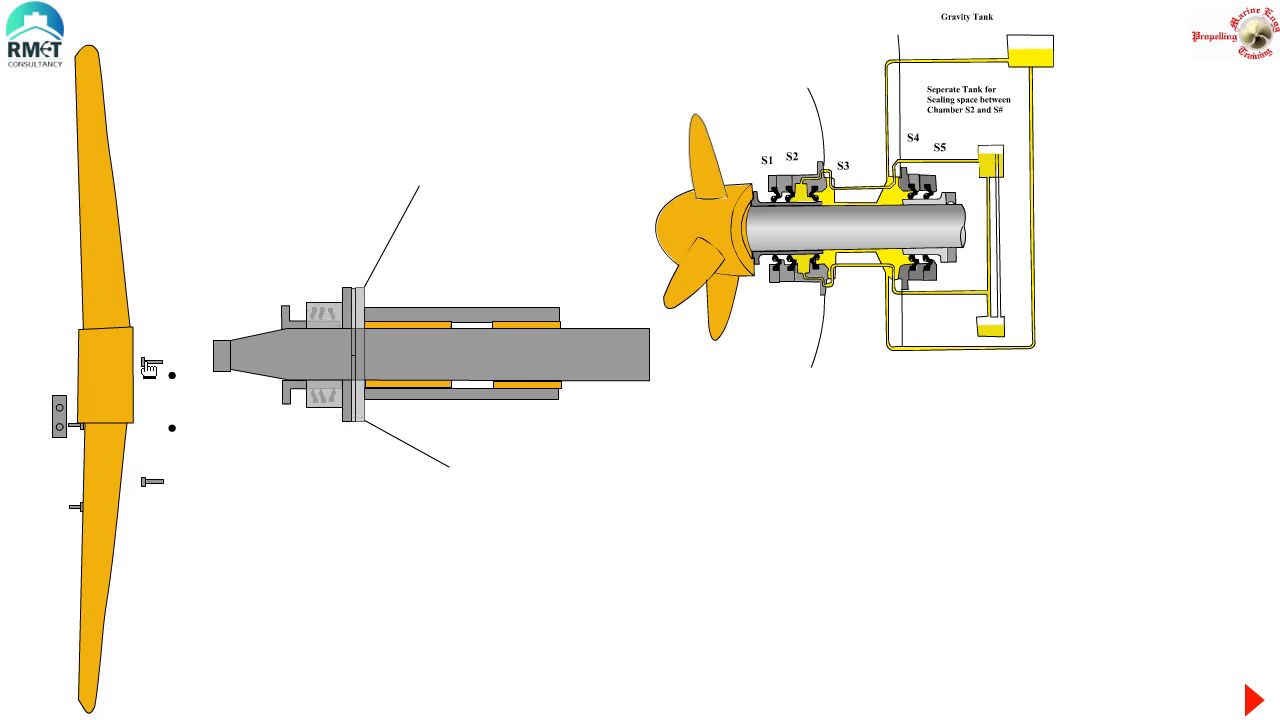
pyautogui.moveTo(344, 318)
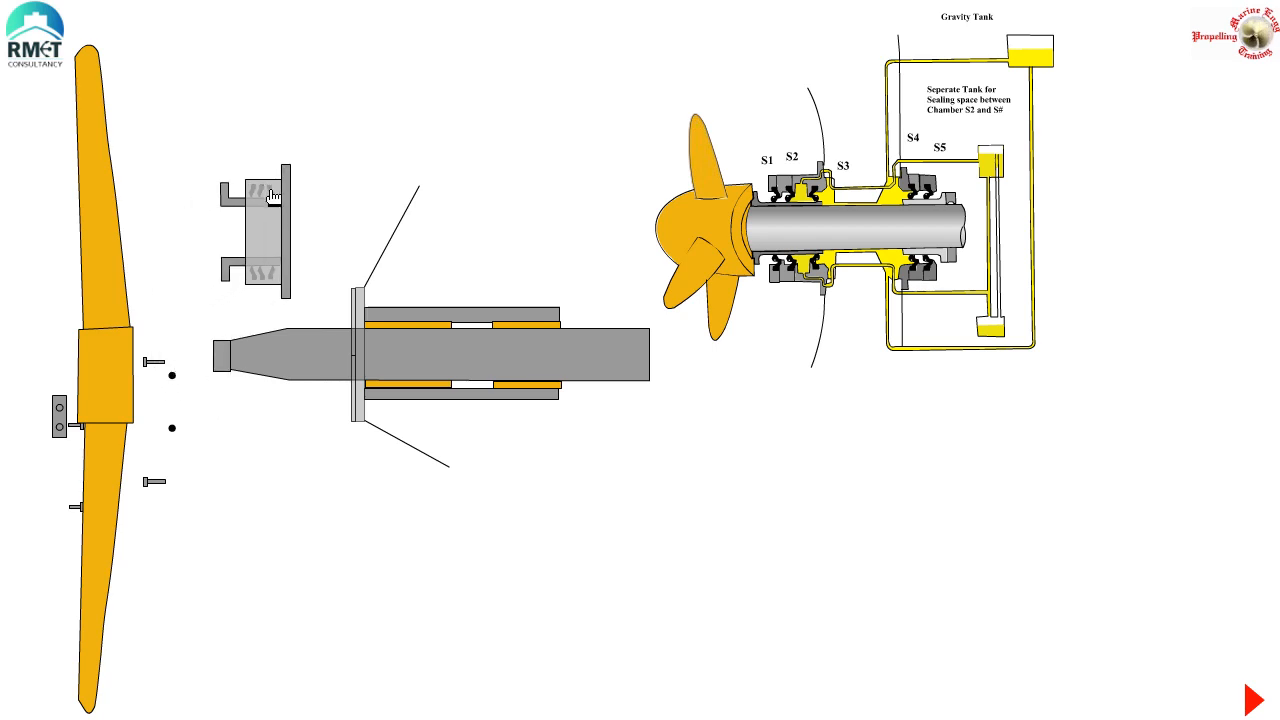
# - Advance the slideshow to the shaft liner repair slide with the skimming allowance table
pyautogui.click(1254, 698)
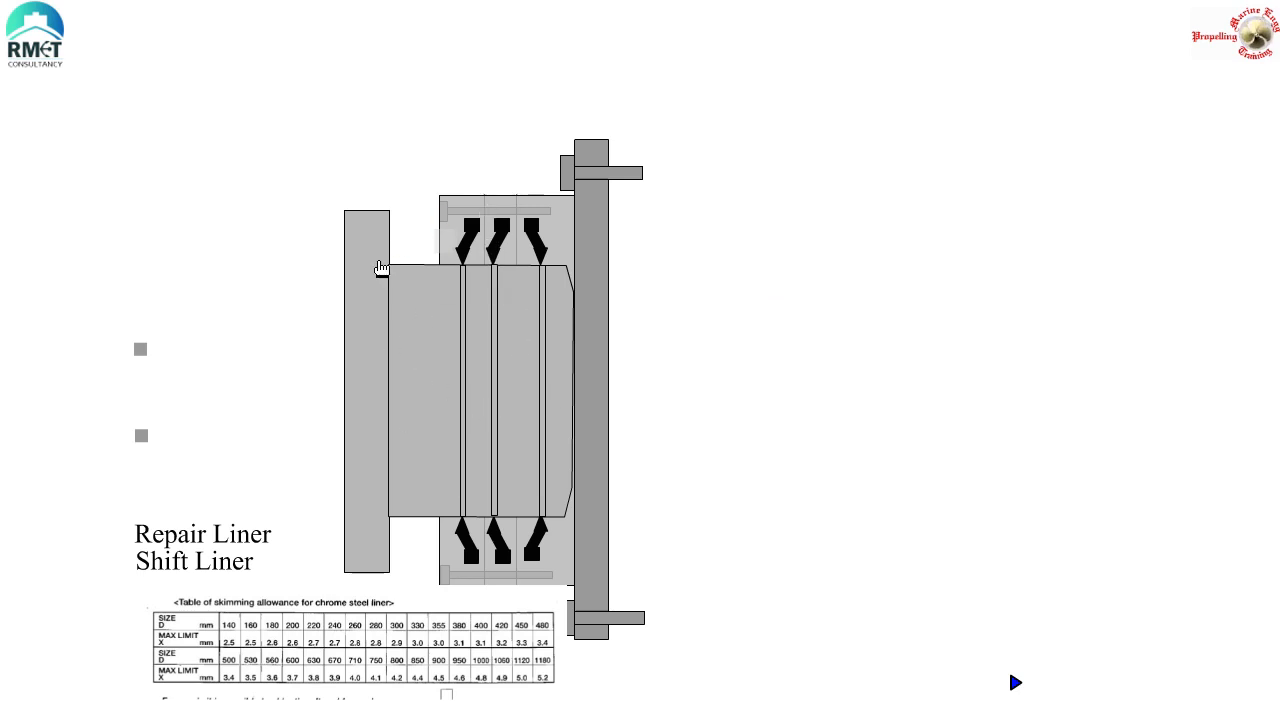
pyautogui.moveTo(500, 216)
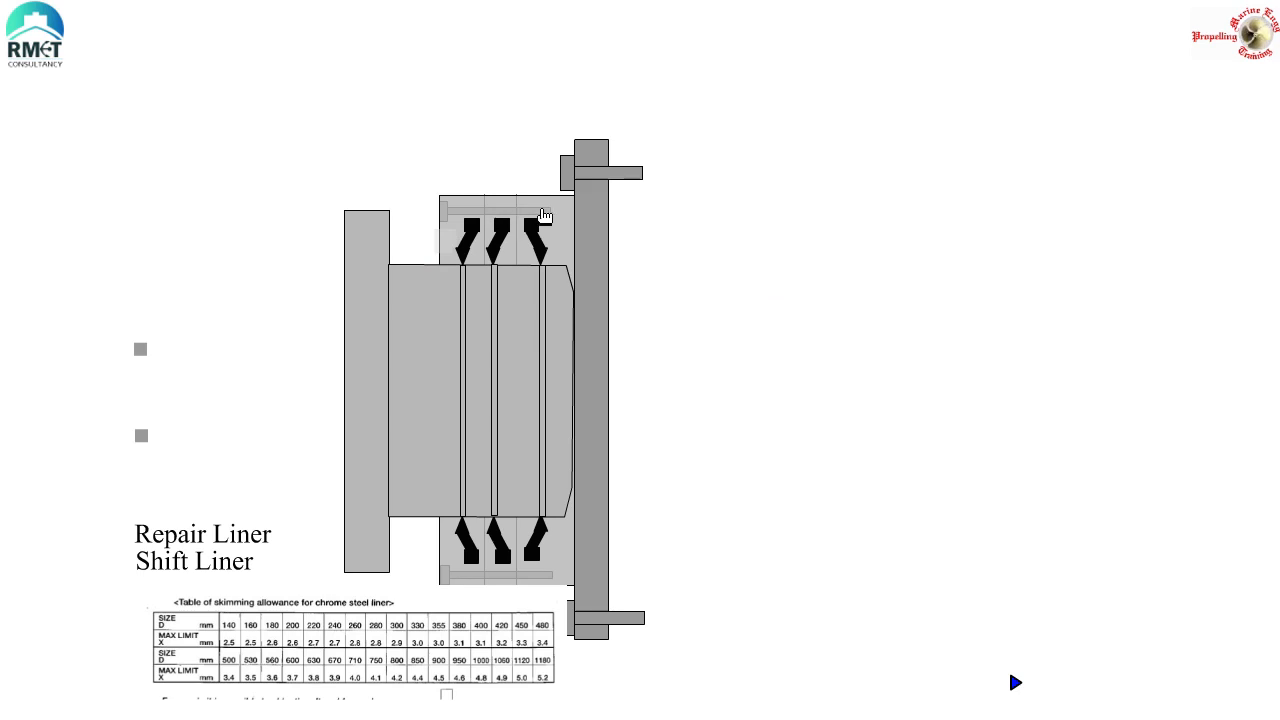
pyautogui.moveTo(472, 252)
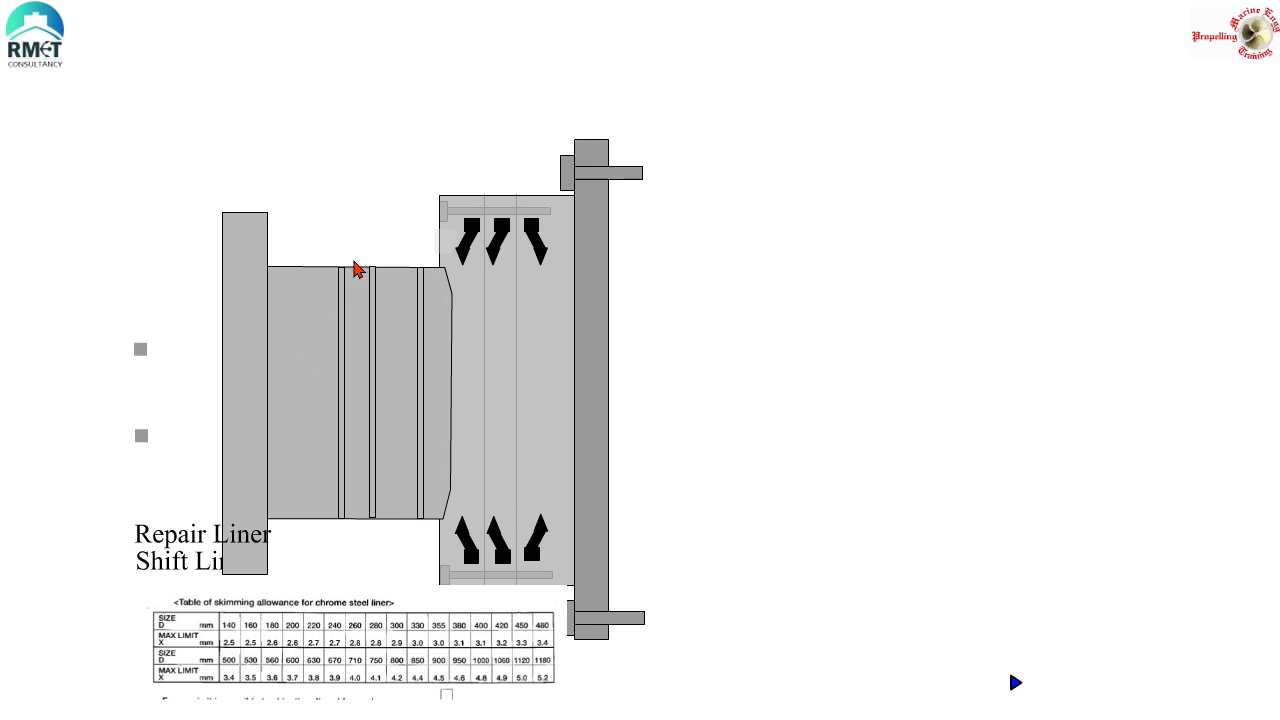
pyautogui.moveTo(320, 340)
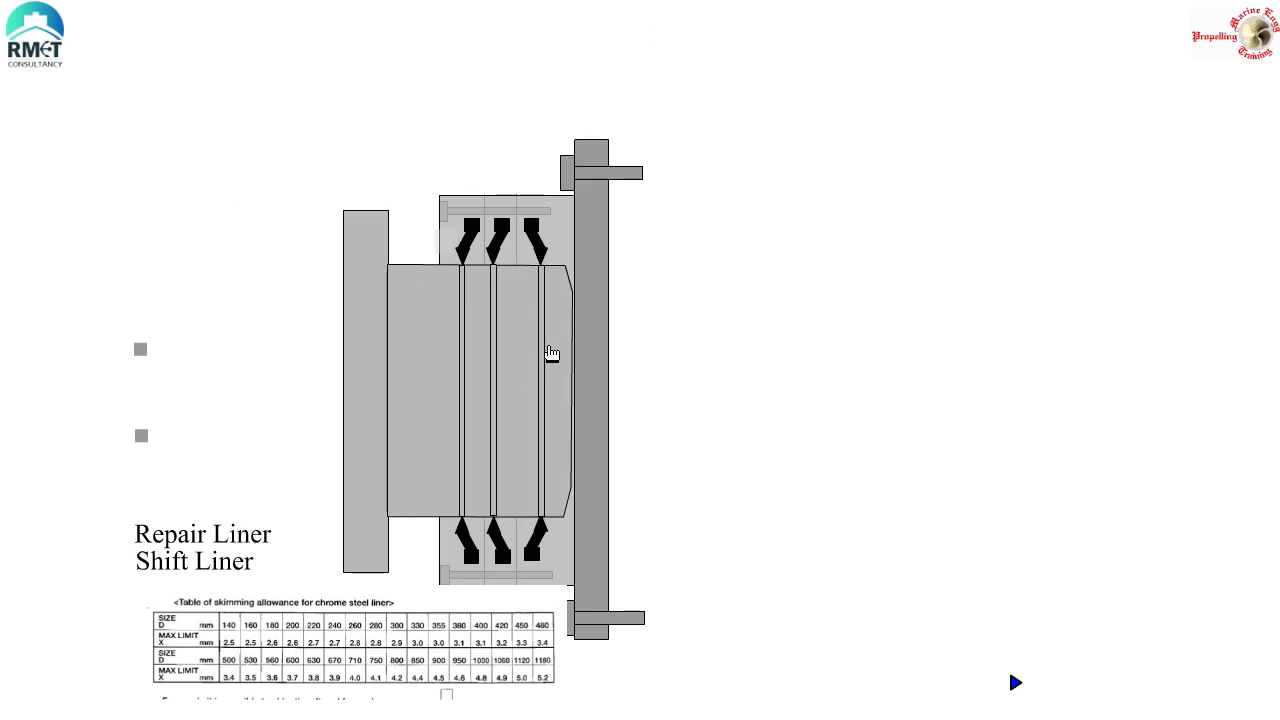
pyautogui.moveTo(386, 348)
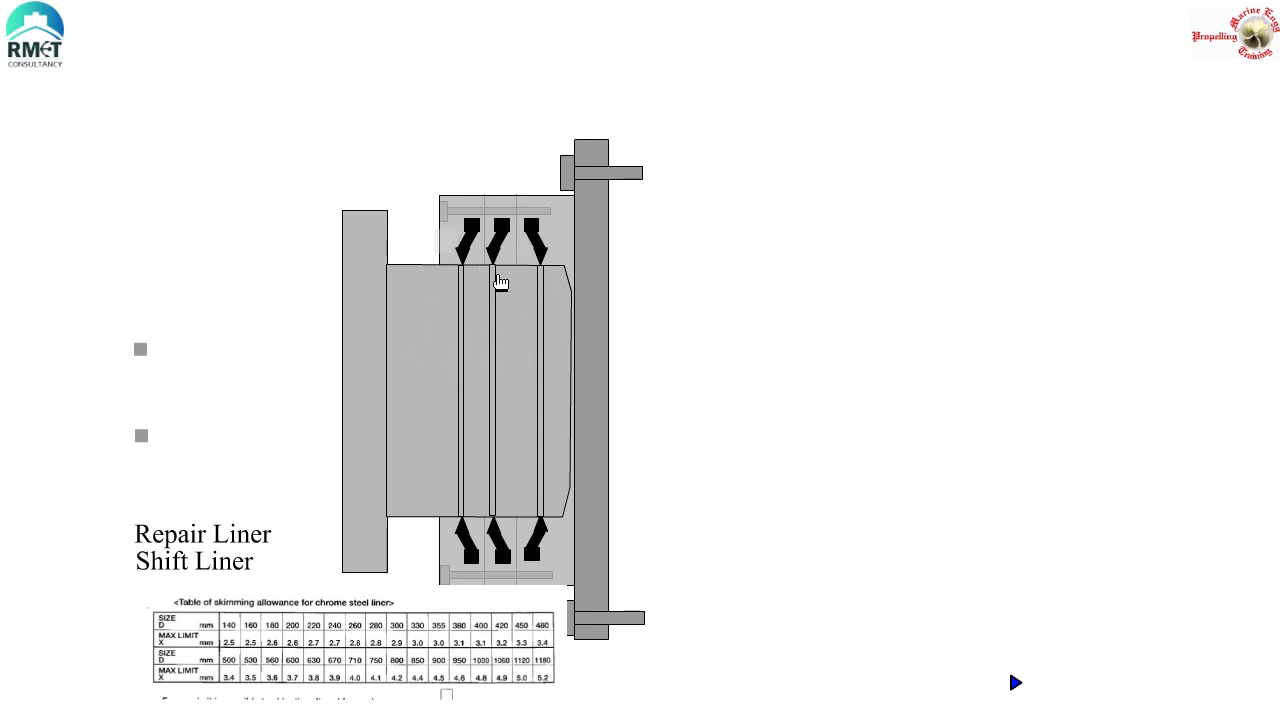
pyautogui.moveTo(508, 316)
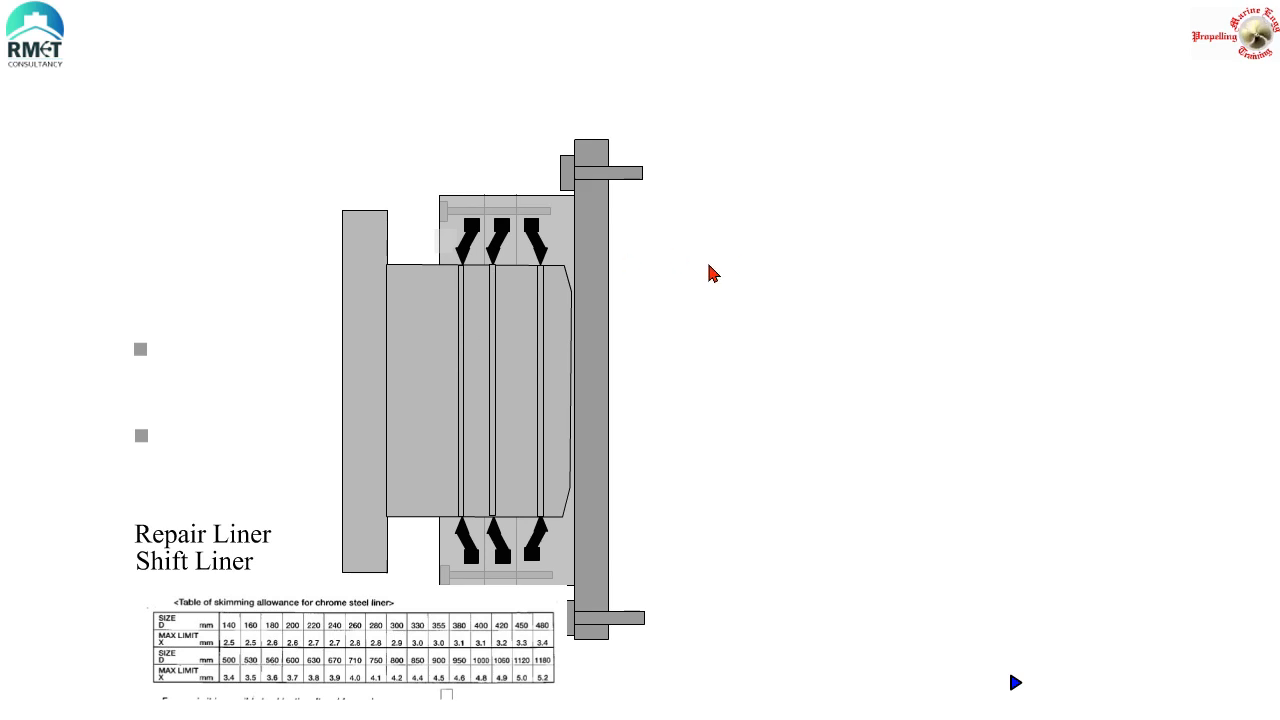
pyautogui.moveTo(440, 364)
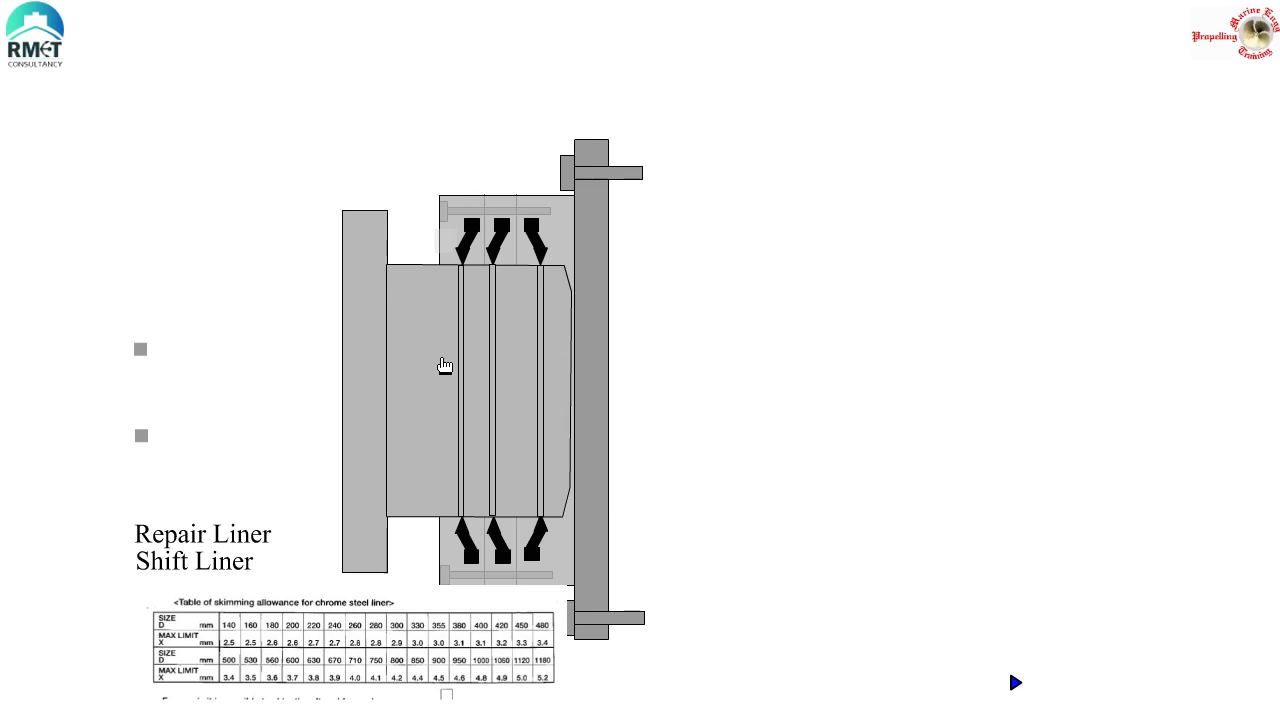
pyautogui.moveTo(482, 308)
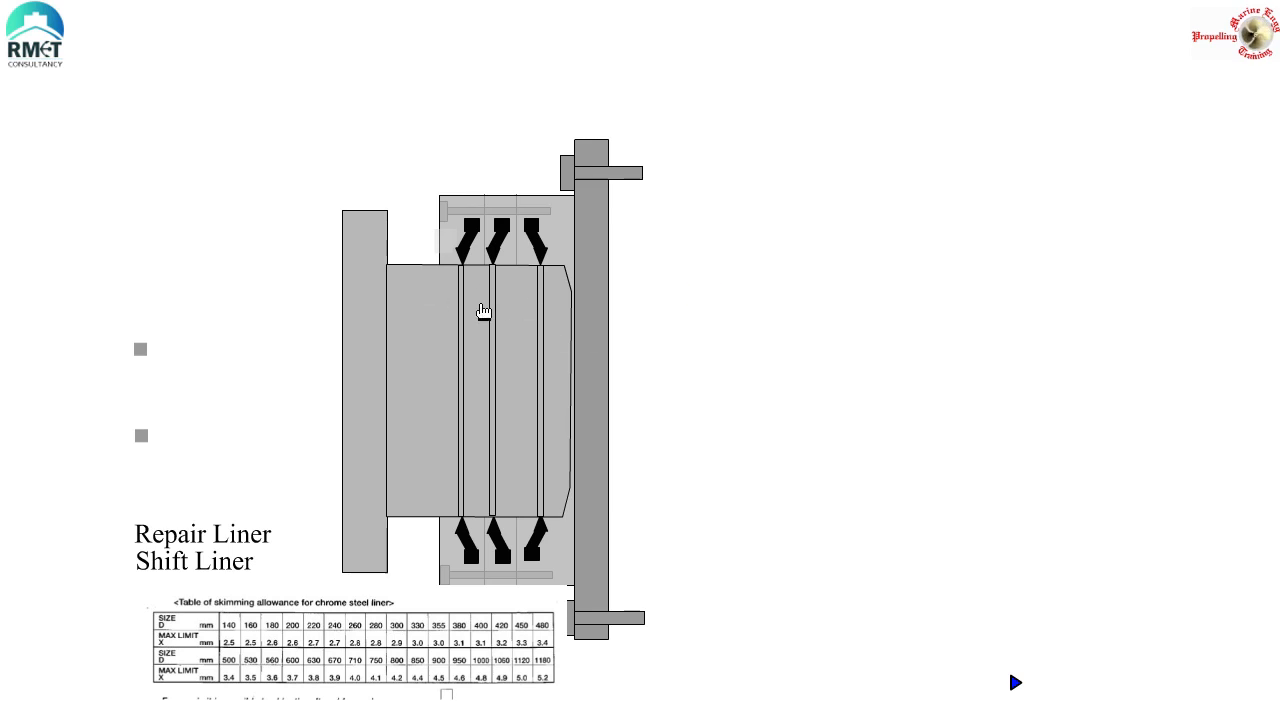
pyautogui.moveTo(420, 364)
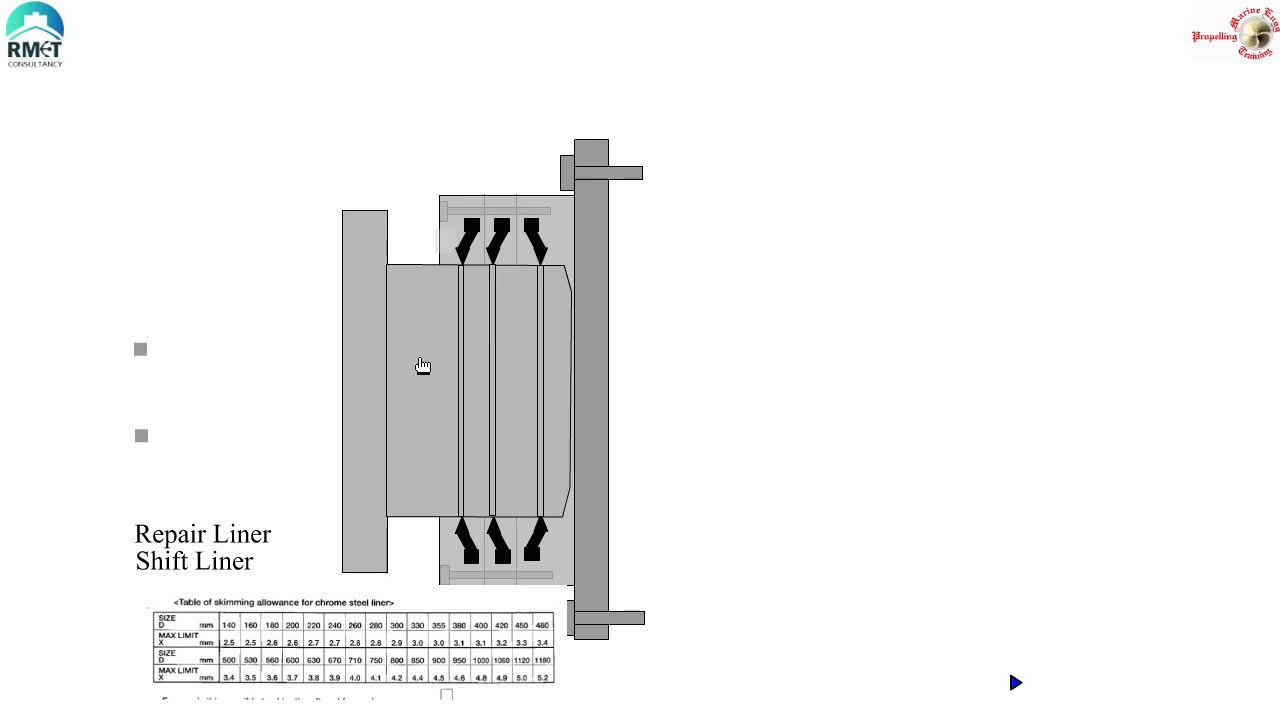
pyautogui.moveTo(440, 340)
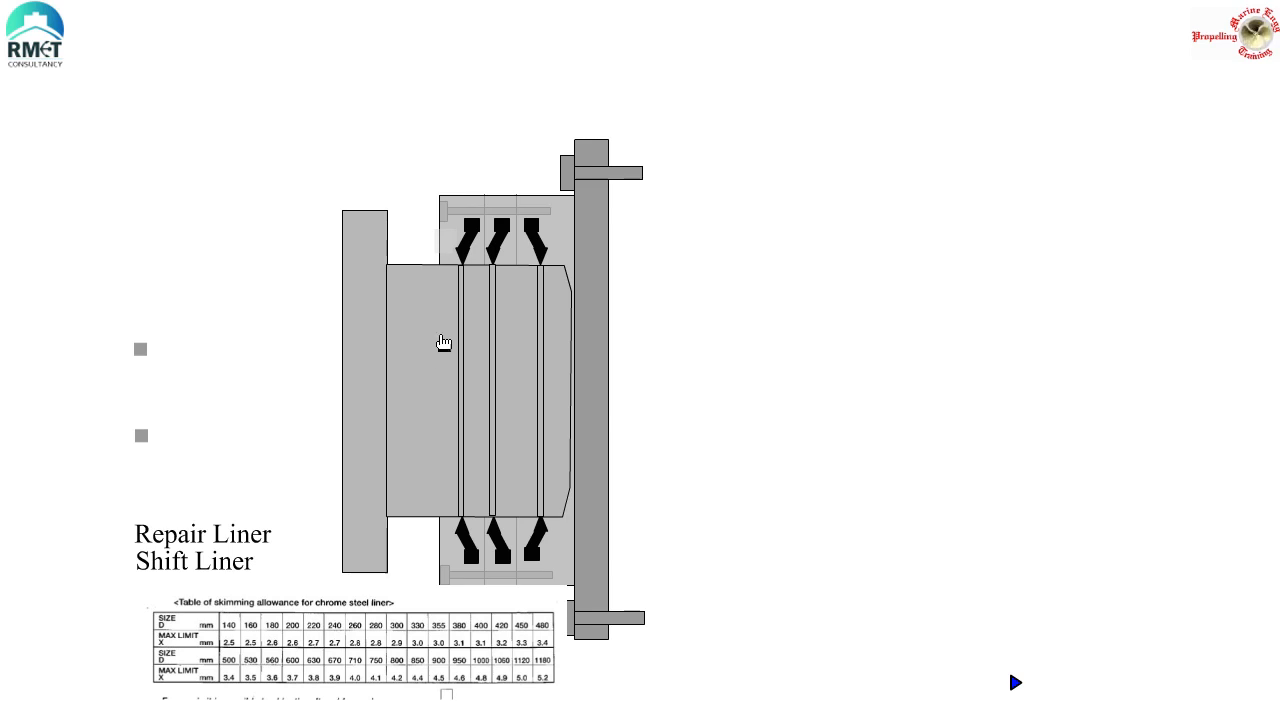
pyautogui.moveTo(496, 250)
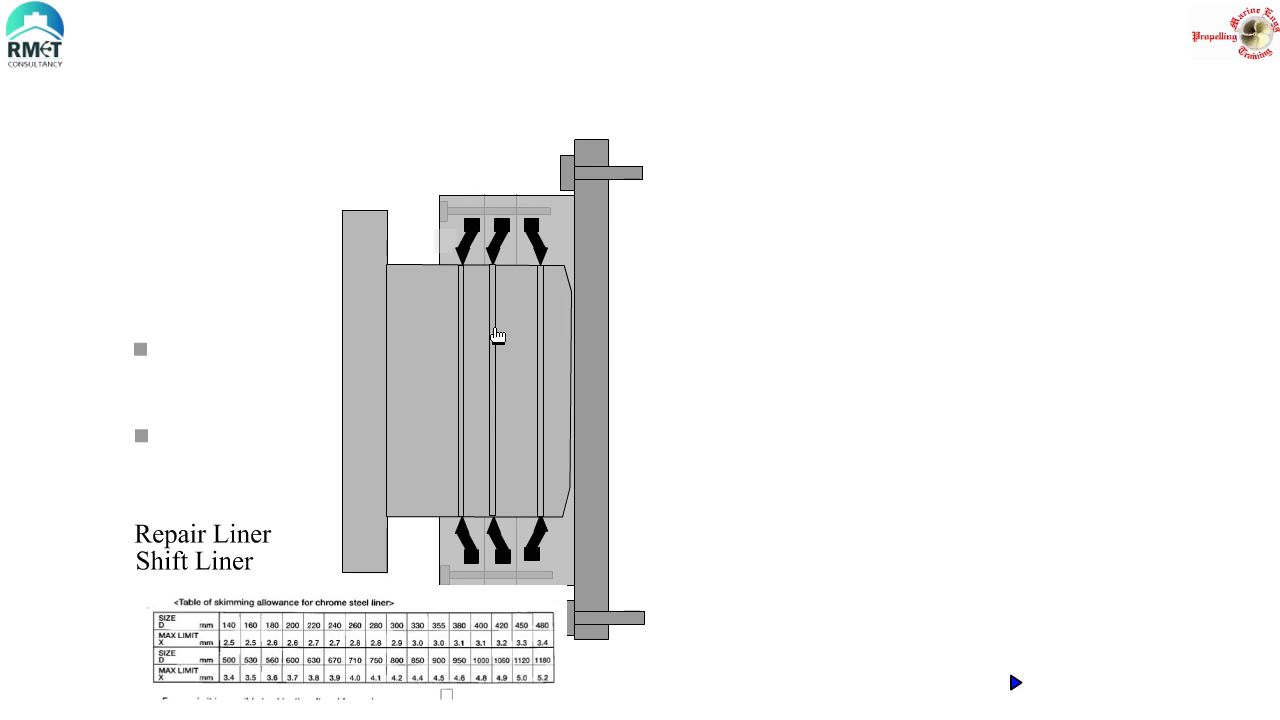
pyautogui.moveTo(588, 352)
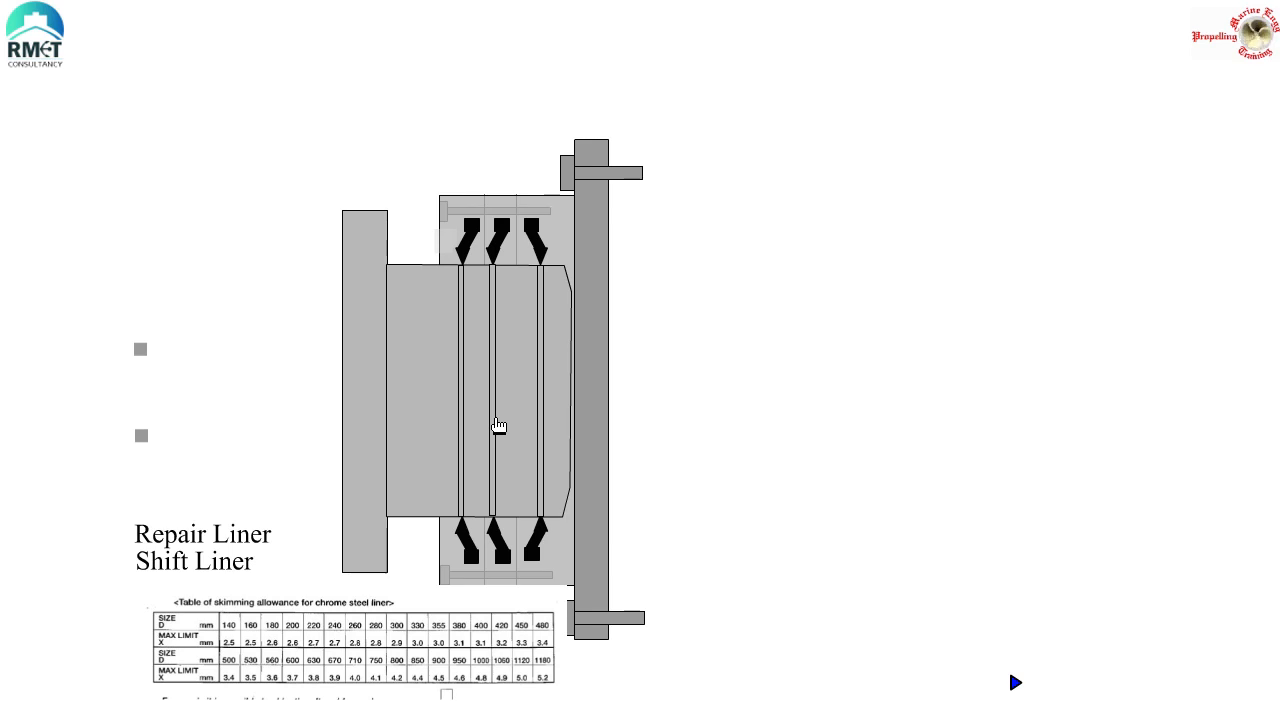
pyautogui.moveTo(484, 414)
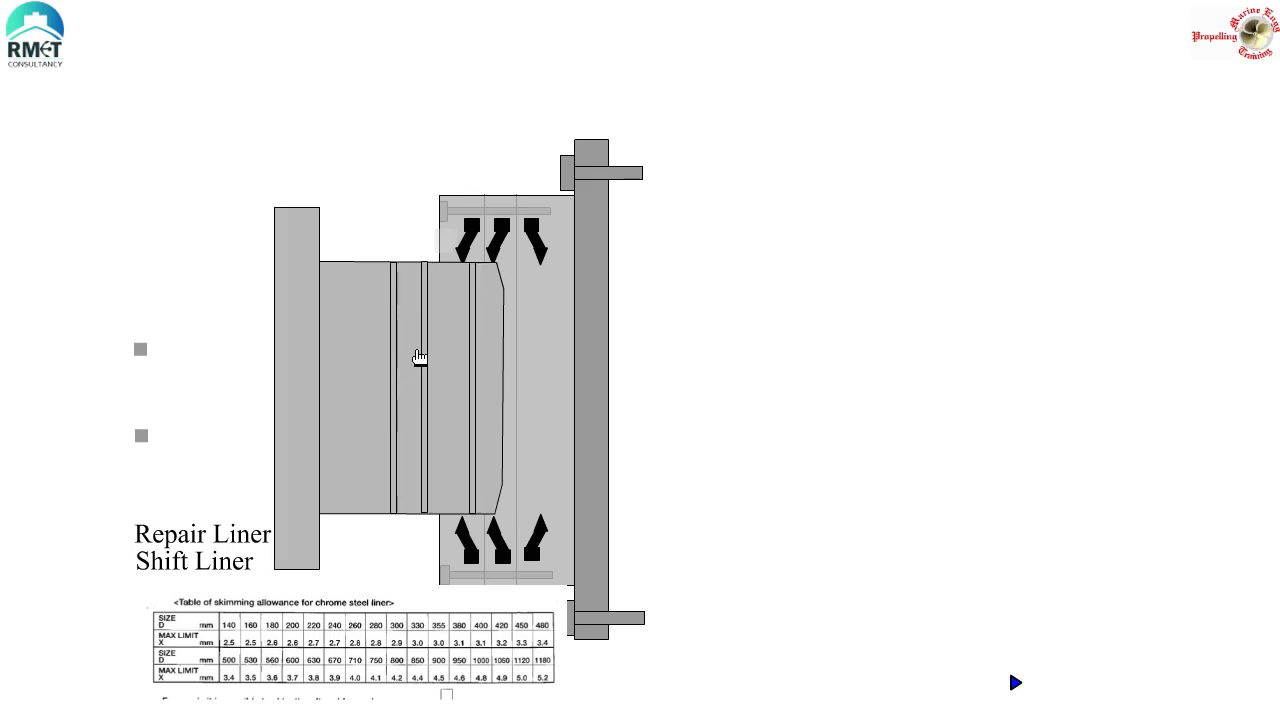
pyautogui.moveTo(200, 552)
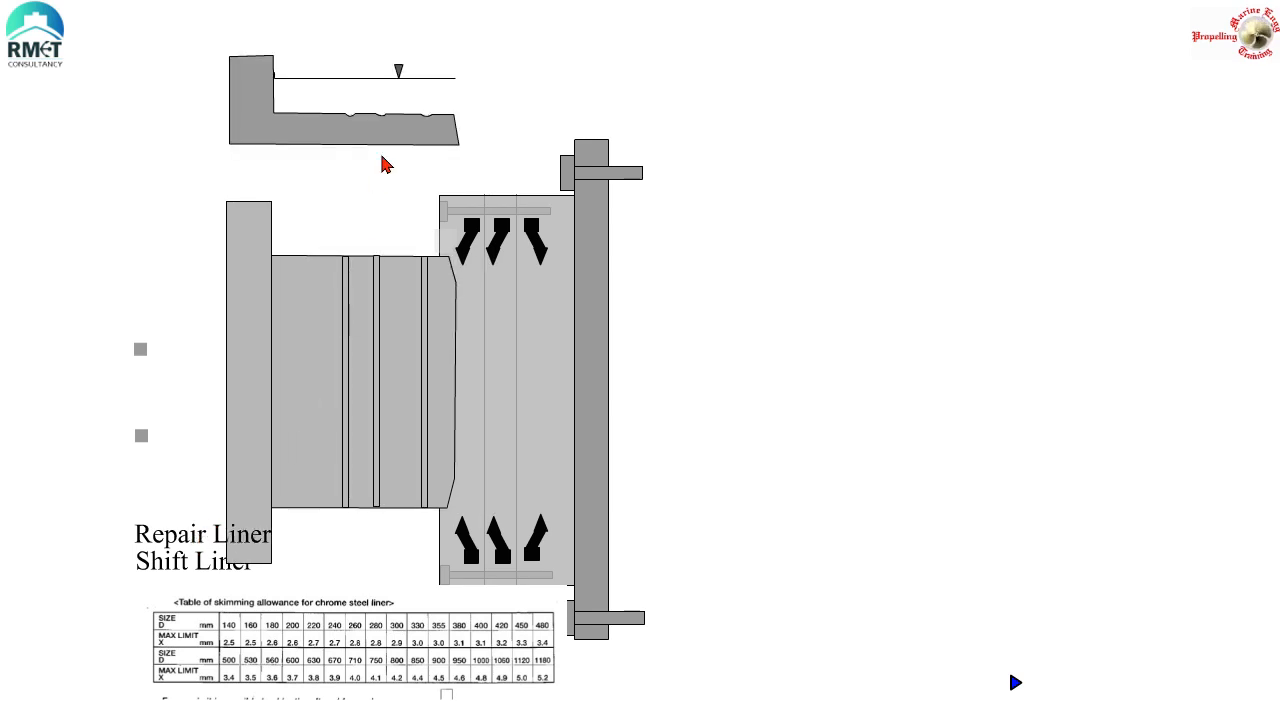
pyautogui.moveTo(424, 124)
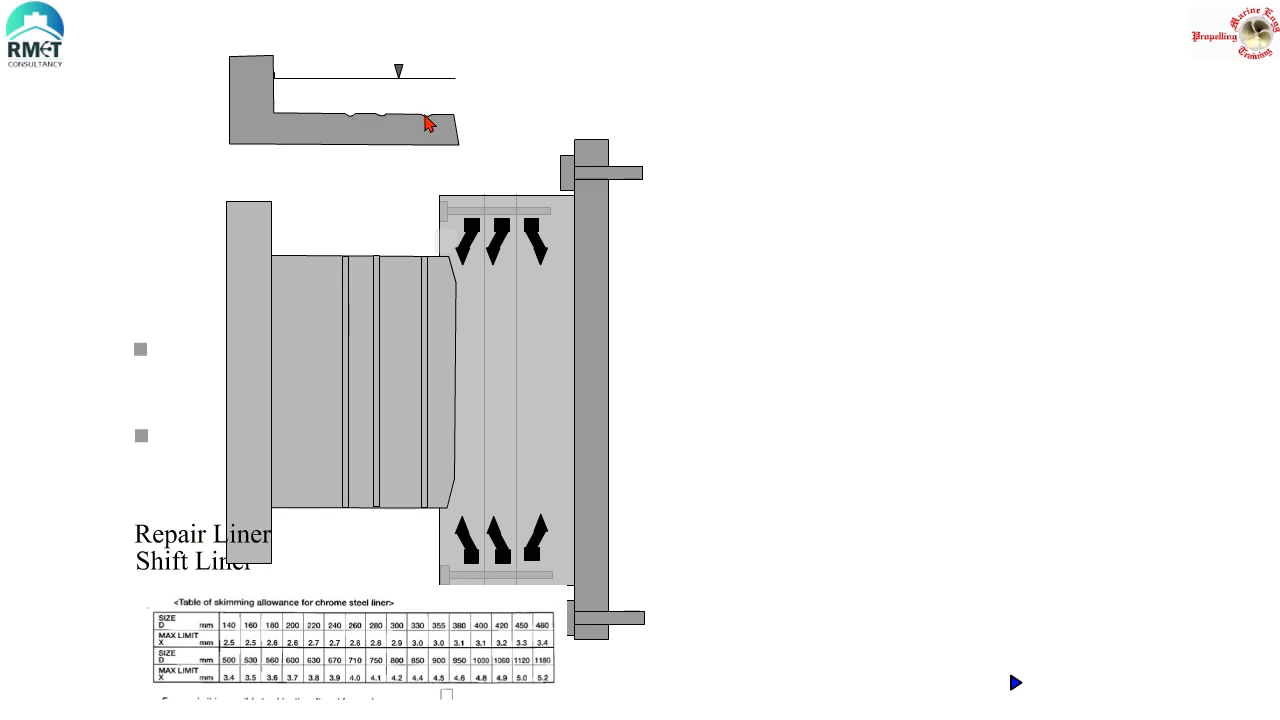
pyautogui.moveTo(404, 124)
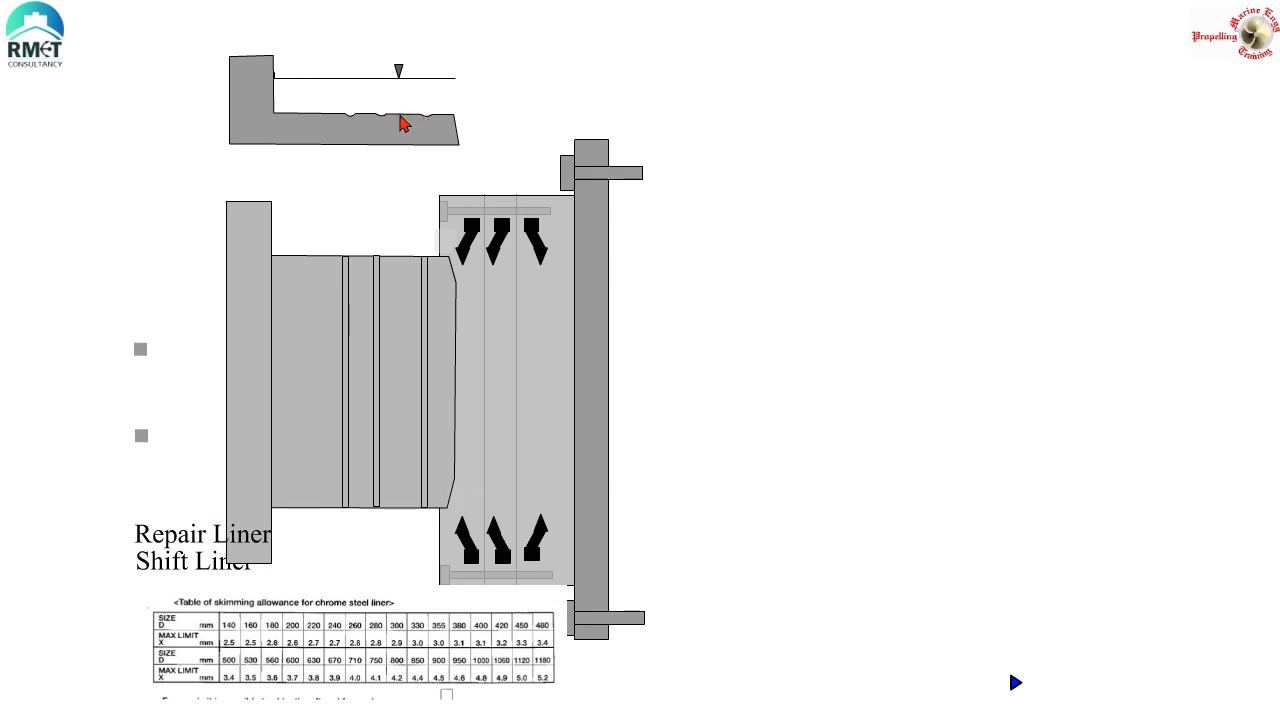
pyautogui.moveTo(370, 80)
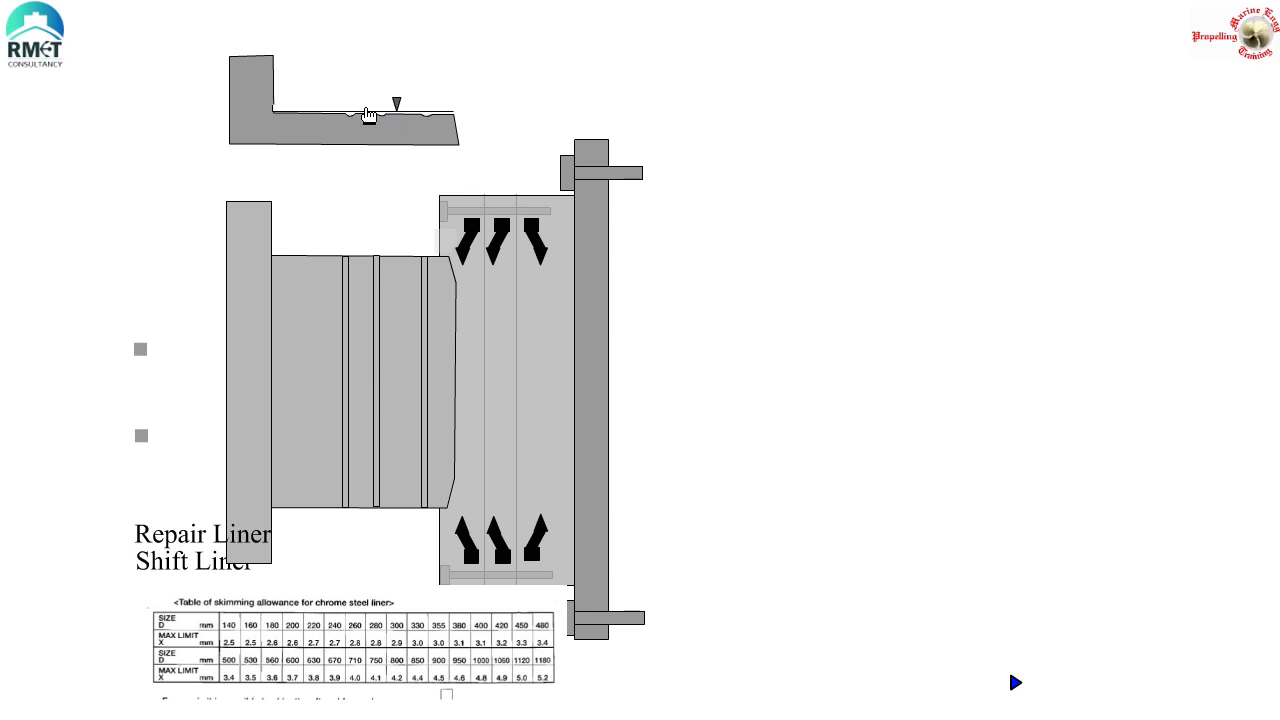
pyautogui.moveTo(368, 120)
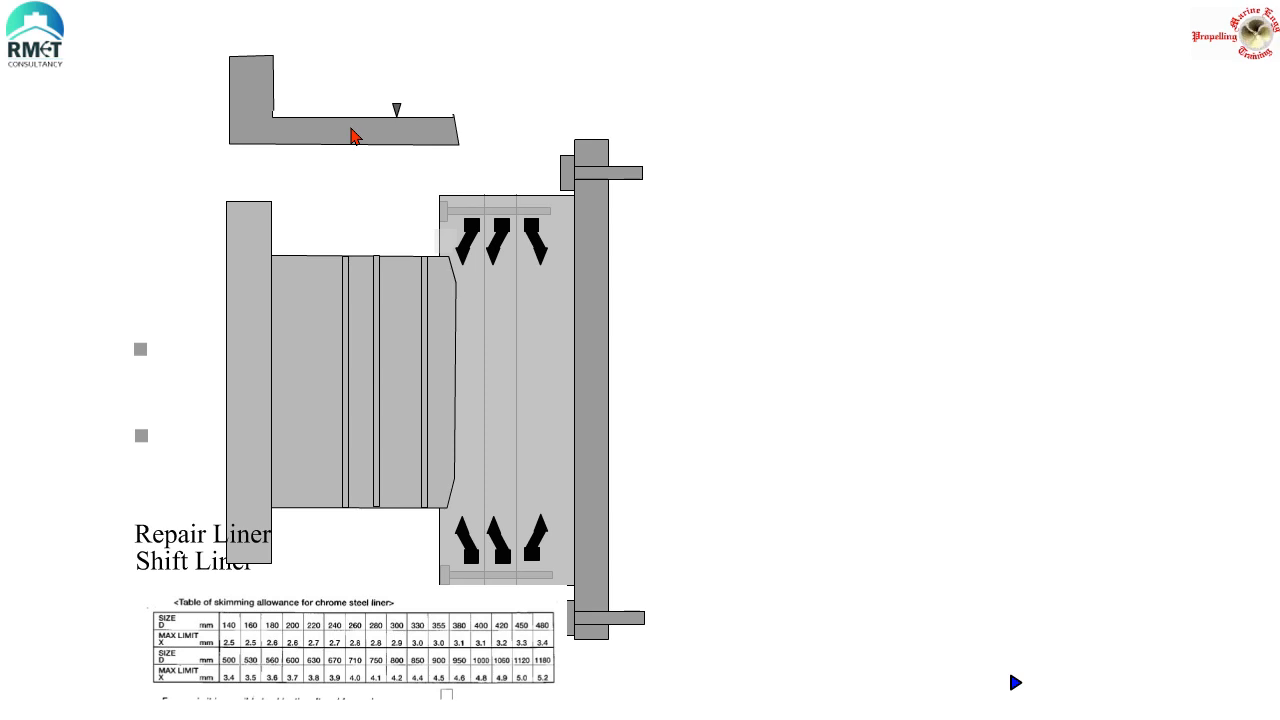
pyautogui.moveTo(358, 136)
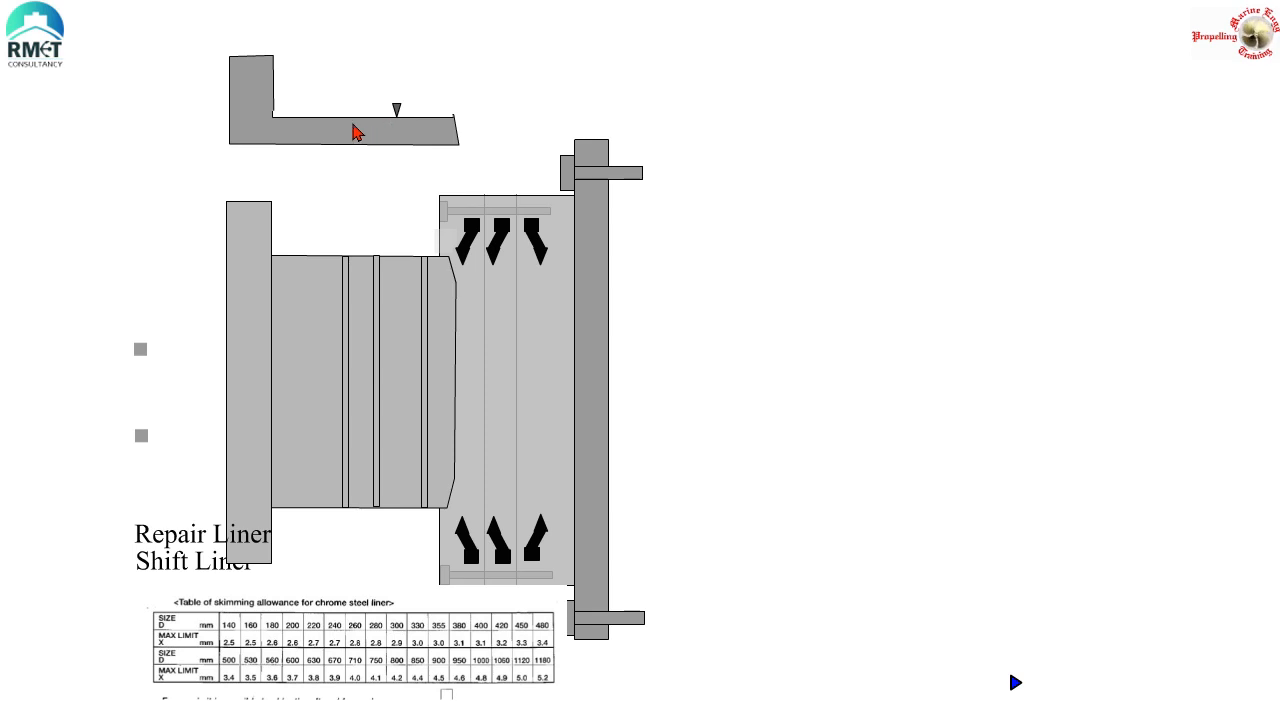
pyautogui.moveTo(372, 132)
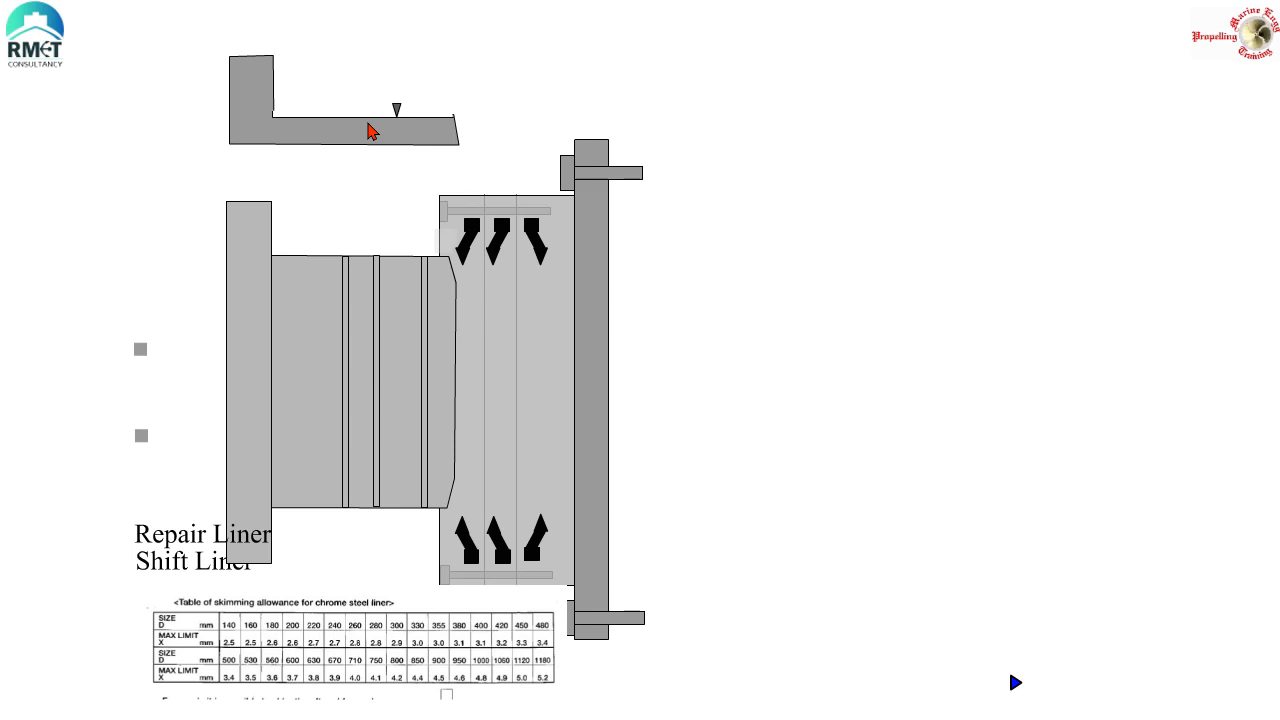
pyautogui.moveTo(340, 126)
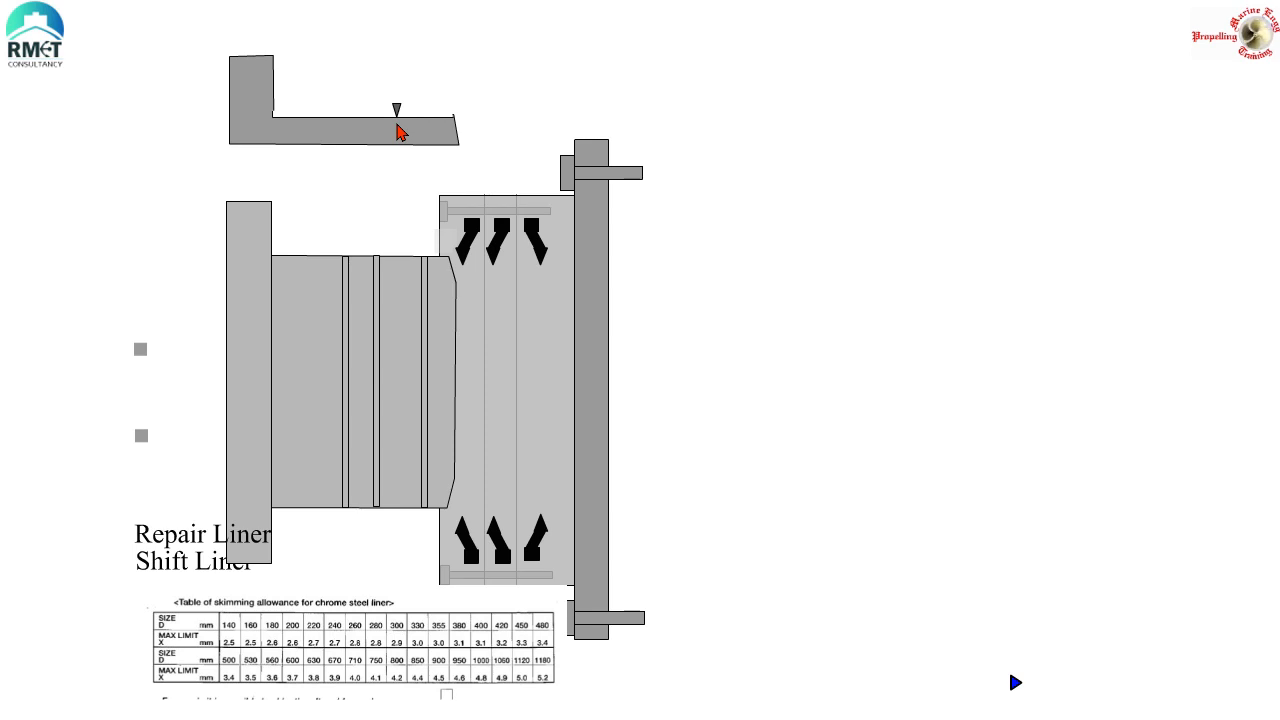
pyautogui.moveTo(374, 136)
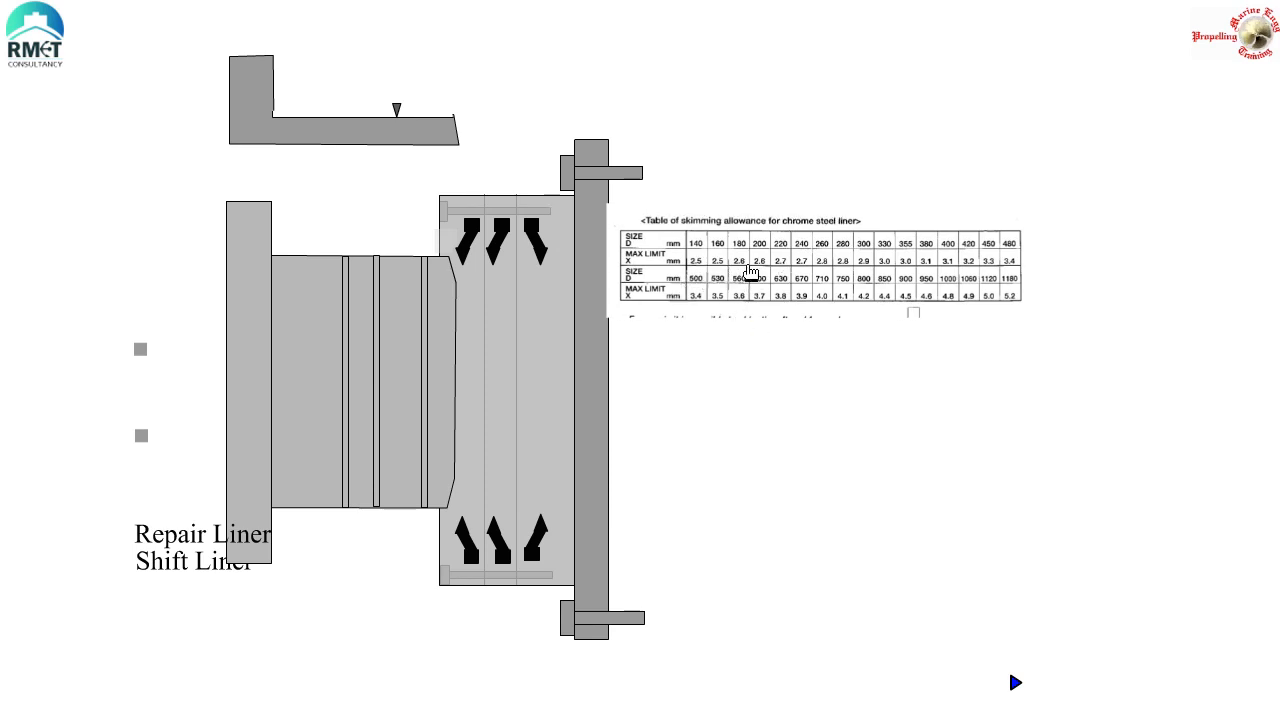
pyautogui.moveTo(772, 280)
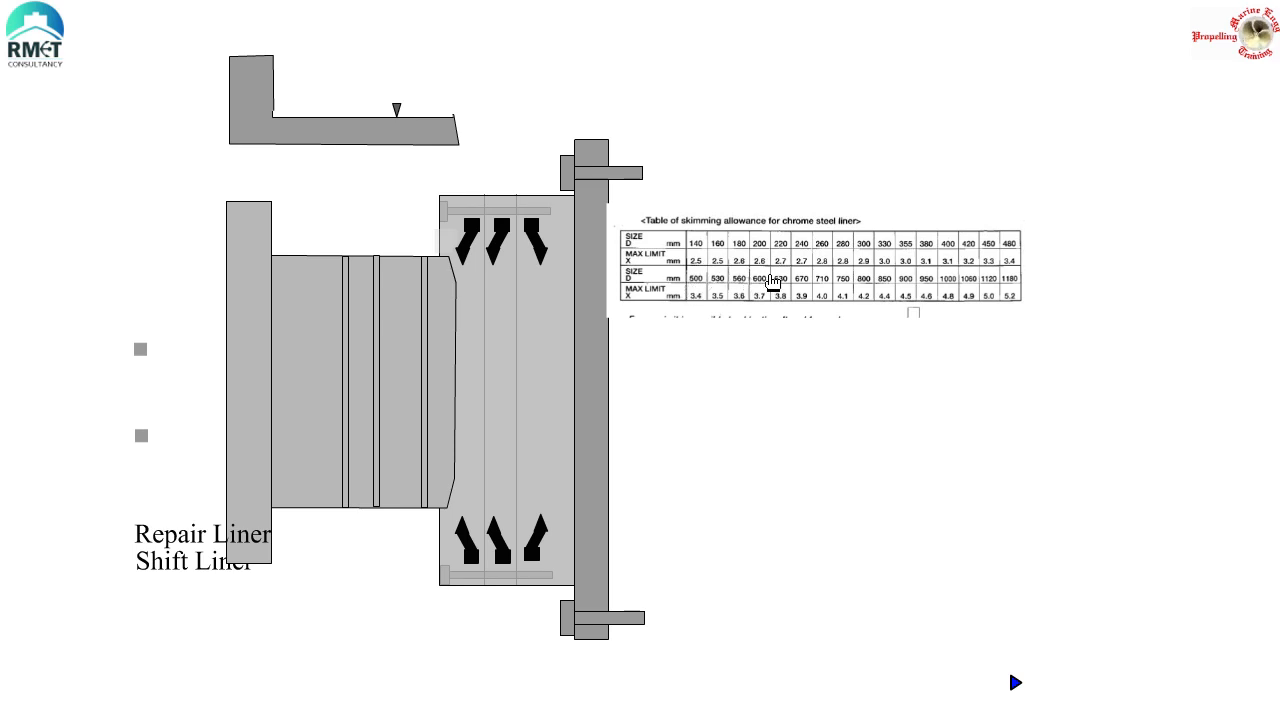
pyautogui.moveTo(708, 262)
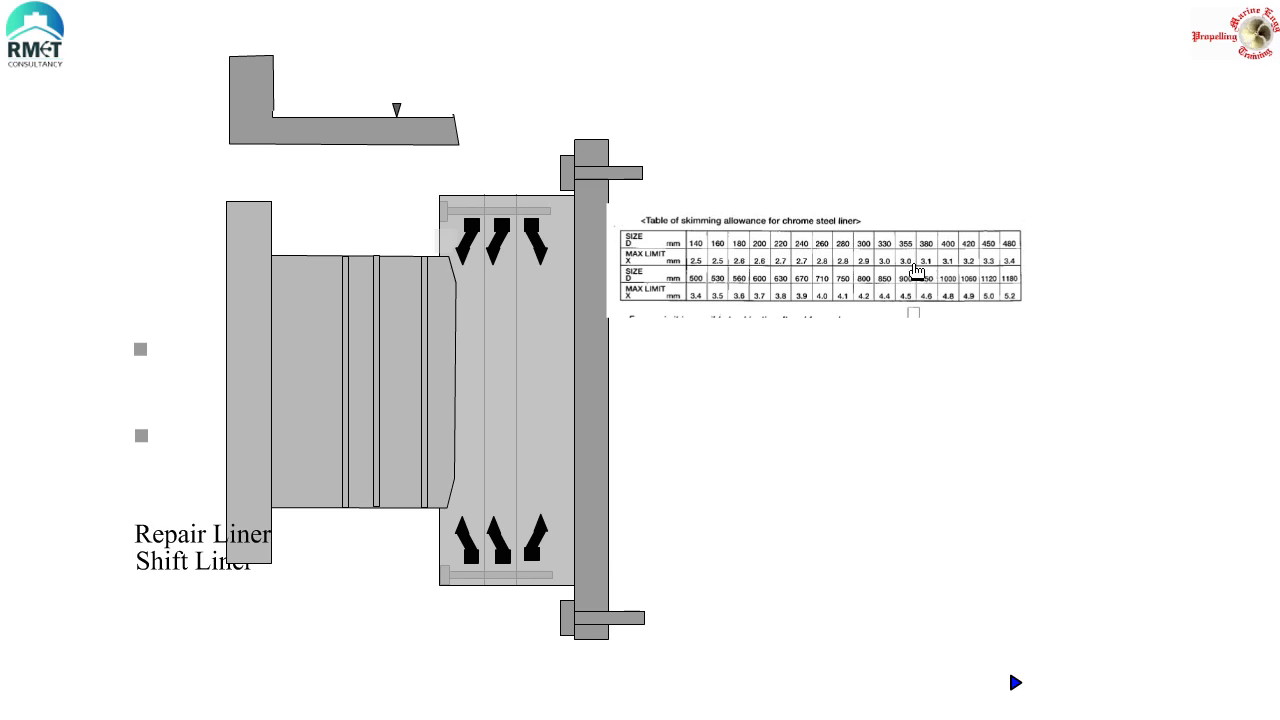
pyautogui.moveTo(796, 276)
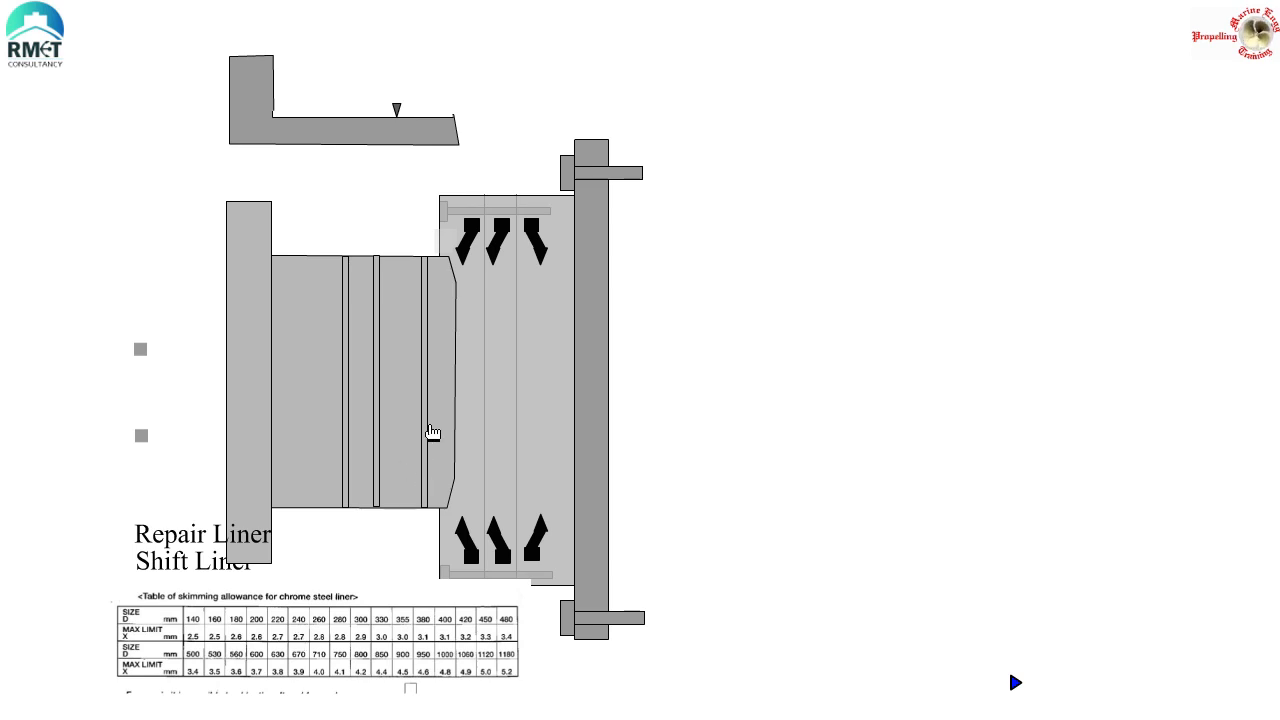
pyautogui.moveTo(408, 418)
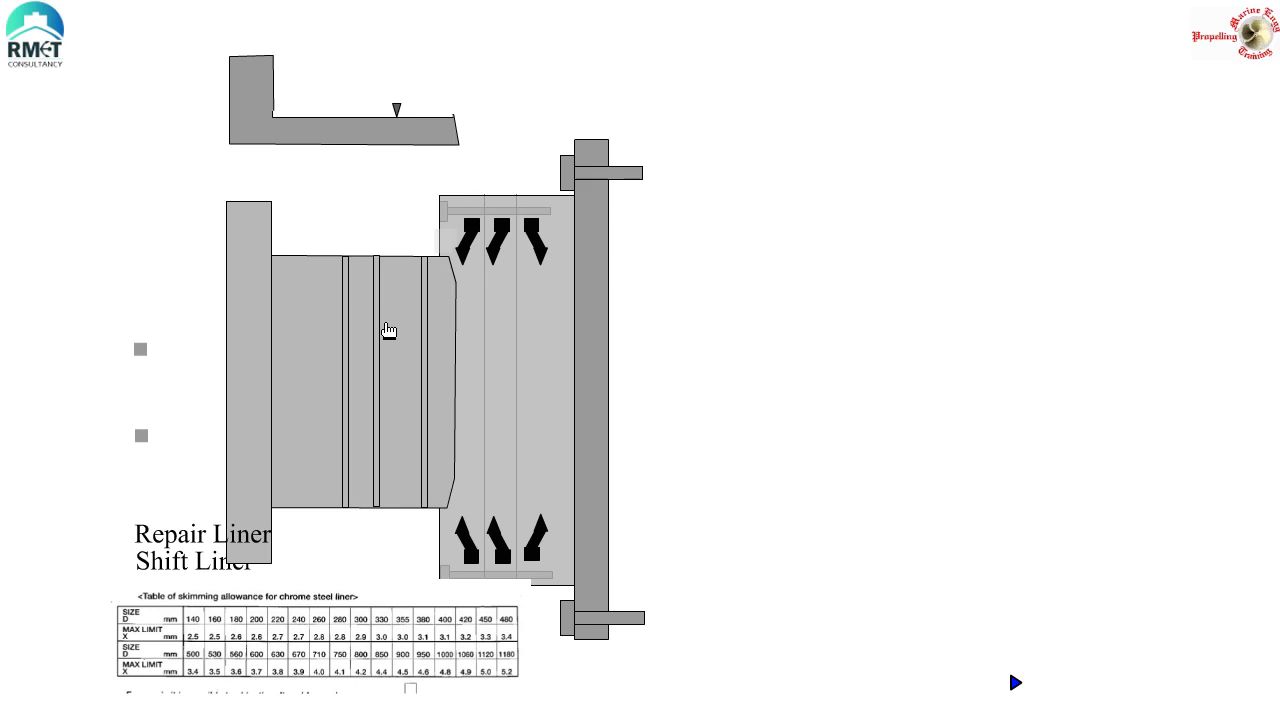
pyautogui.moveTo(440, 340)
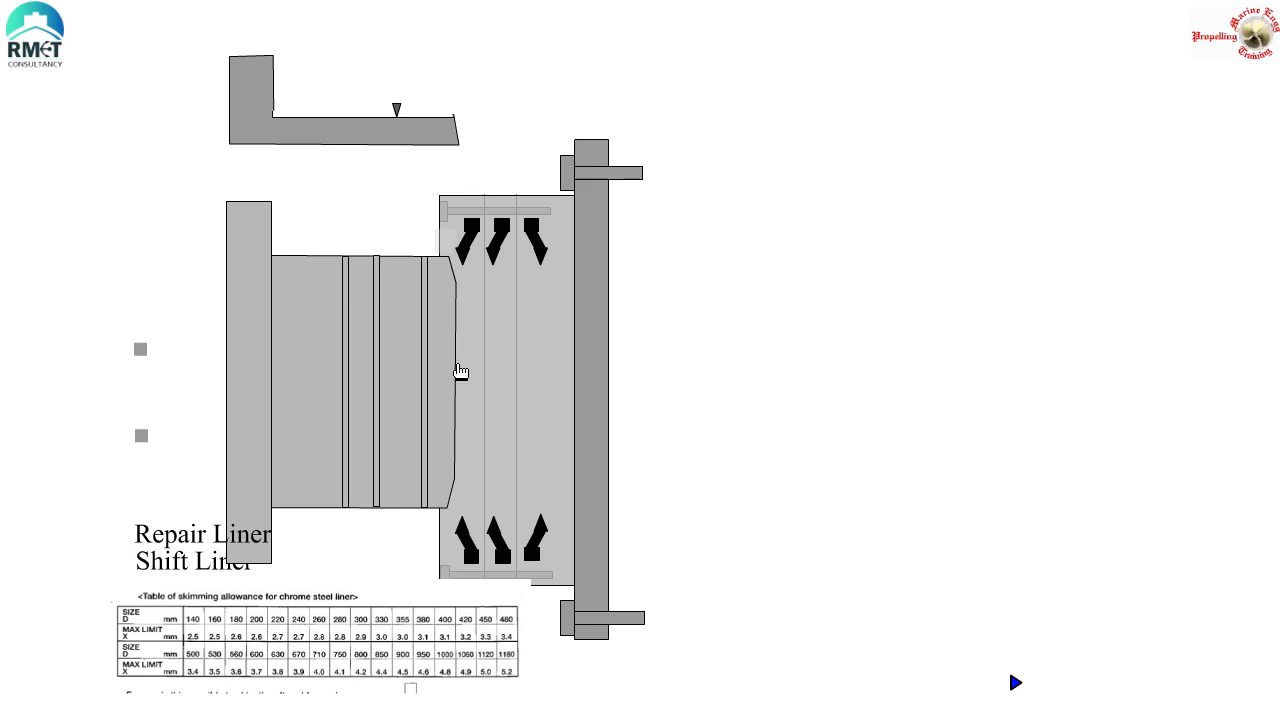
pyautogui.moveTo(316, 326)
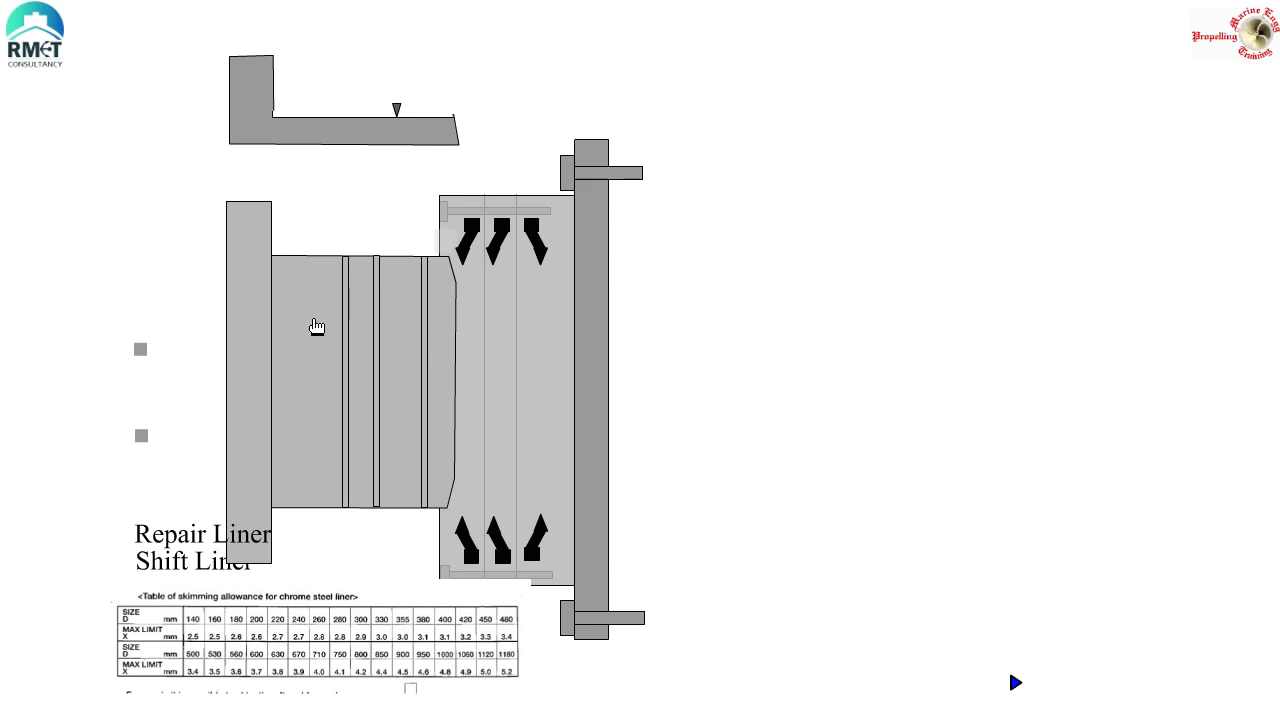
pyautogui.moveTo(142, 440)
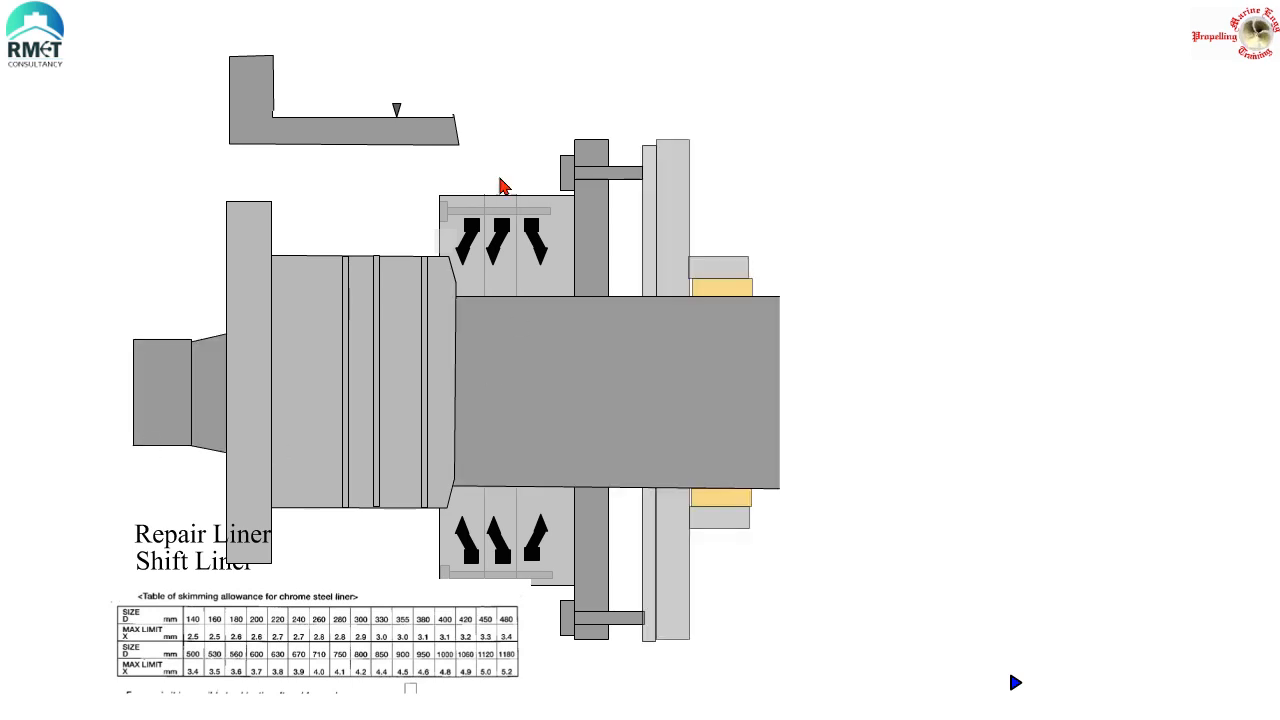
pyautogui.moveTo(484, 250)
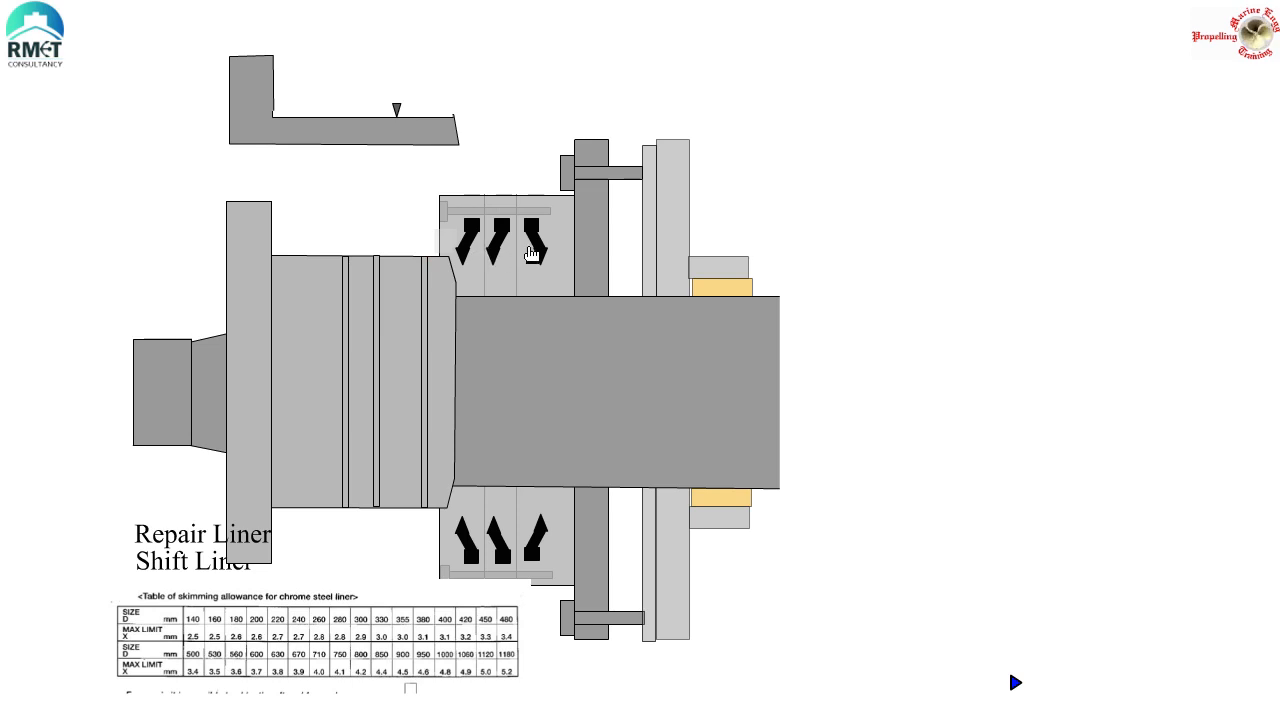
pyautogui.moveTo(282, 356)
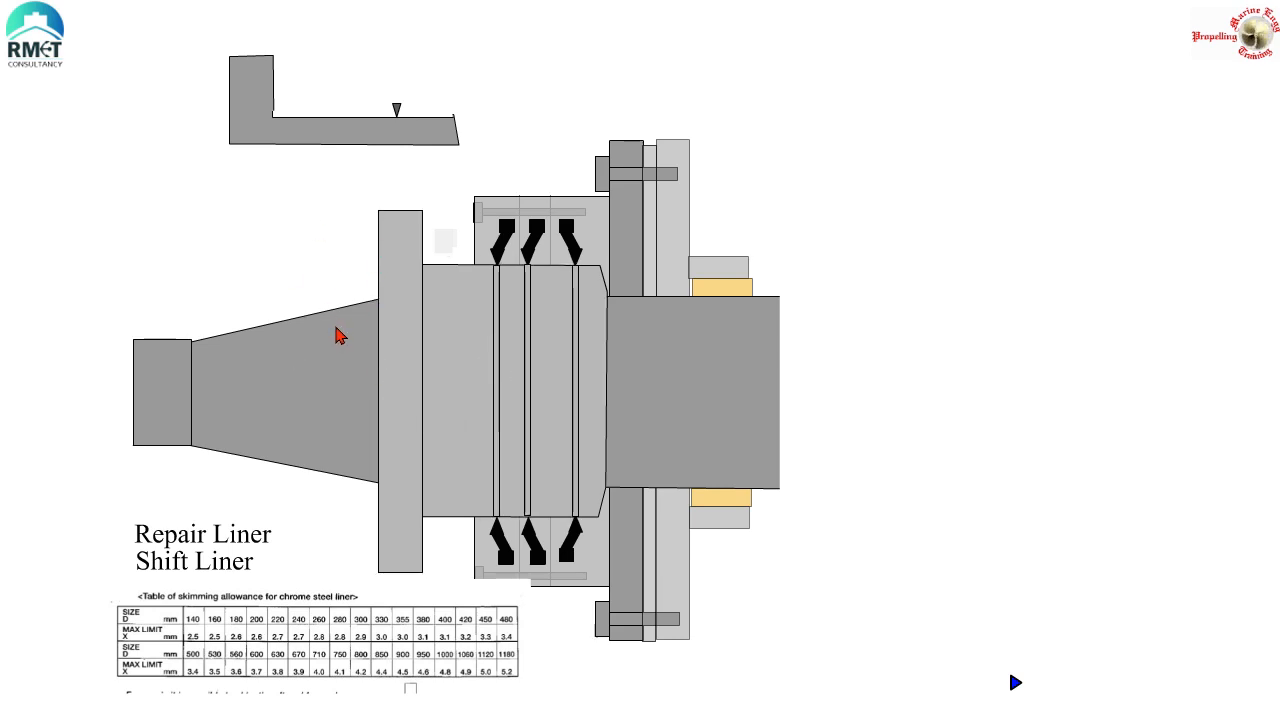
pyautogui.moveTo(980, 374)
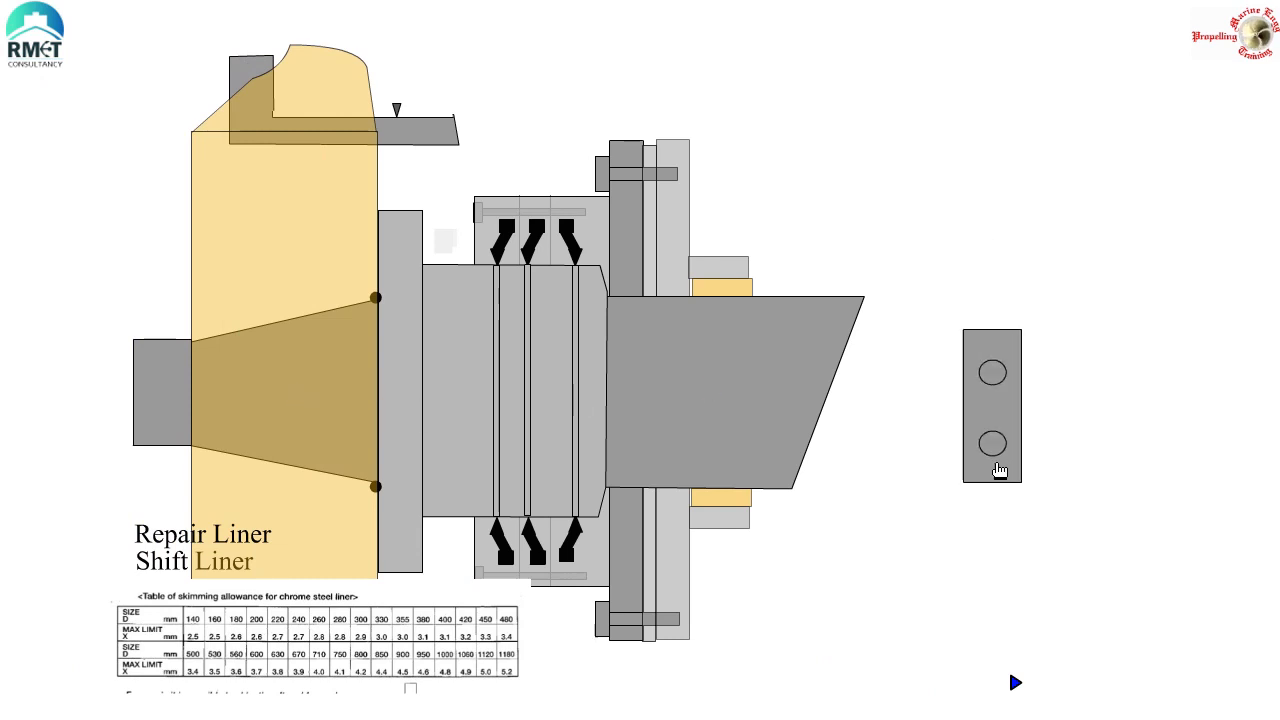
# - Run the shift-liner animation fitting the retaining nut onto the propeller taper
pyautogui.moveTo(992, 420); pyautogui.dragTo(160, 400)
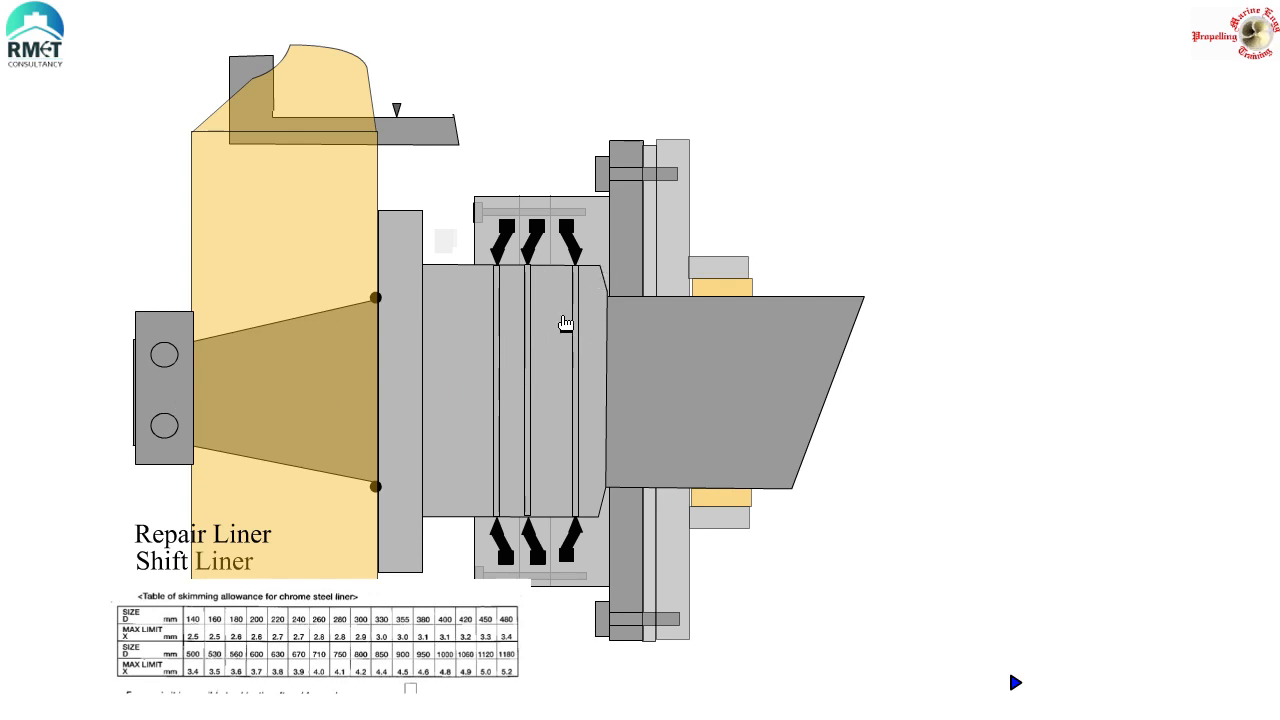
pyautogui.moveTo(308, 284)
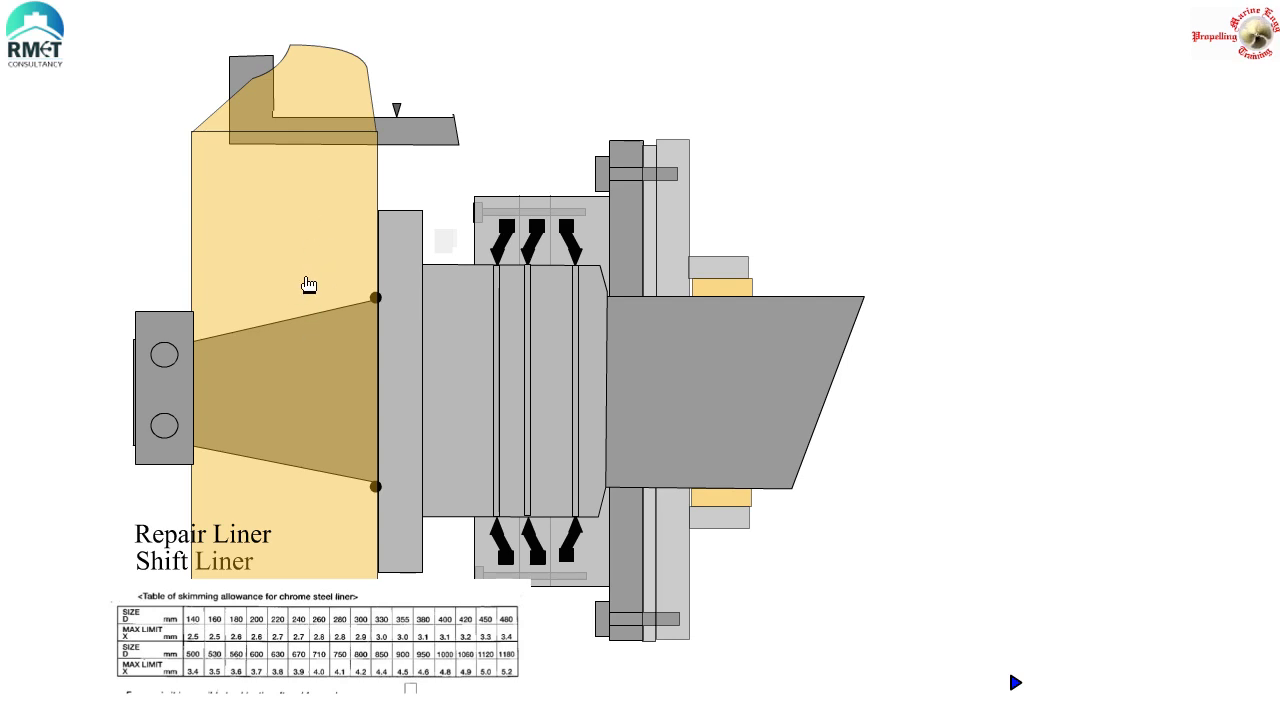
pyautogui.moveTo(330, 288)
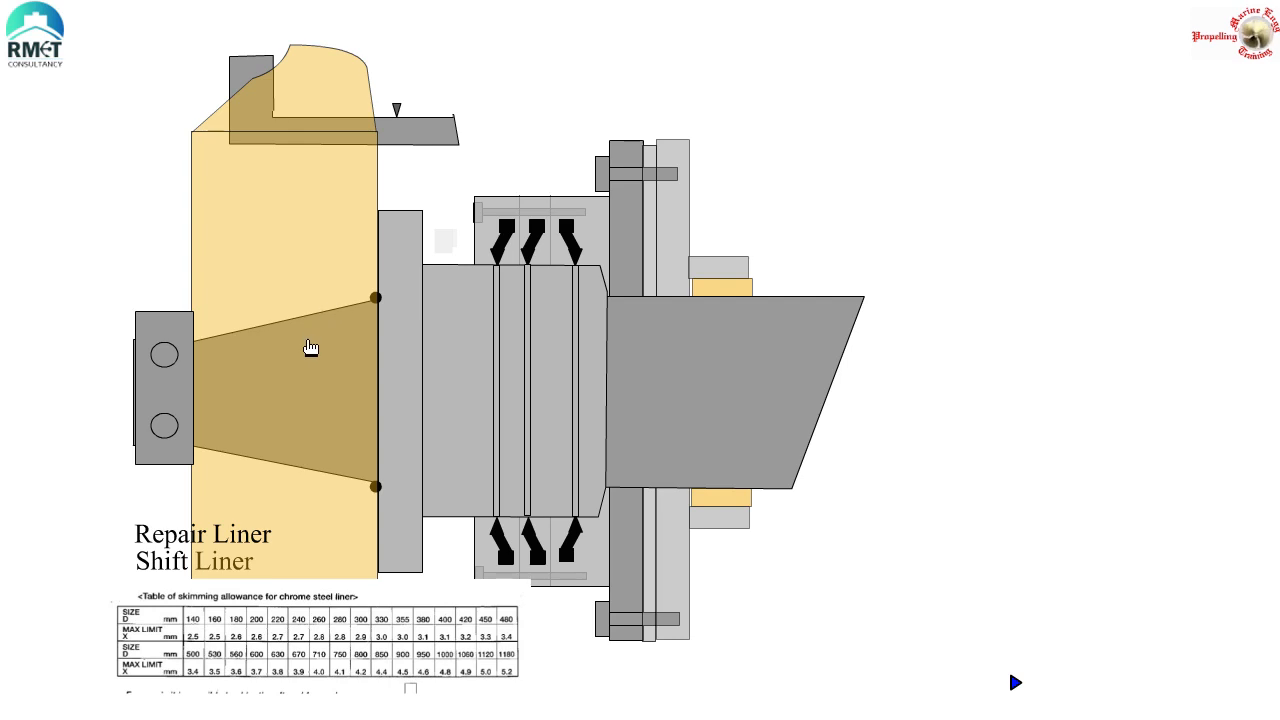
pyautogui.moveTo(318, 348)
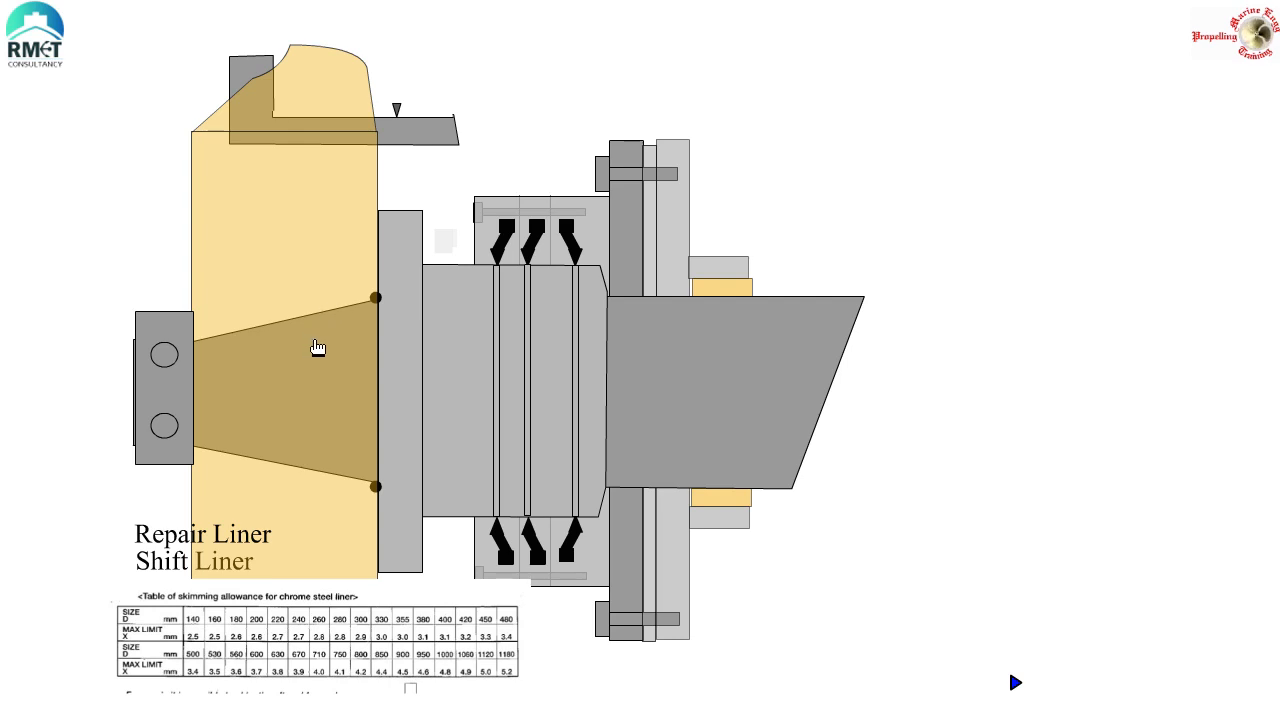
pyautogui.moveTo(414, 344)
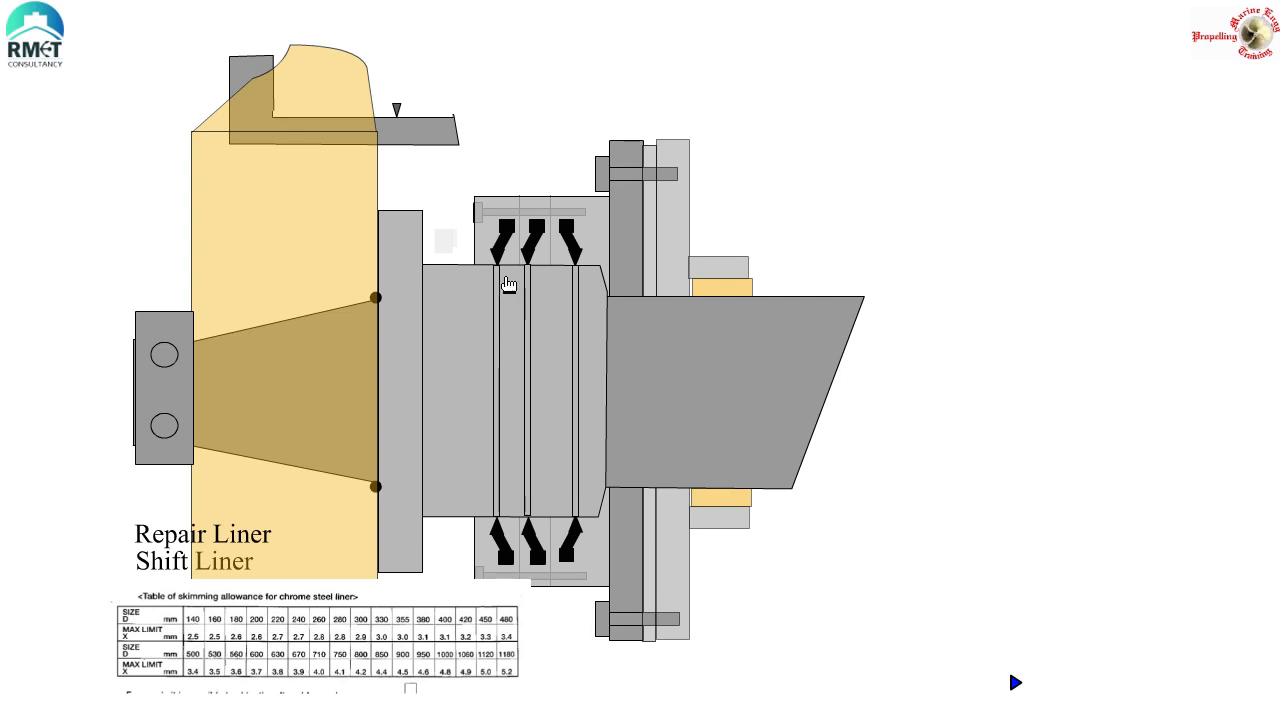
pyautogui.moveTo(536, 272)
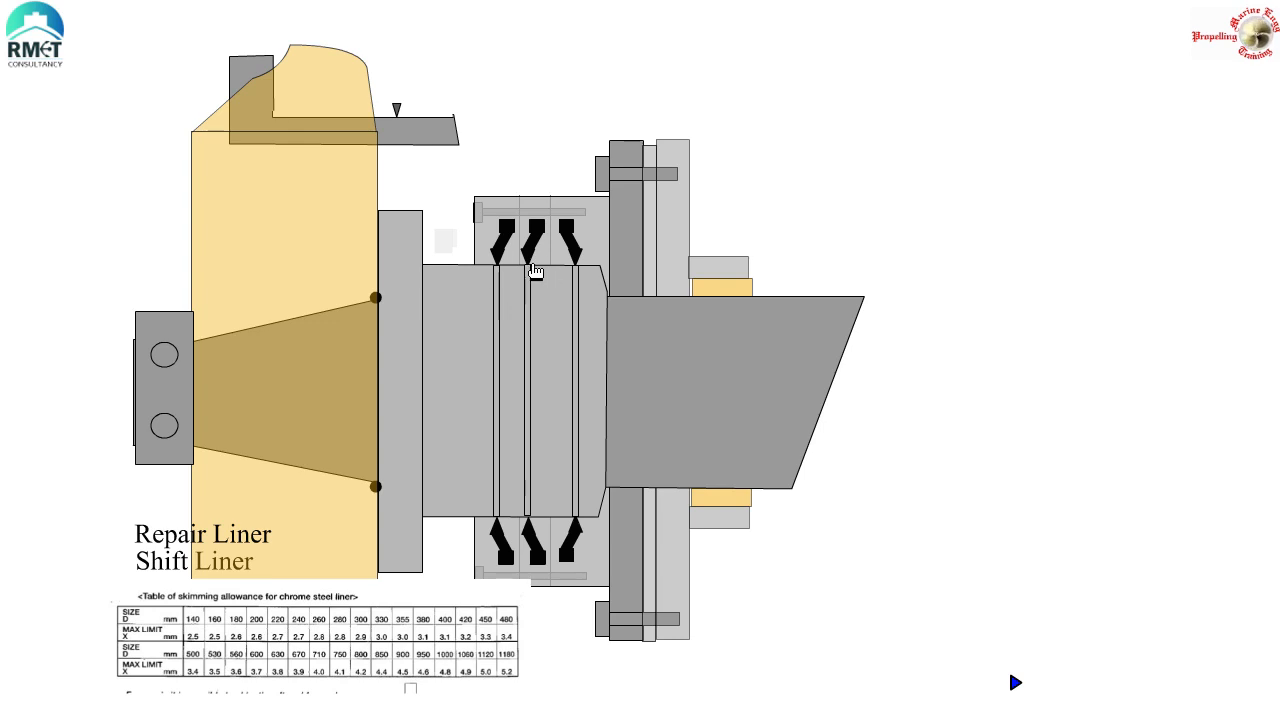
pyautogui.moveTo(538, 284)
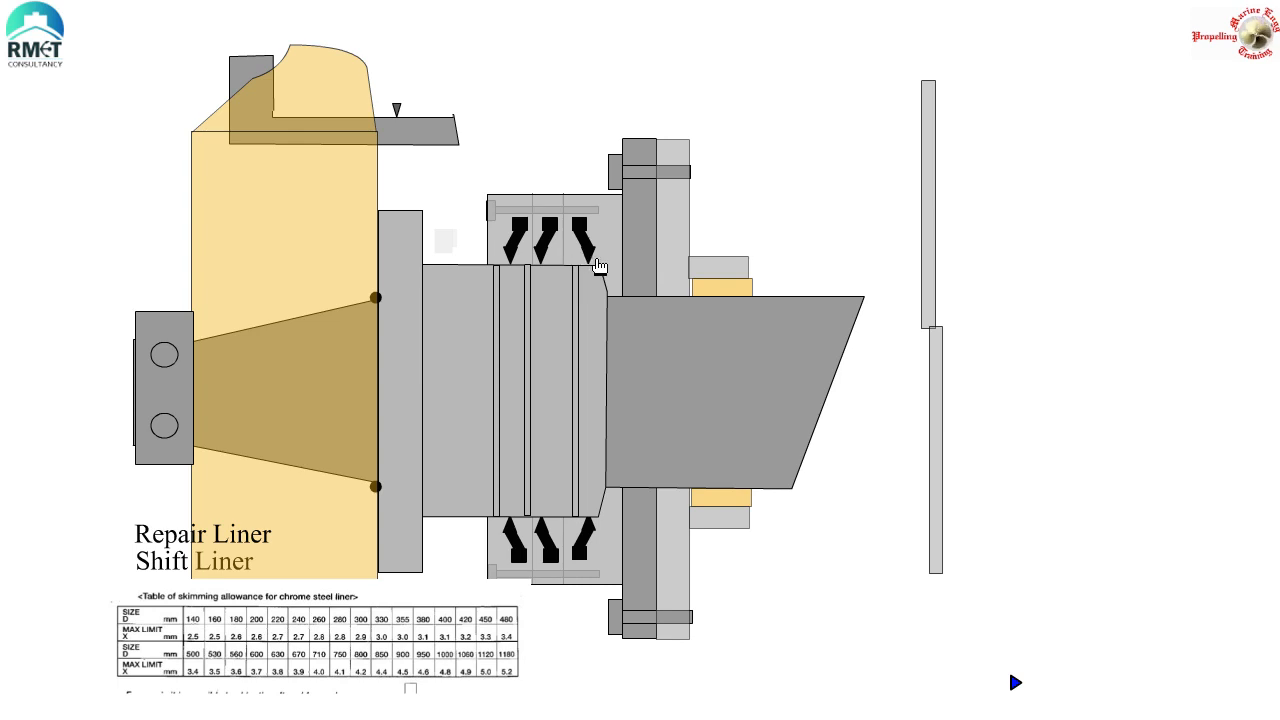
pyautogui.moveTo(592, 290)
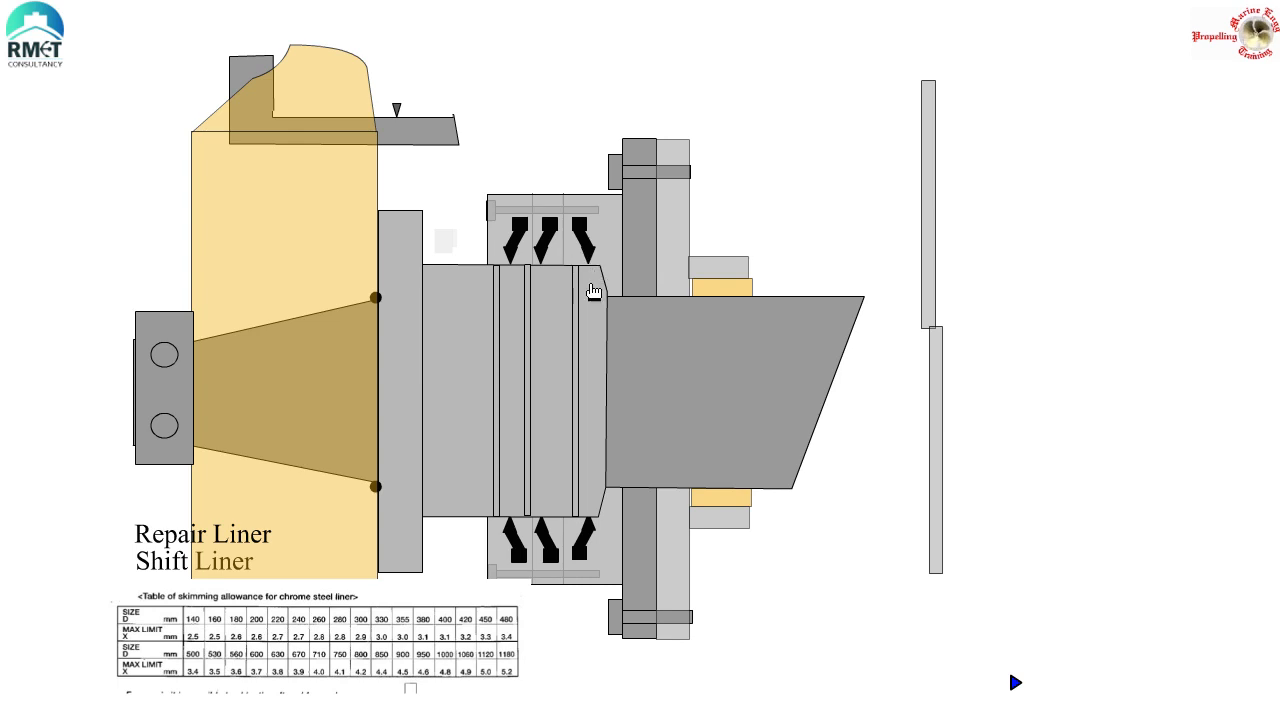
pyautogui.moveTo(536, 318)
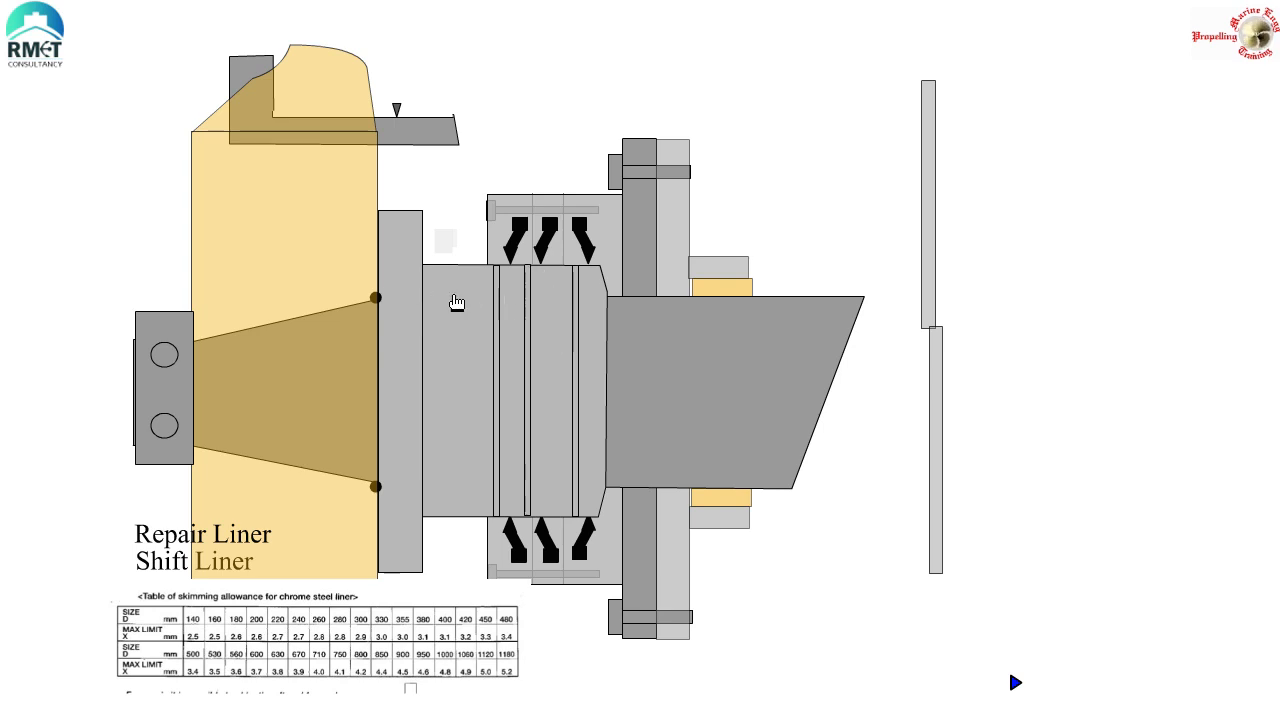
pyautogui.moveTo(480, 344)
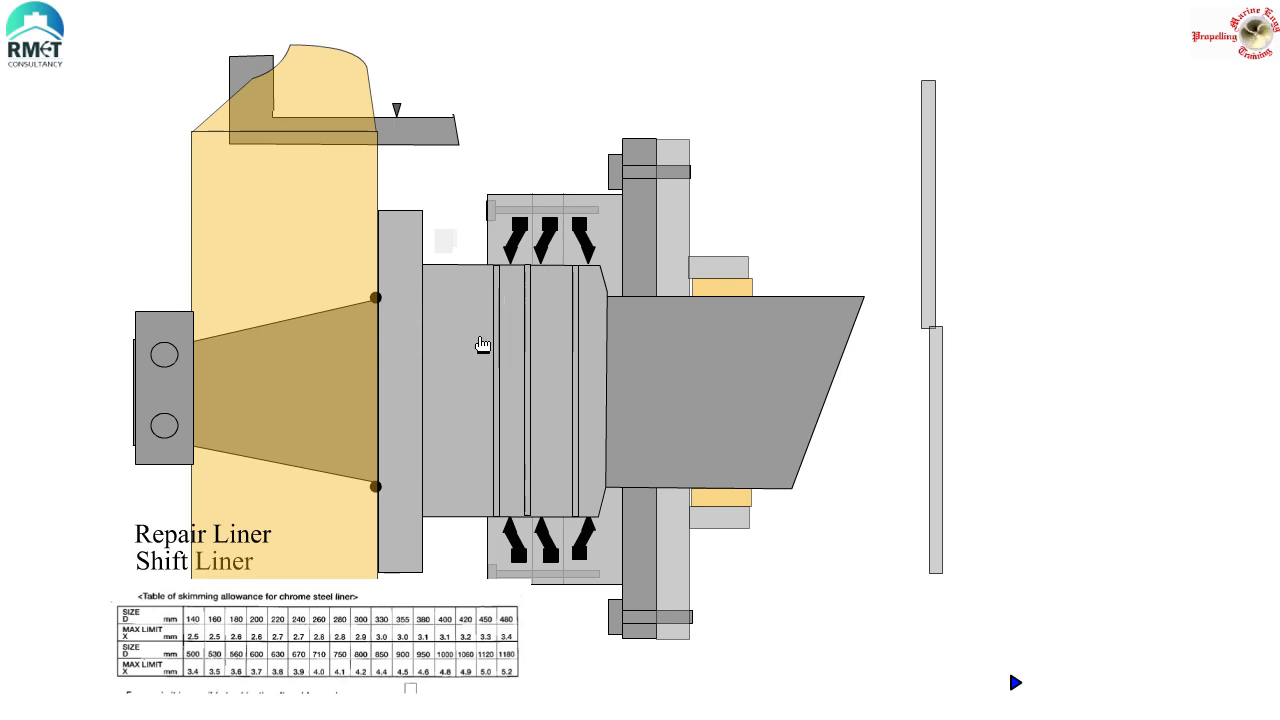
pyautogui.moveTo(592, 242)
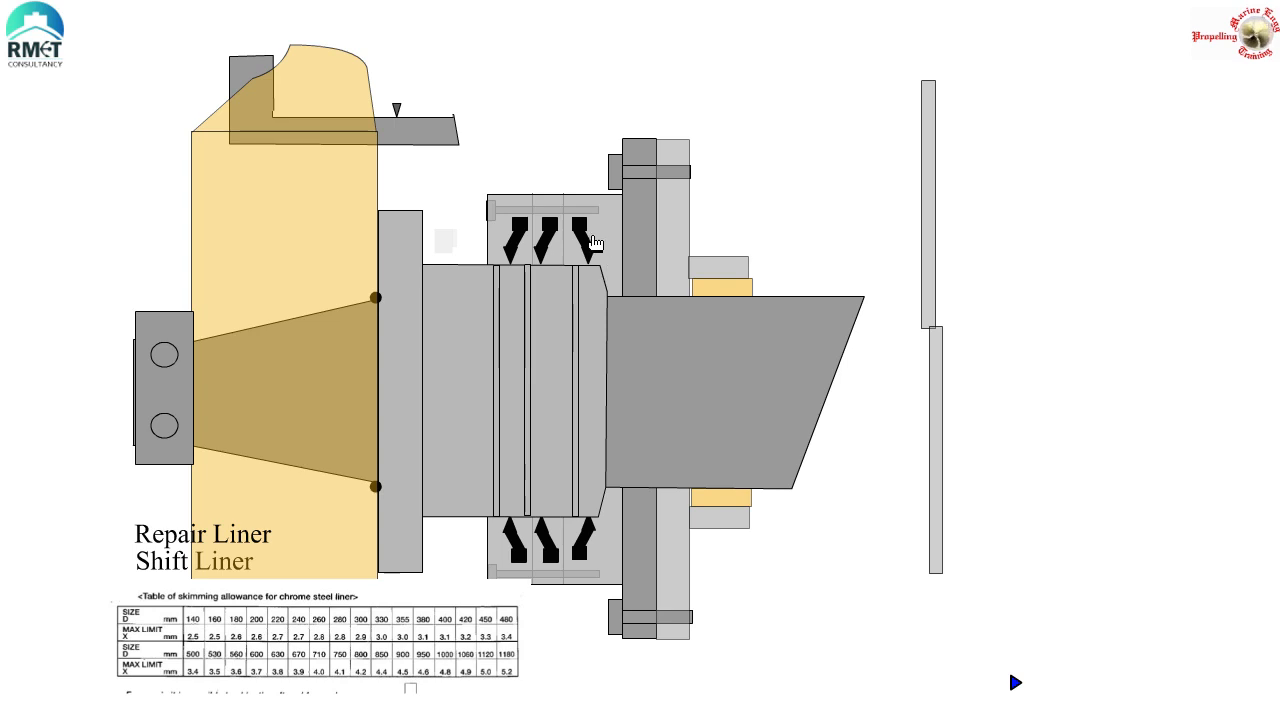
pyautogui.moveTo(624, 240)
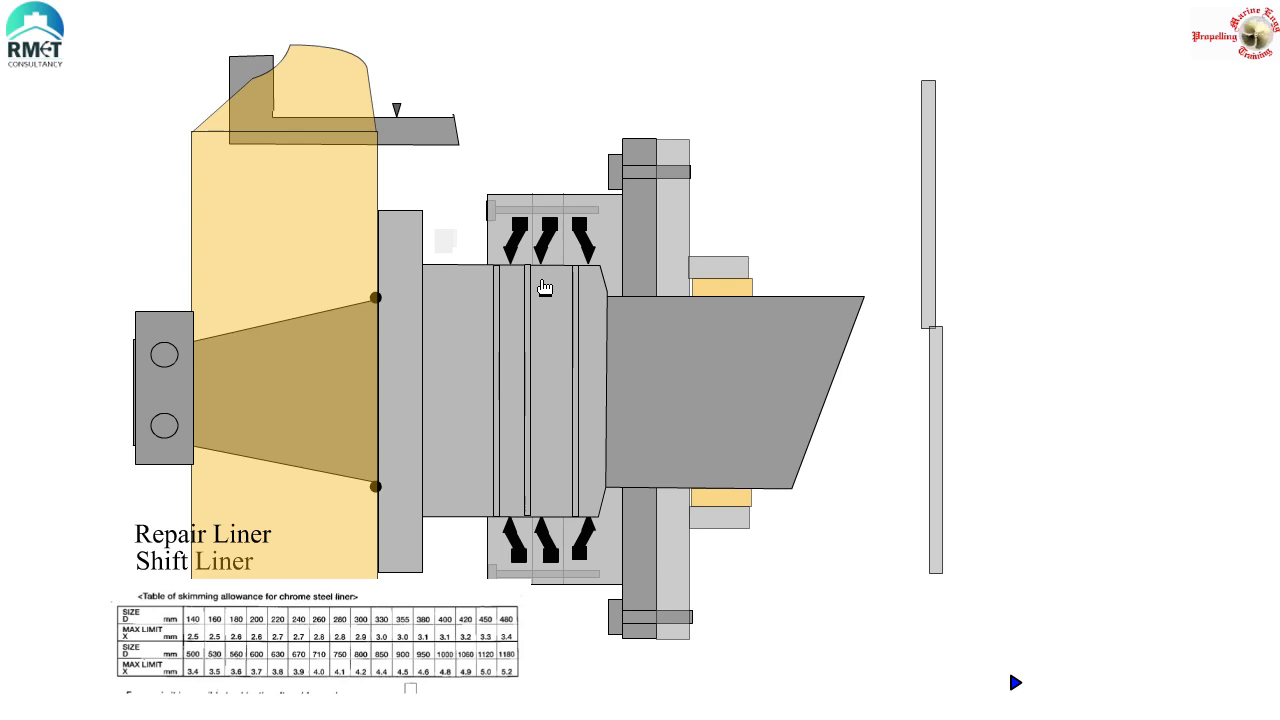
pyautogui.moveTo(904, 284)
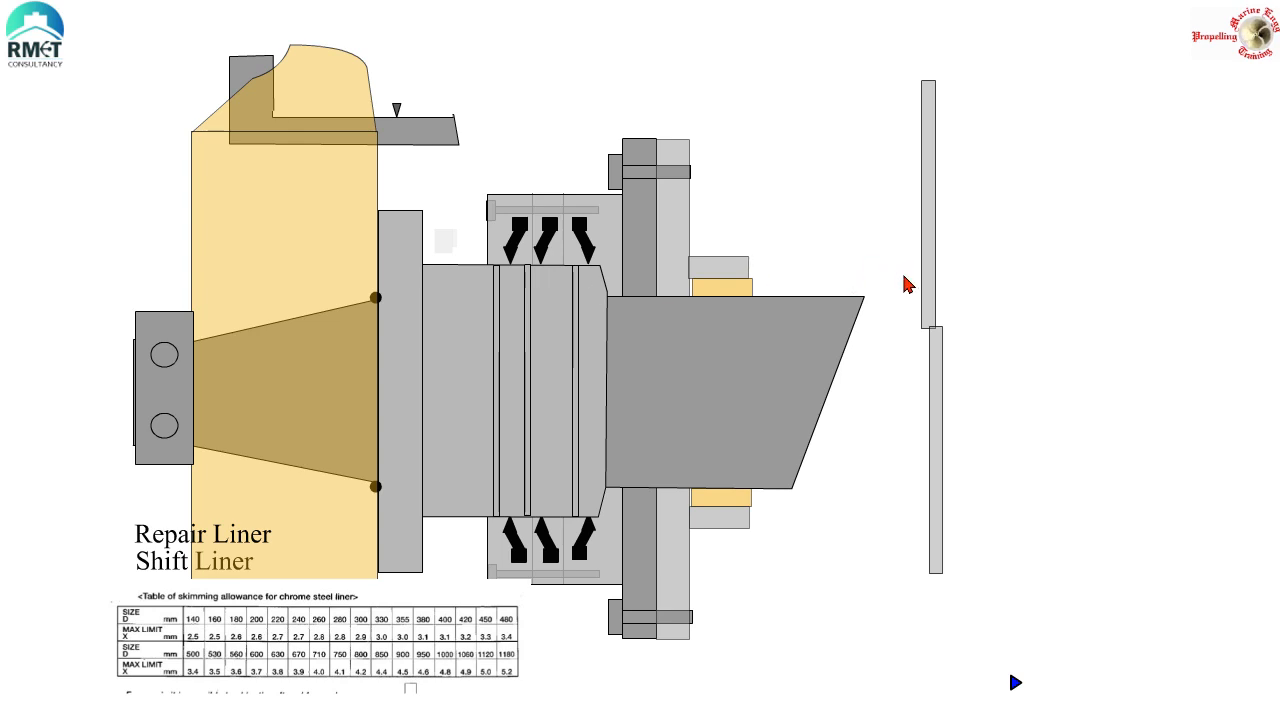
pyautogui.moveTo(944, 284)
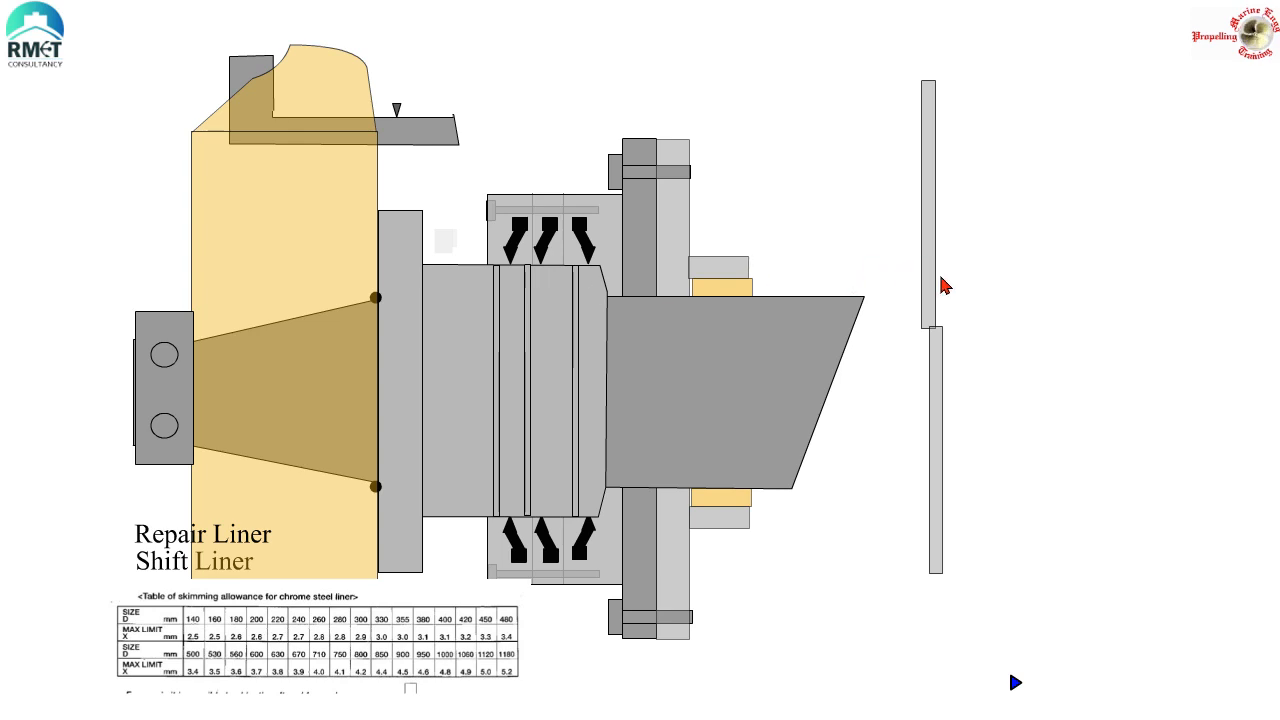
pyautogui.moveTo(932, 286)
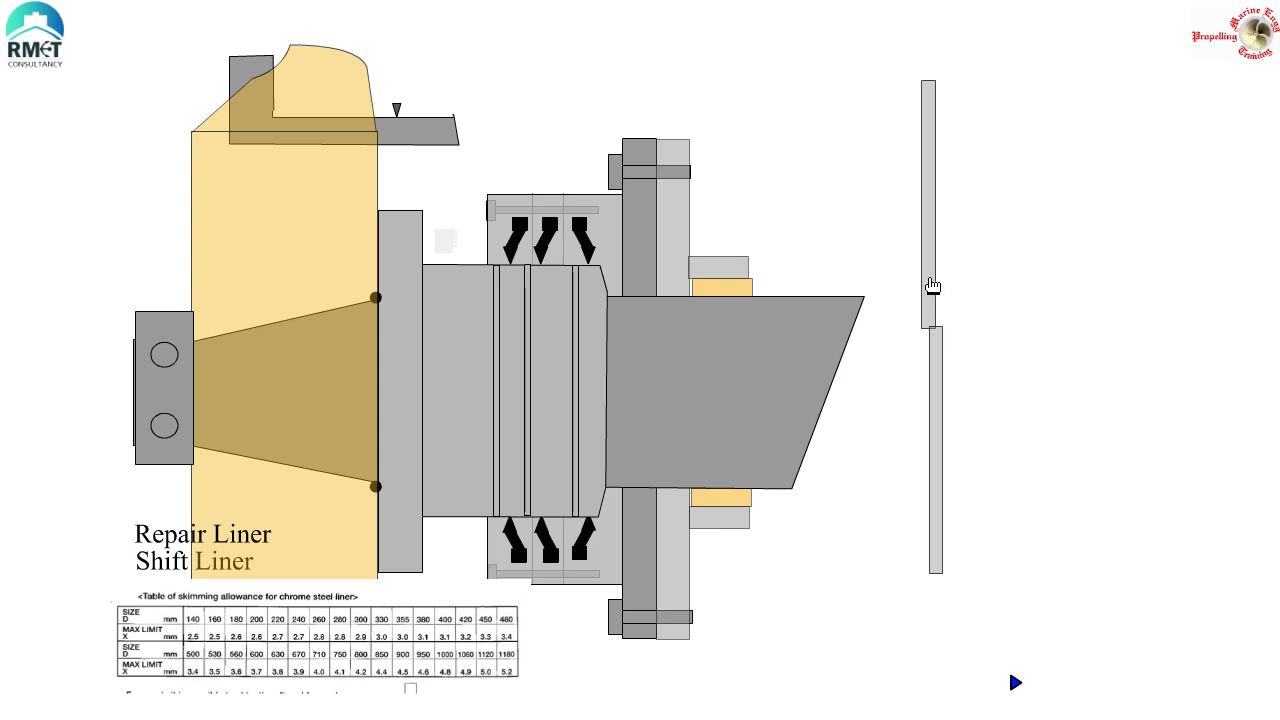
pyautogui.moveTo(736, 322)
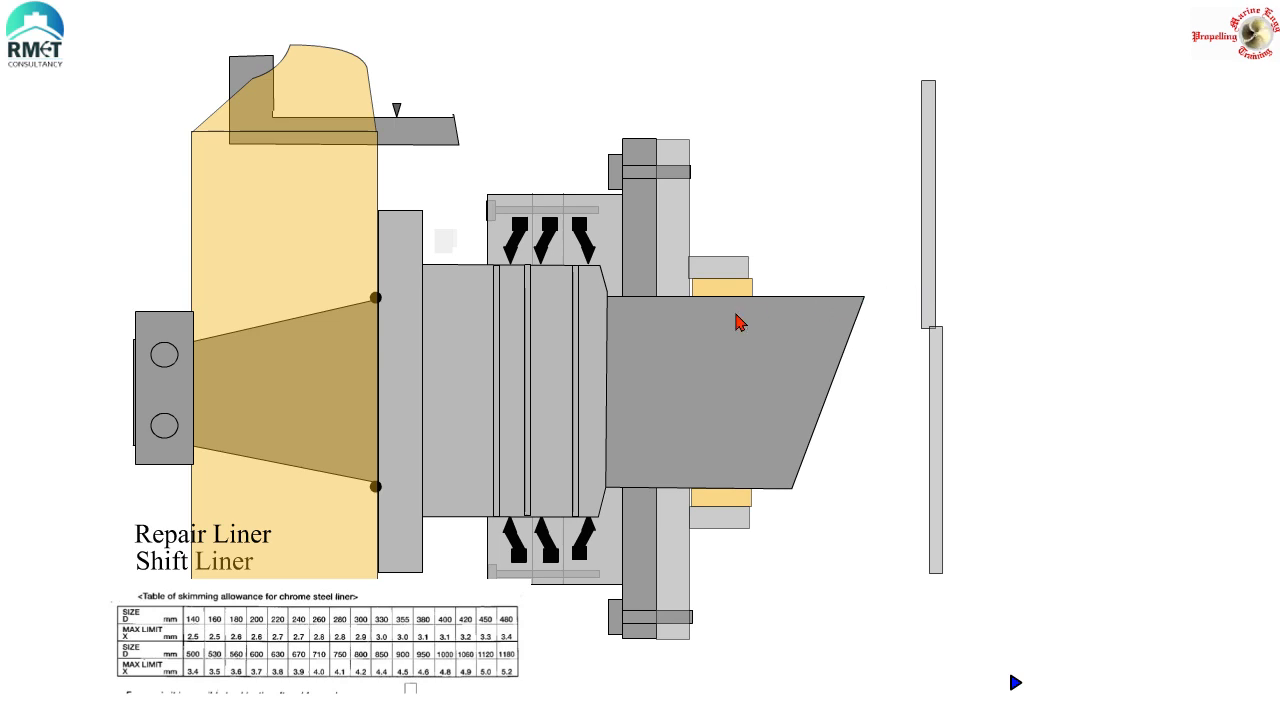
pyautogui.moveTo(510, 394)
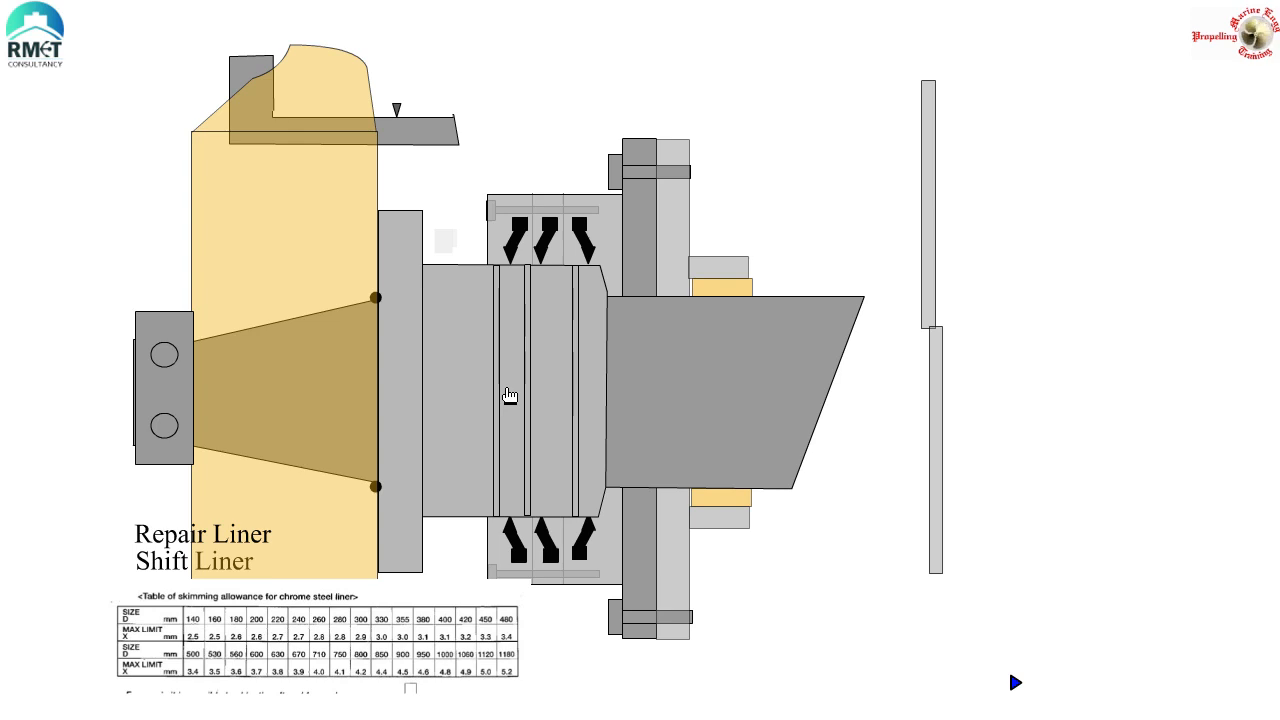
pyautogui.moveTo(524, 252)
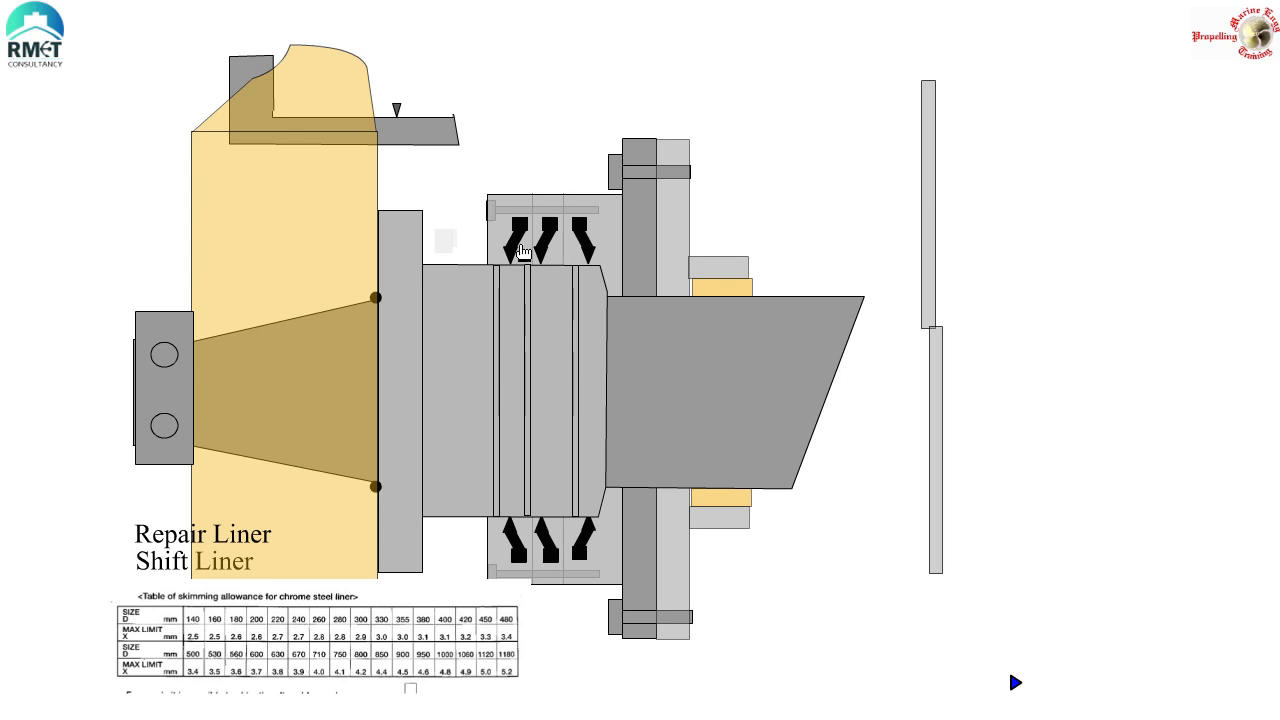
pyautogui.moveTo(508, 244)
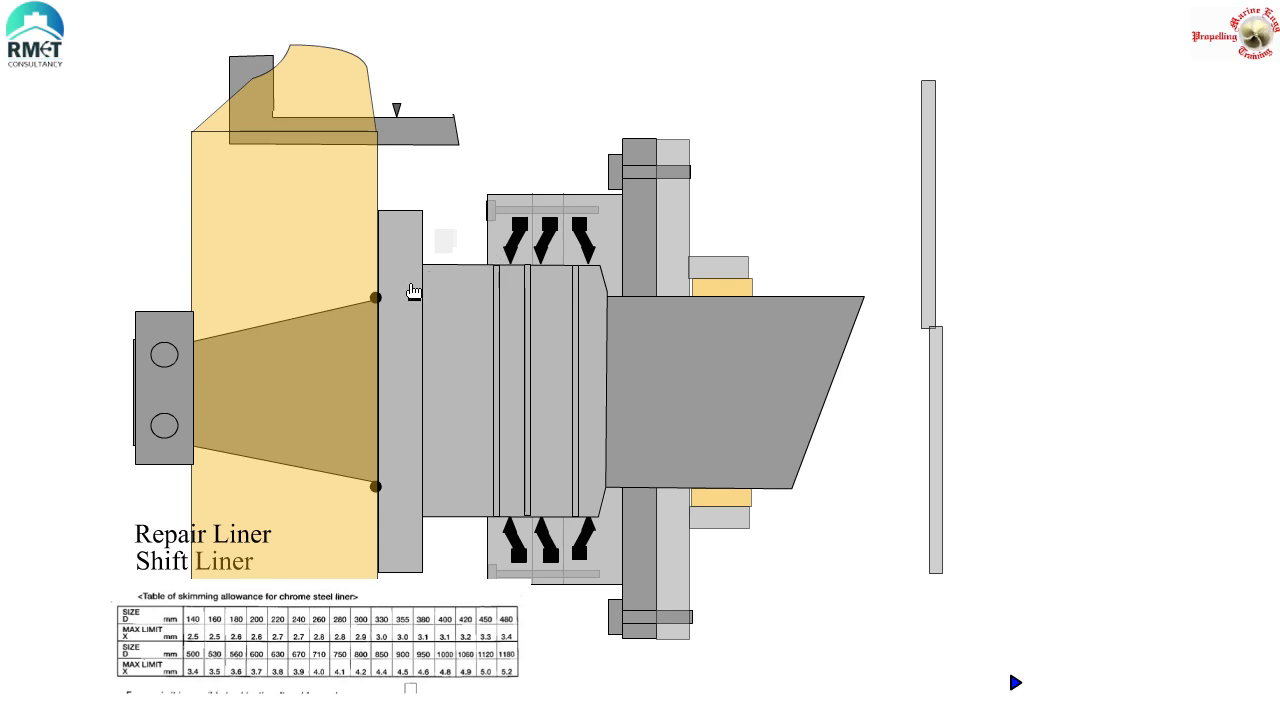
pyautogui.moveTo(364, 250)
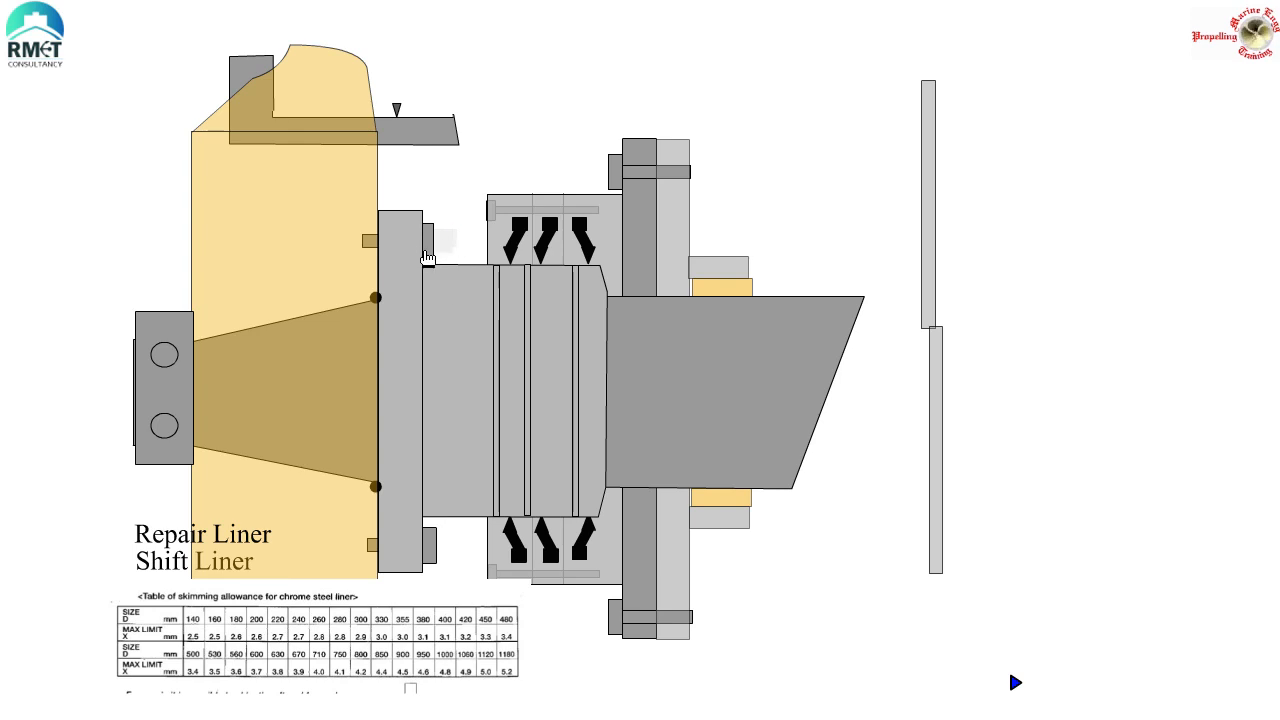
# - Play the dial-gauge trueness check, then advance to the eccentricity and squareness limits slide
pyautogui.click(1016, 682)
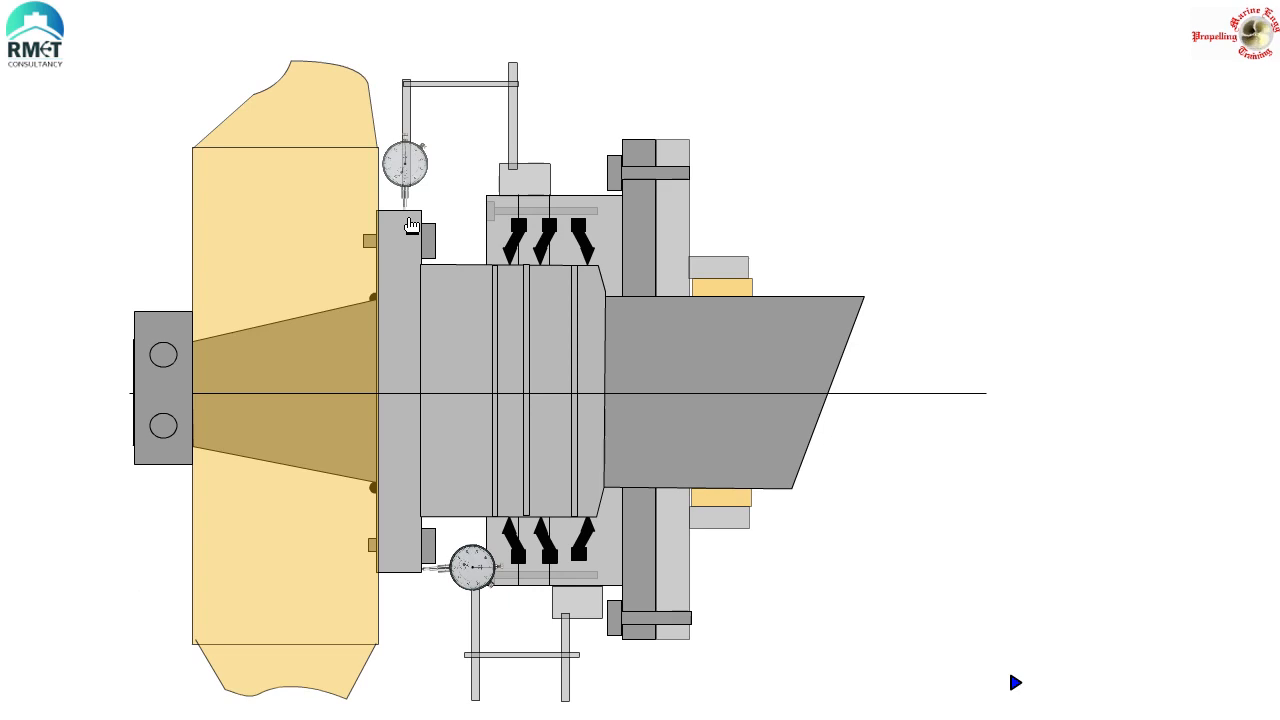
pyautogui.moveTo(448, 304)
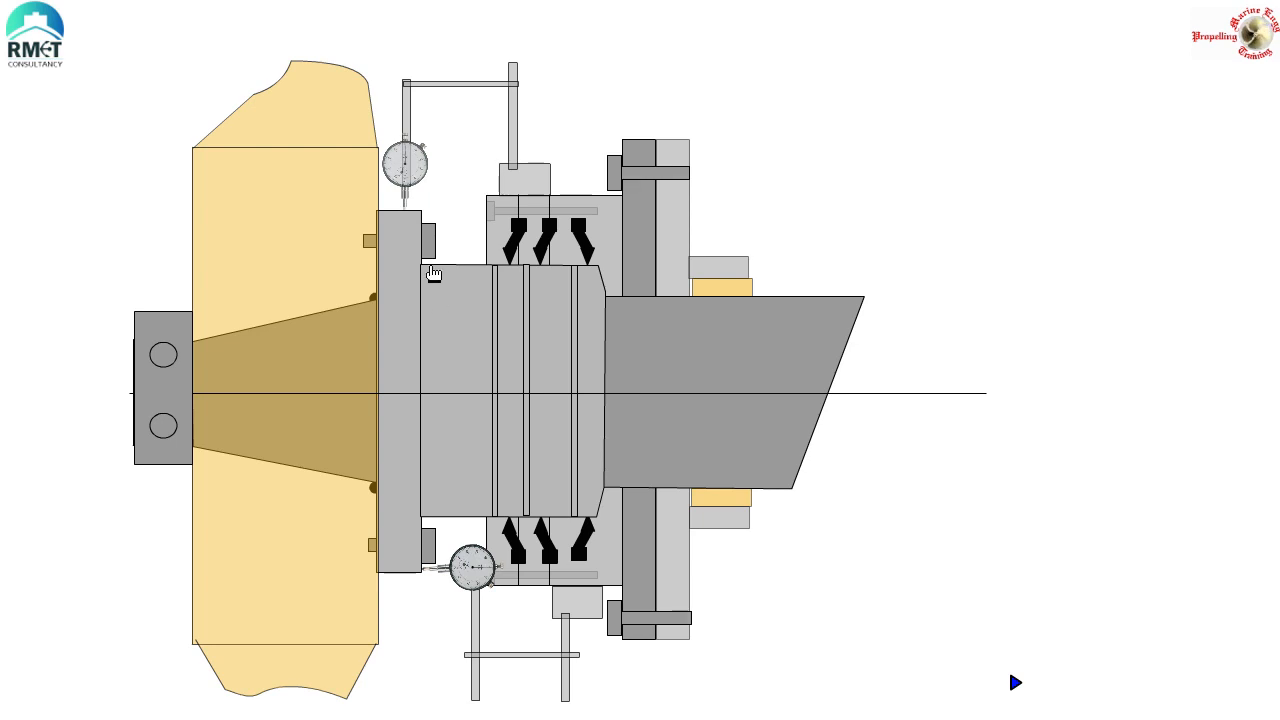
pyautogui.moveTo(432, 268)
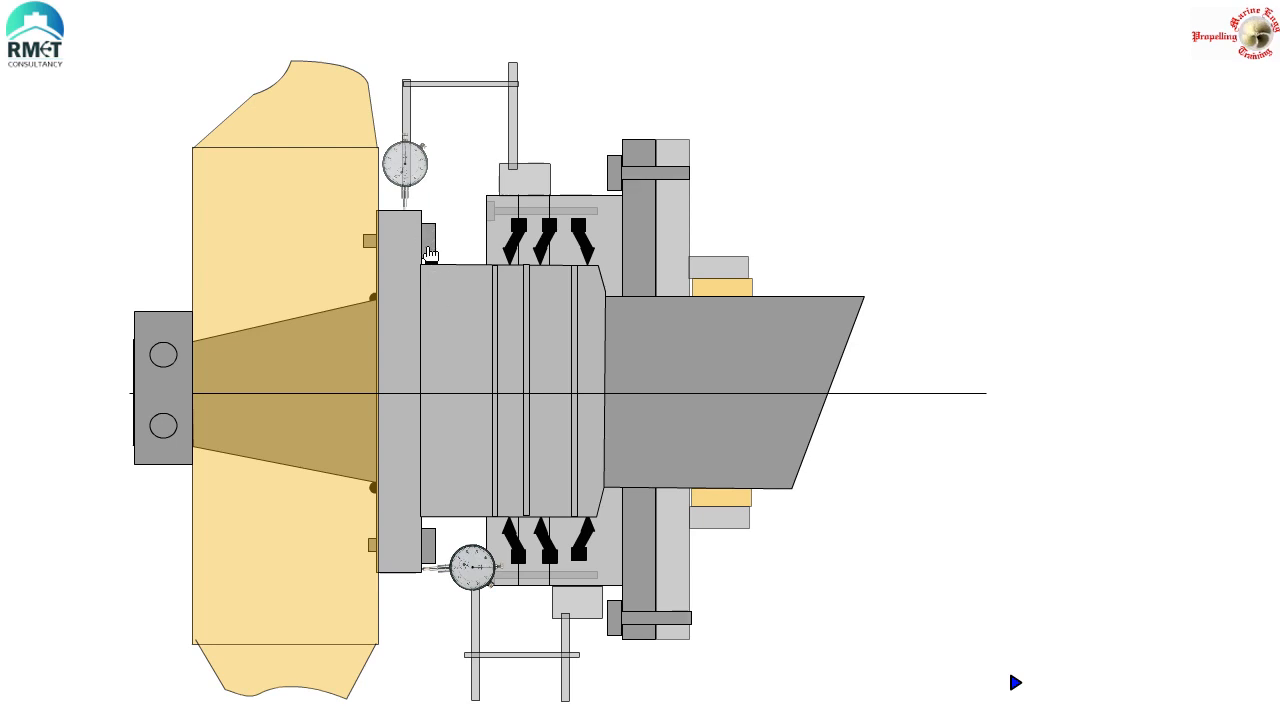
pyautogui.moveTo(444, 290)
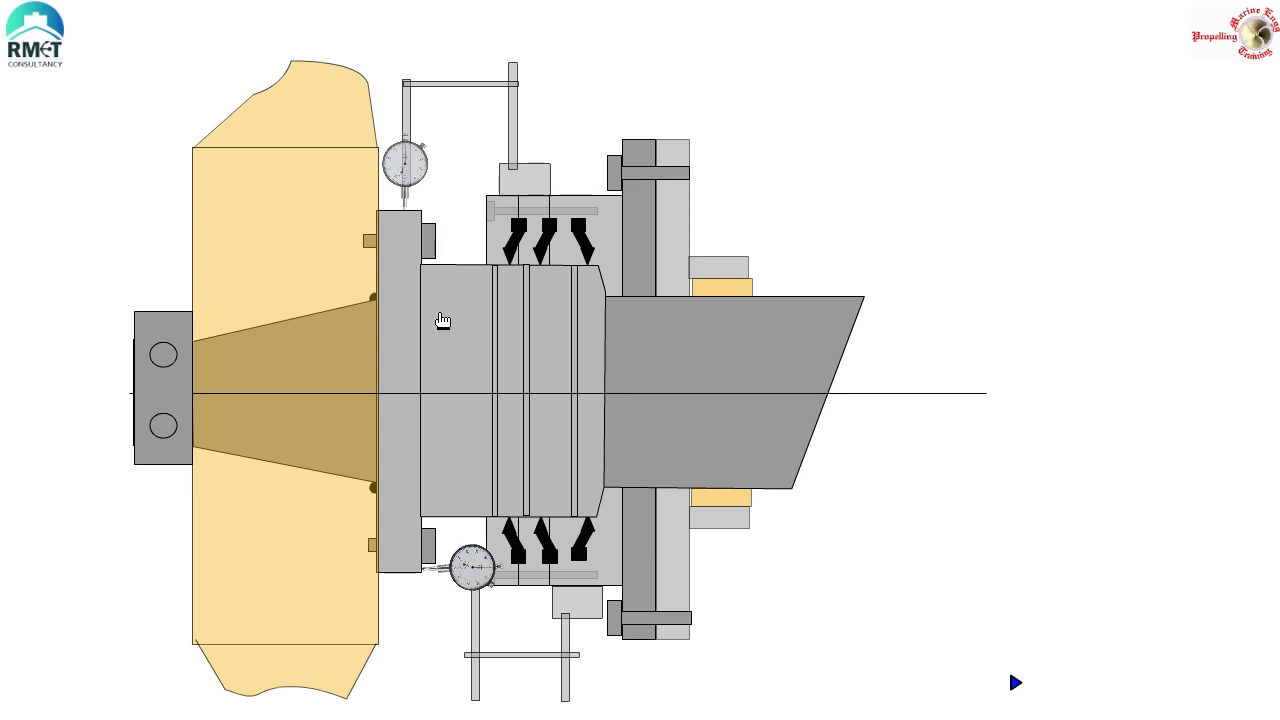
pyautogui.click(1016, 680)
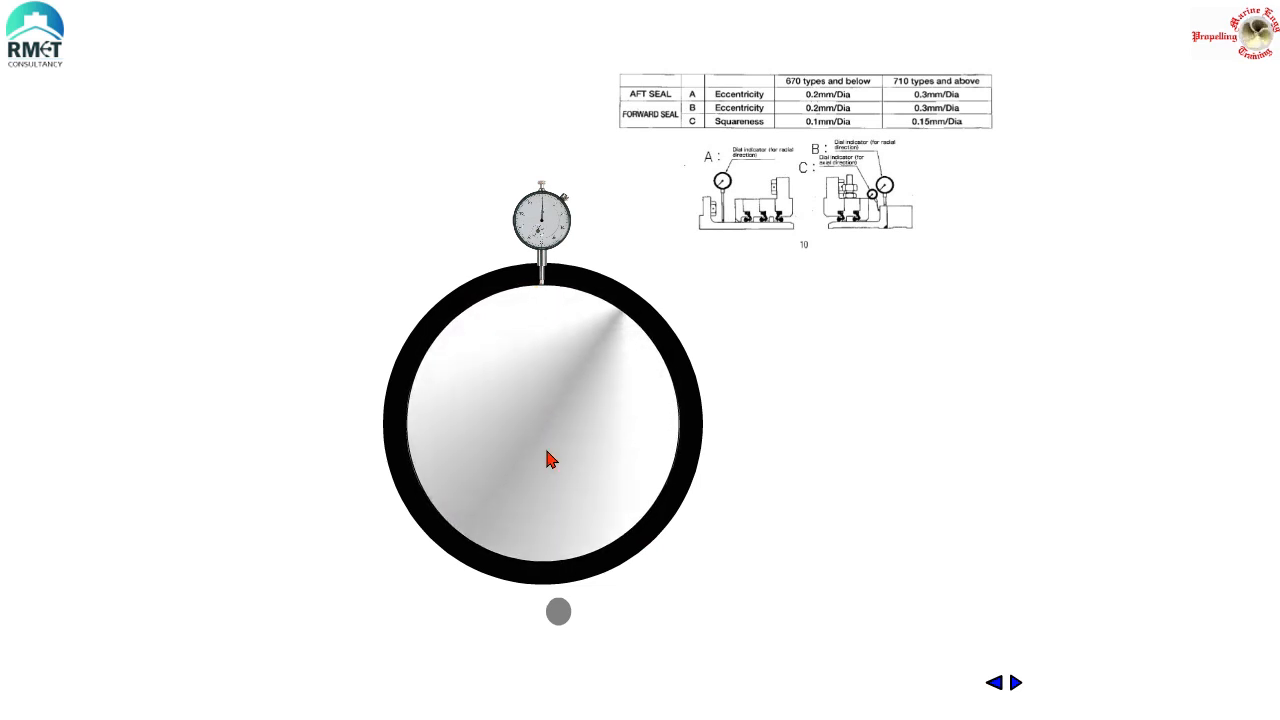
# - Play the liner eccentricity rotation animation, then return to the dial-gauge reassembly slide
pyautogui.click(558, 612)
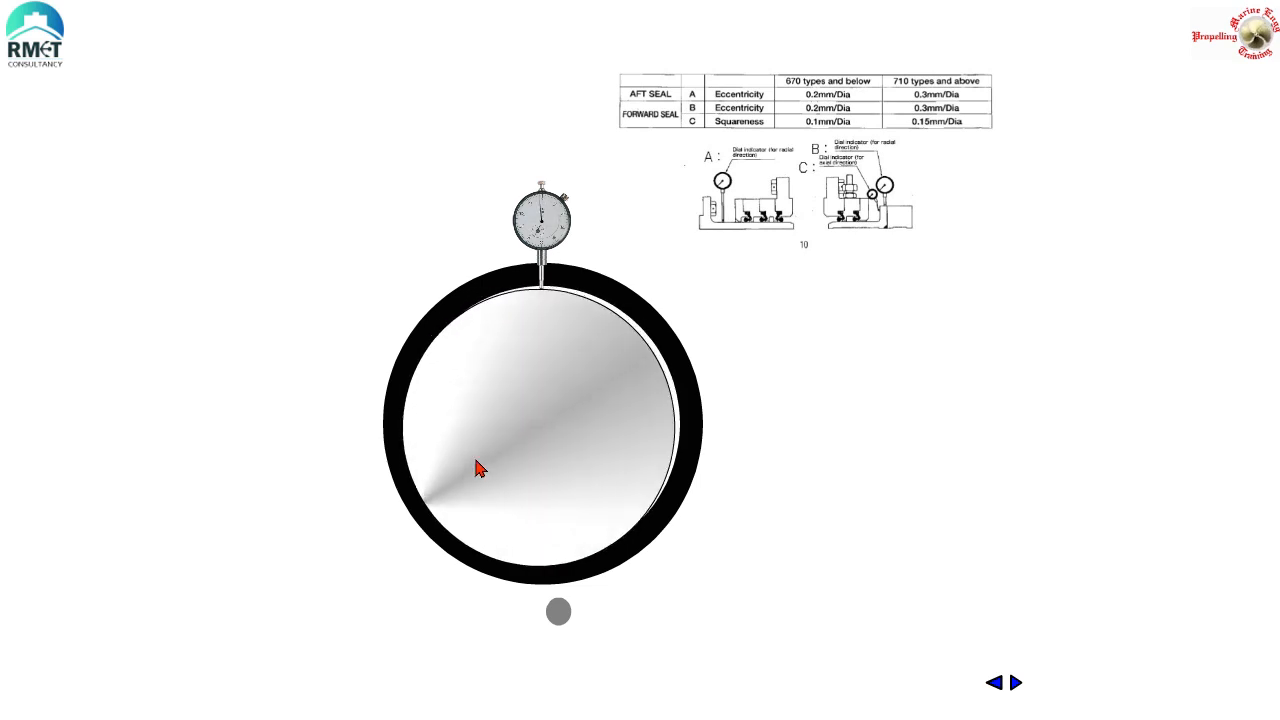
pyautogui.click(1016, 680)
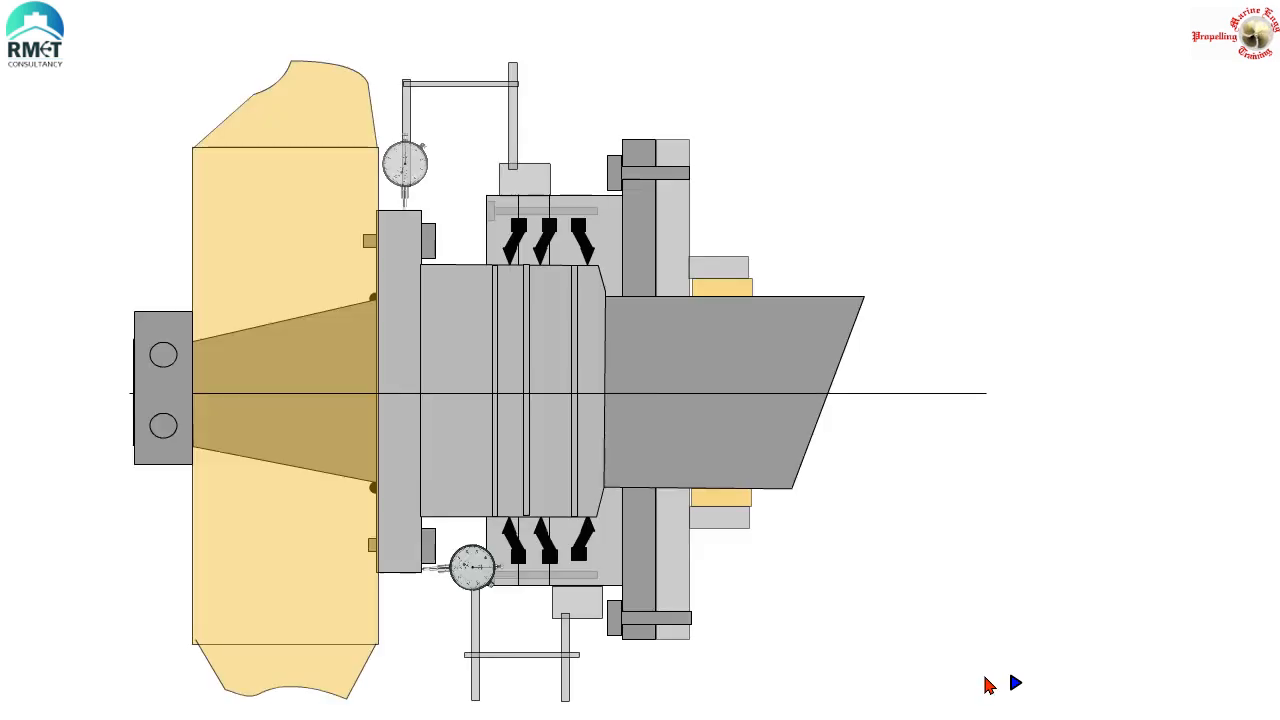
pyautogui.moveTo(410, 324)
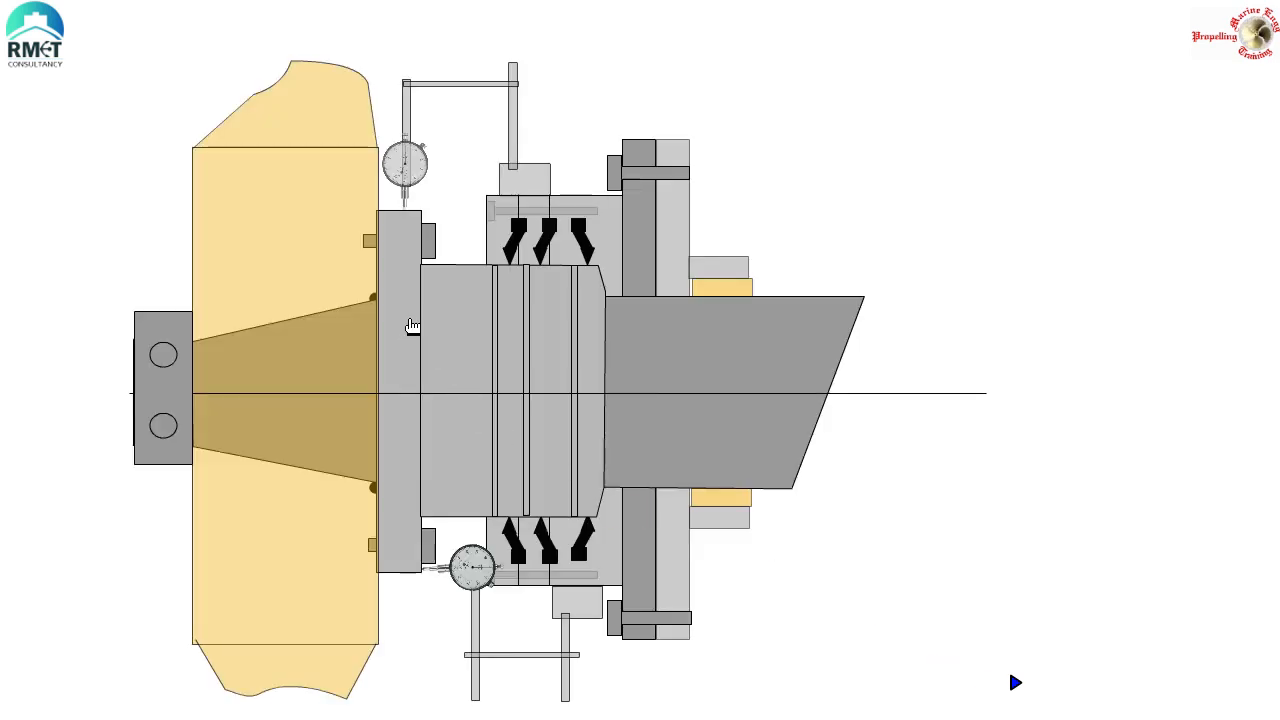
pyautogui.moveTo(430, 256)
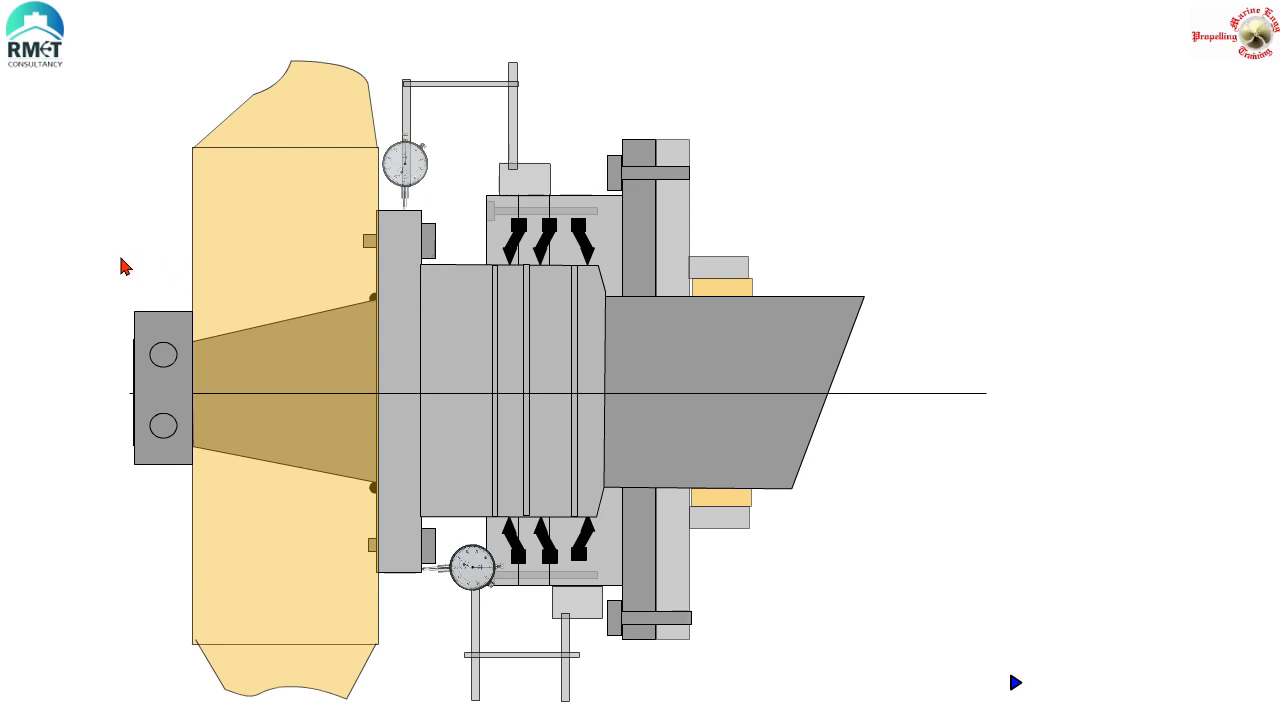
pyautogui.moveTo(168, 500)
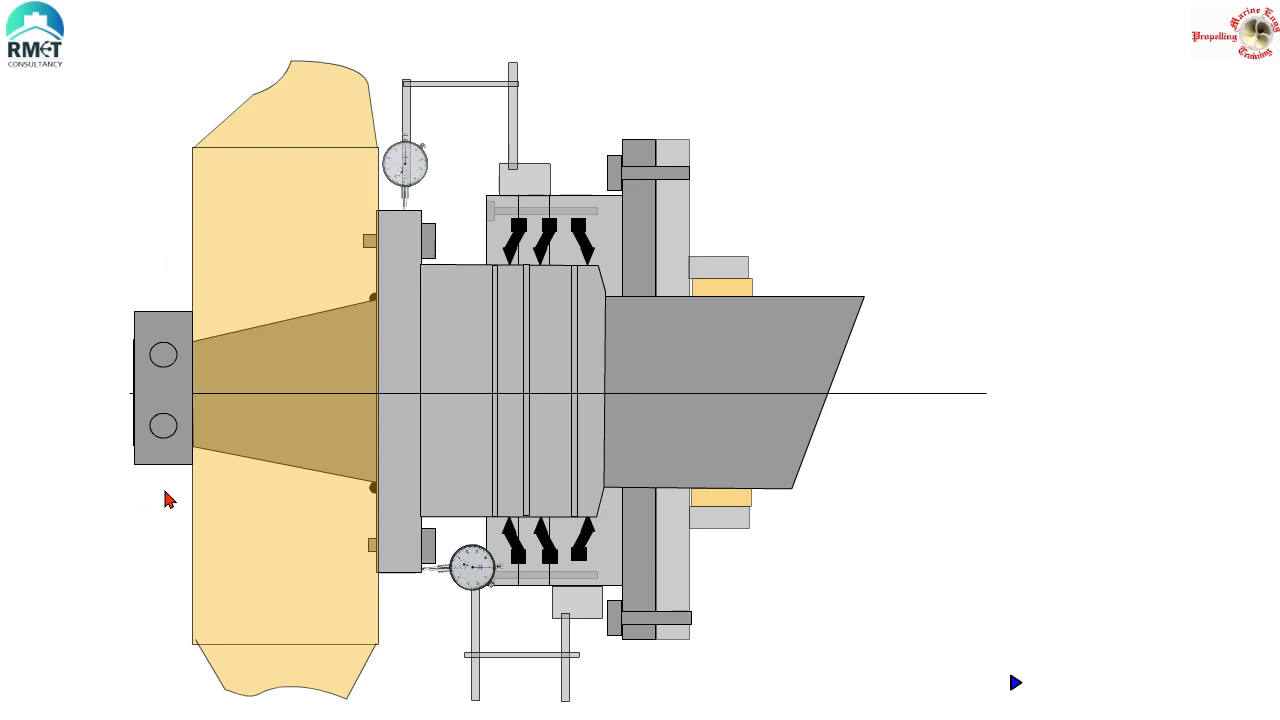
pyautogui.moveTo(304, 324)
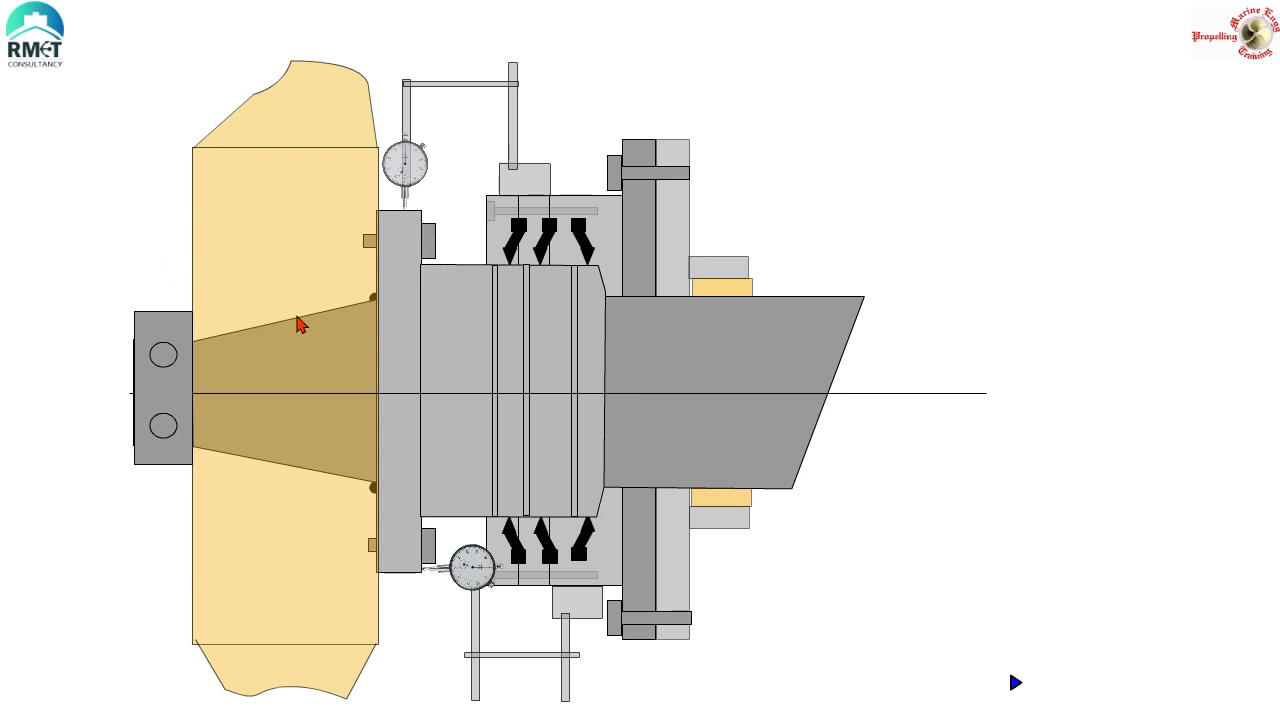